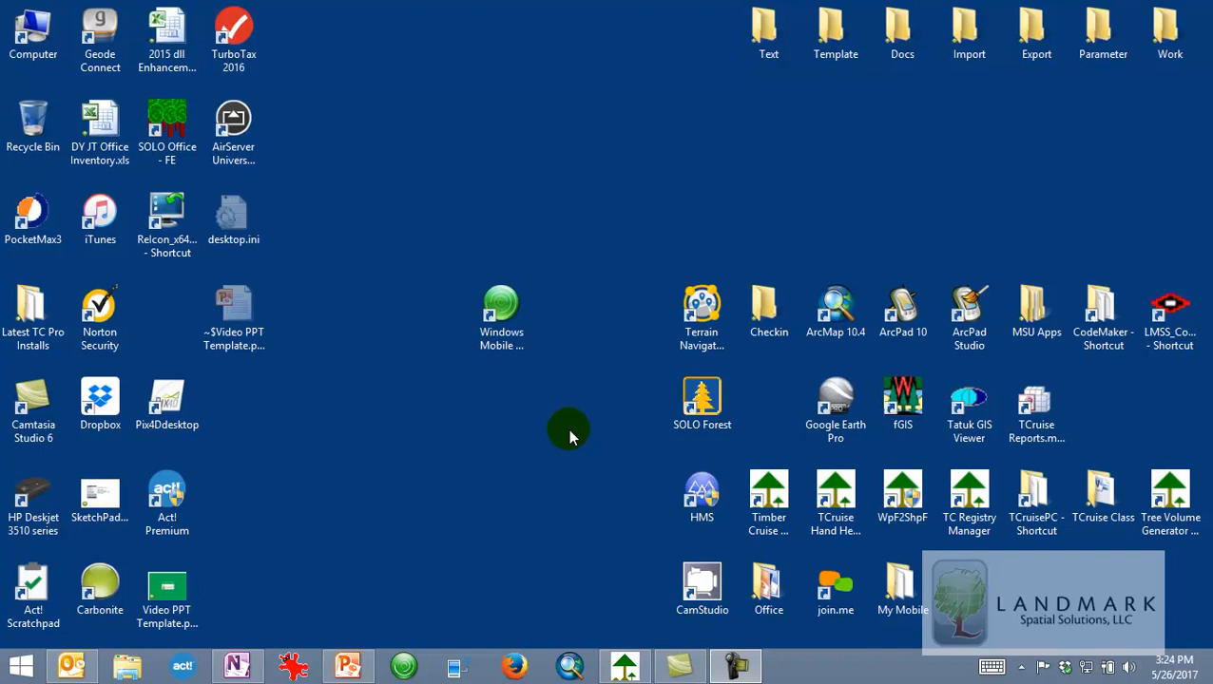
# - Launch Windows Mobile Device Center and connect the handheld without setting it up
pyautogui.click(501, 314)
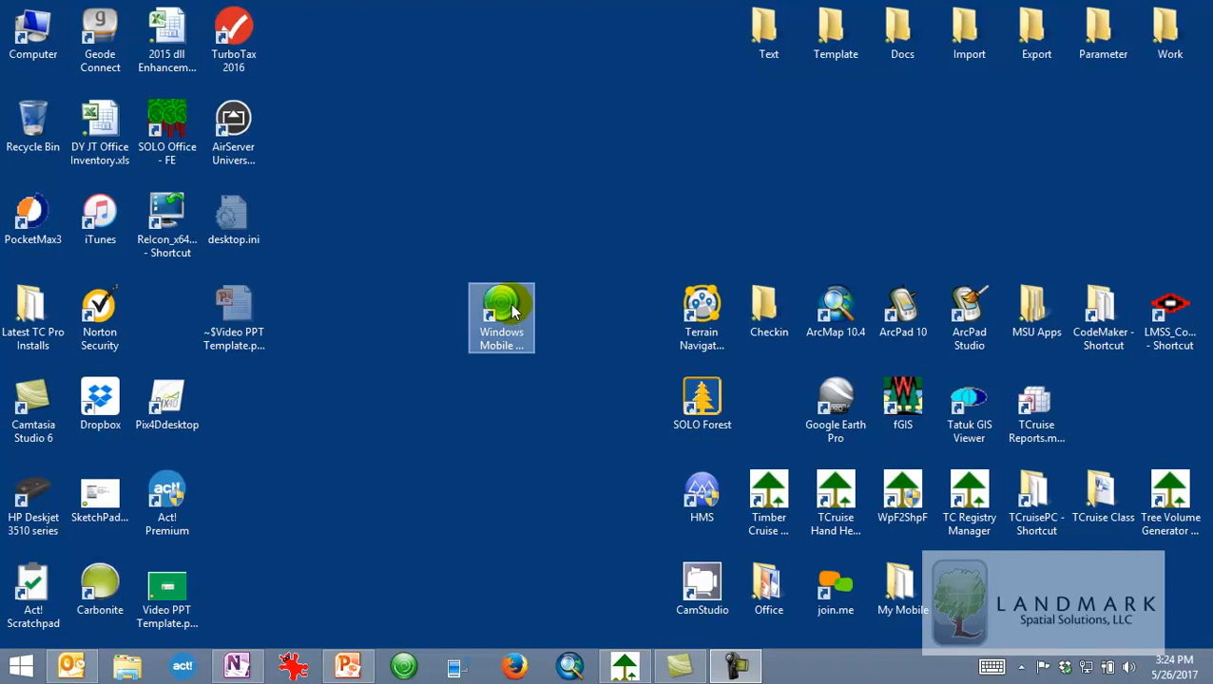
pyautogui.doubleClick(501, 318)
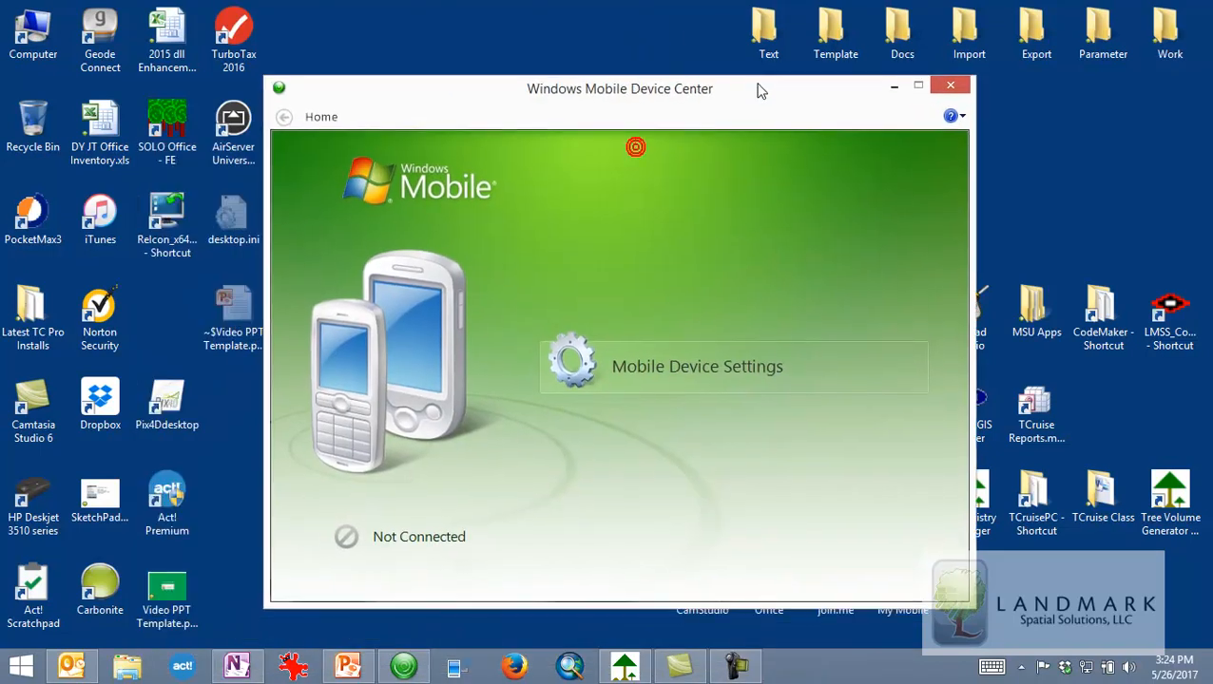
pyautogui.moveTo(758, 87)
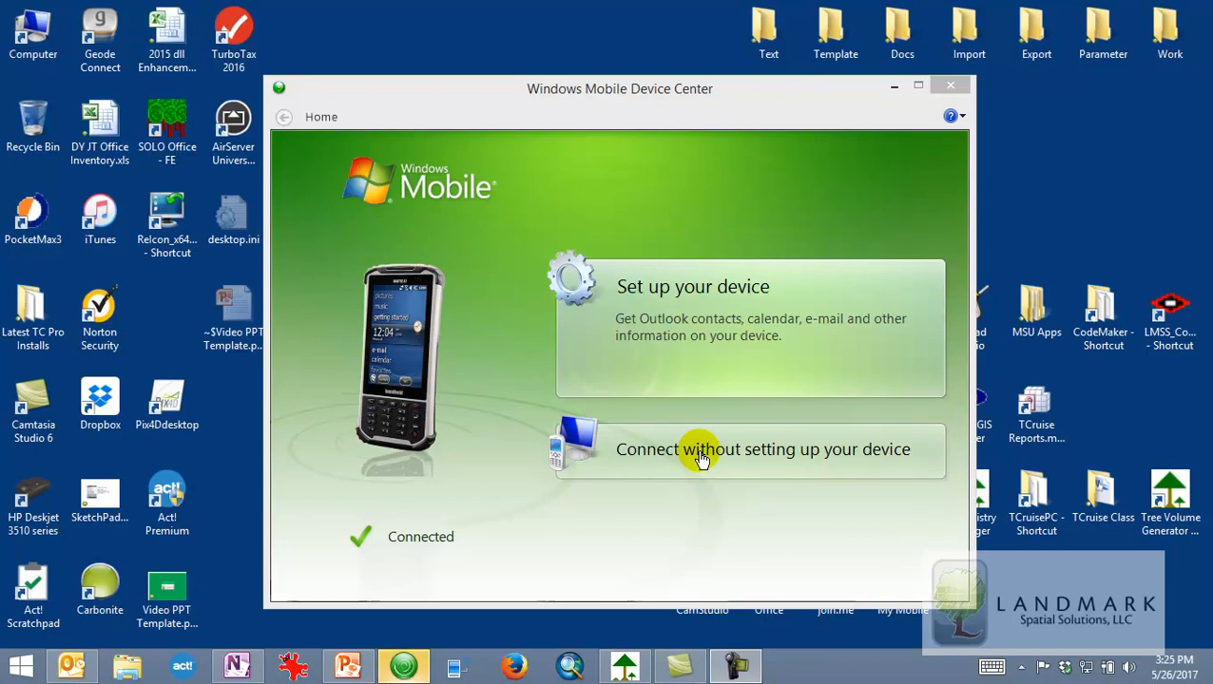
pyautogui.click(762, 449)
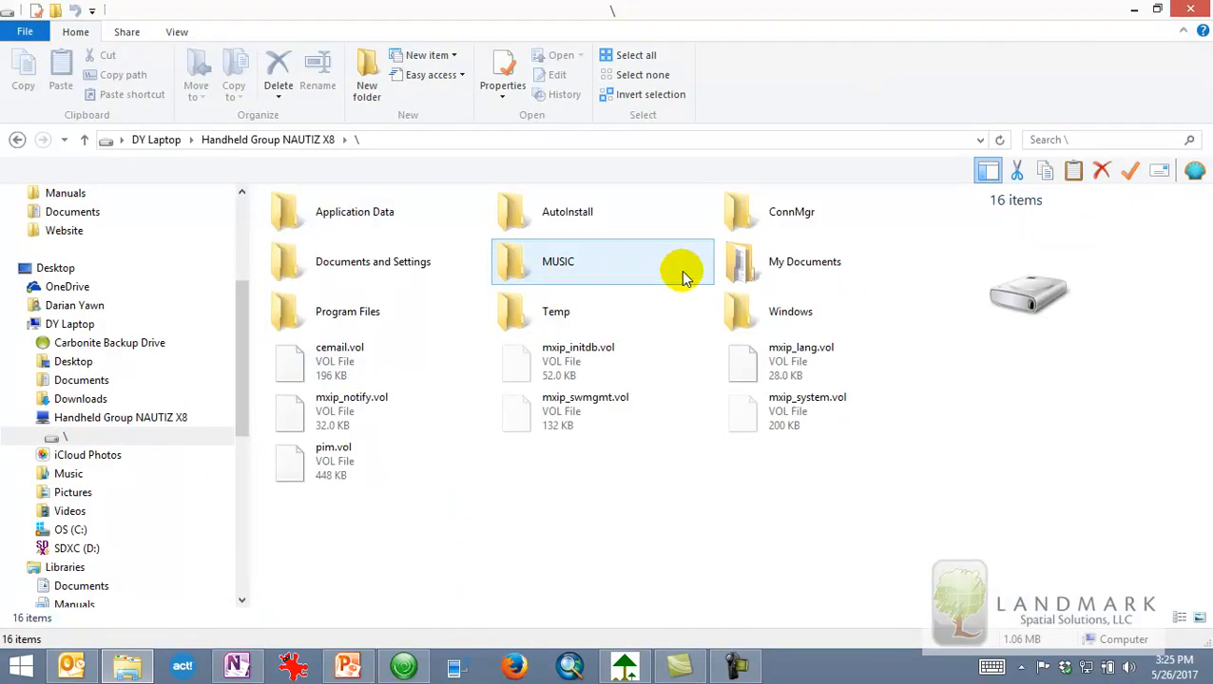
# - In the handheld's My Documents > TCruiseCE, select Smith Tract_JD.tce and Smith Tract_JU.tce
pyautogui.doubleClick(805, 261)
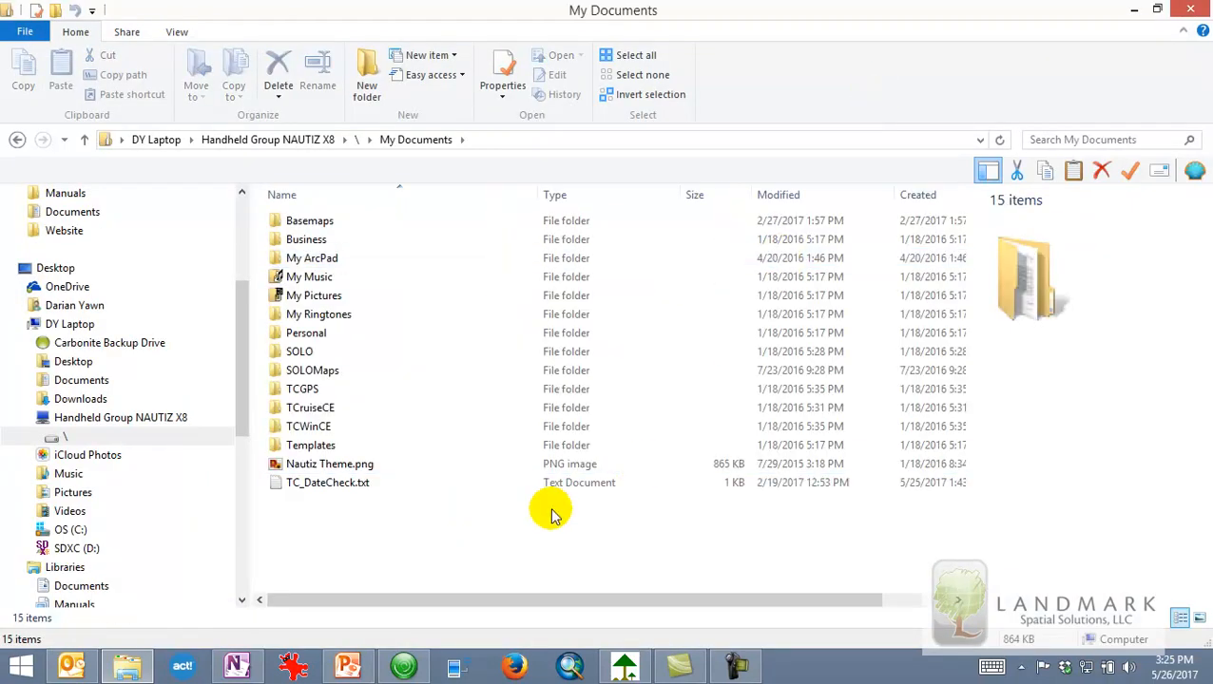
pyautogui.click(301, 389)
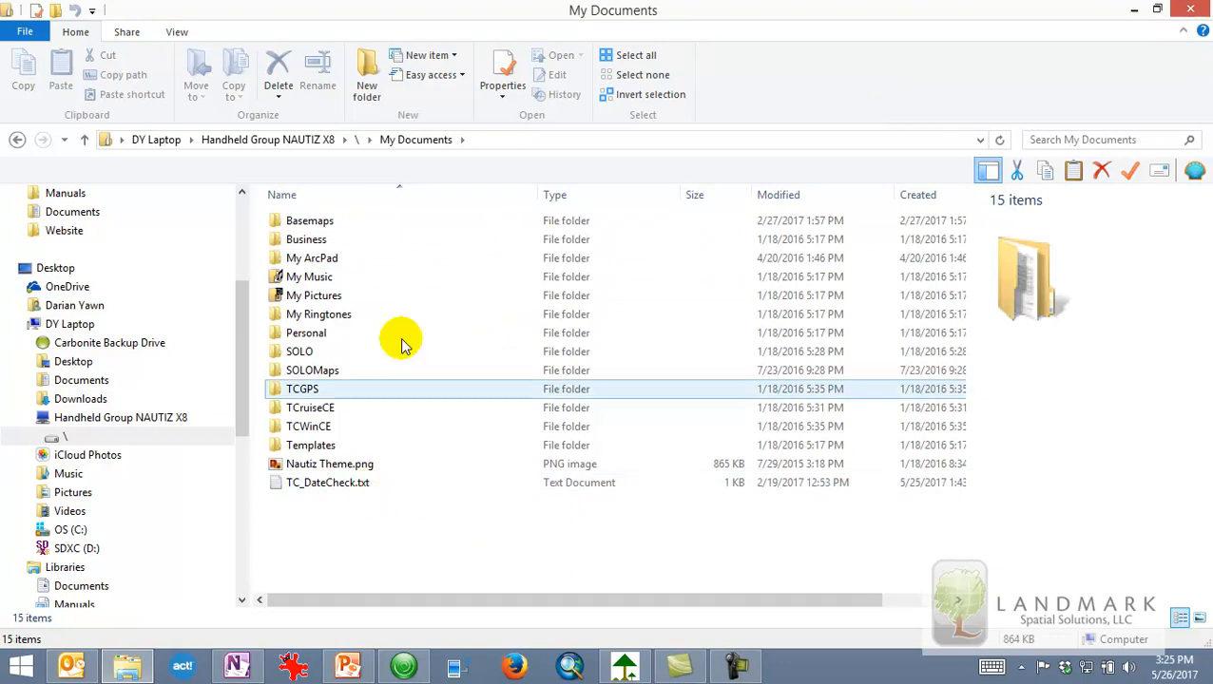
pyautogui.click(310, 408)
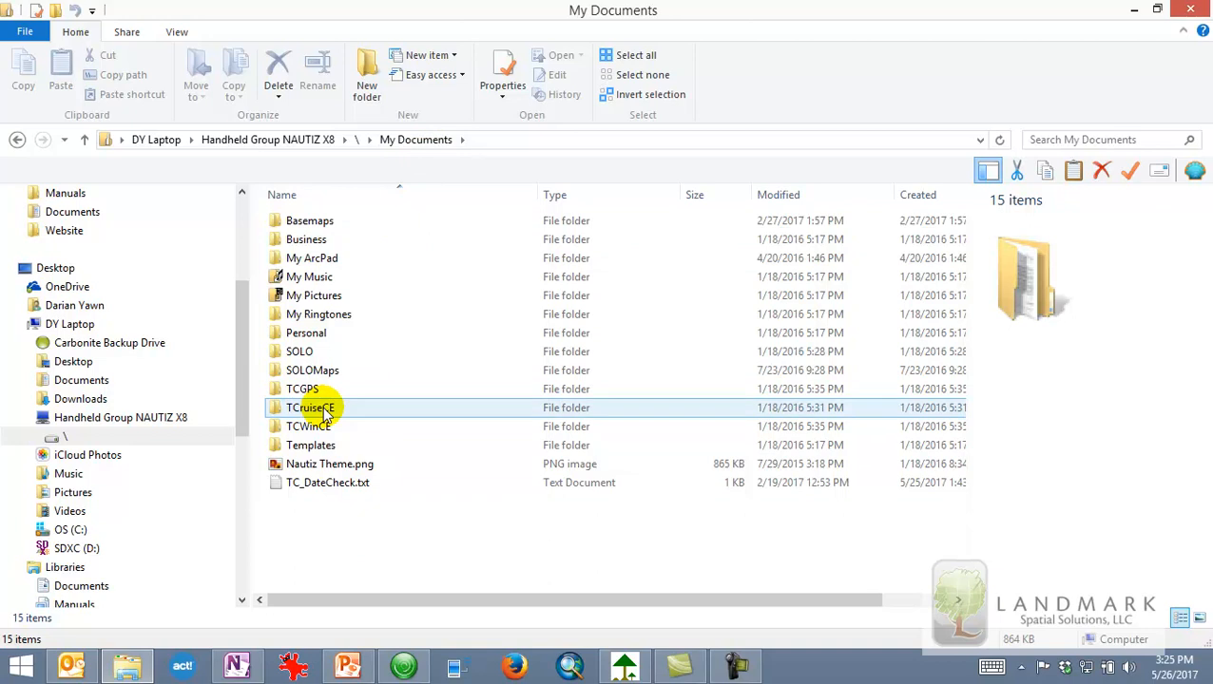
pyautogui.doubleClick(310, 407)
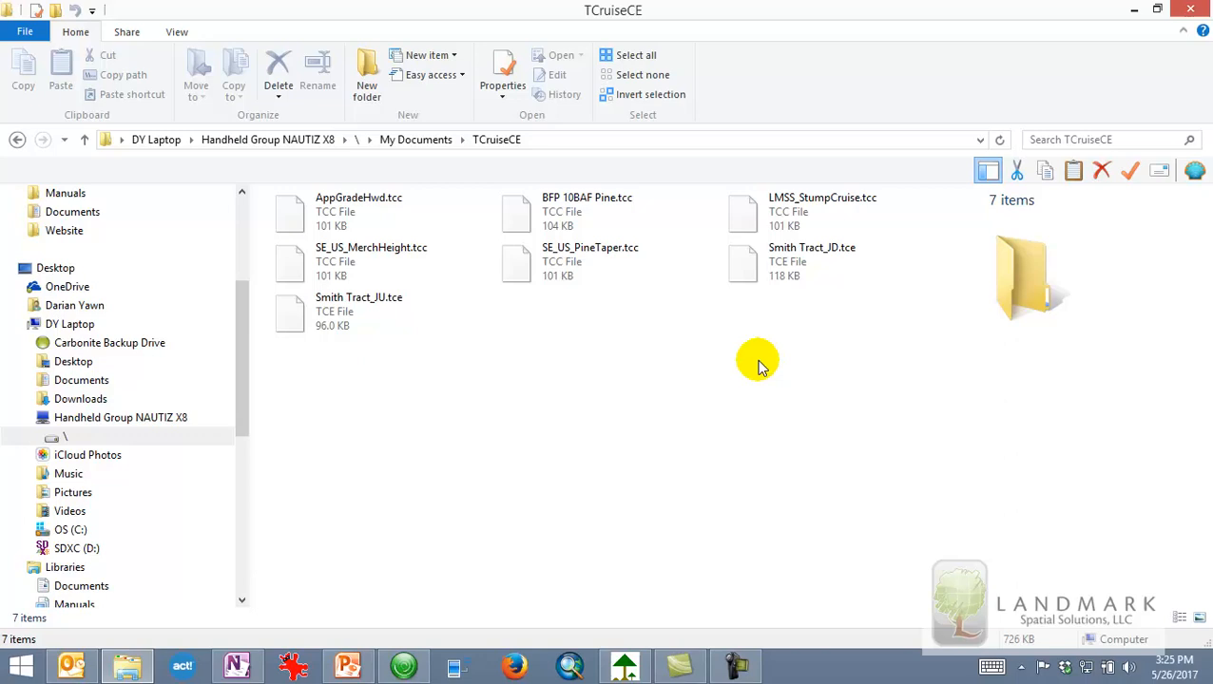
pyautogui.click(811, 261)
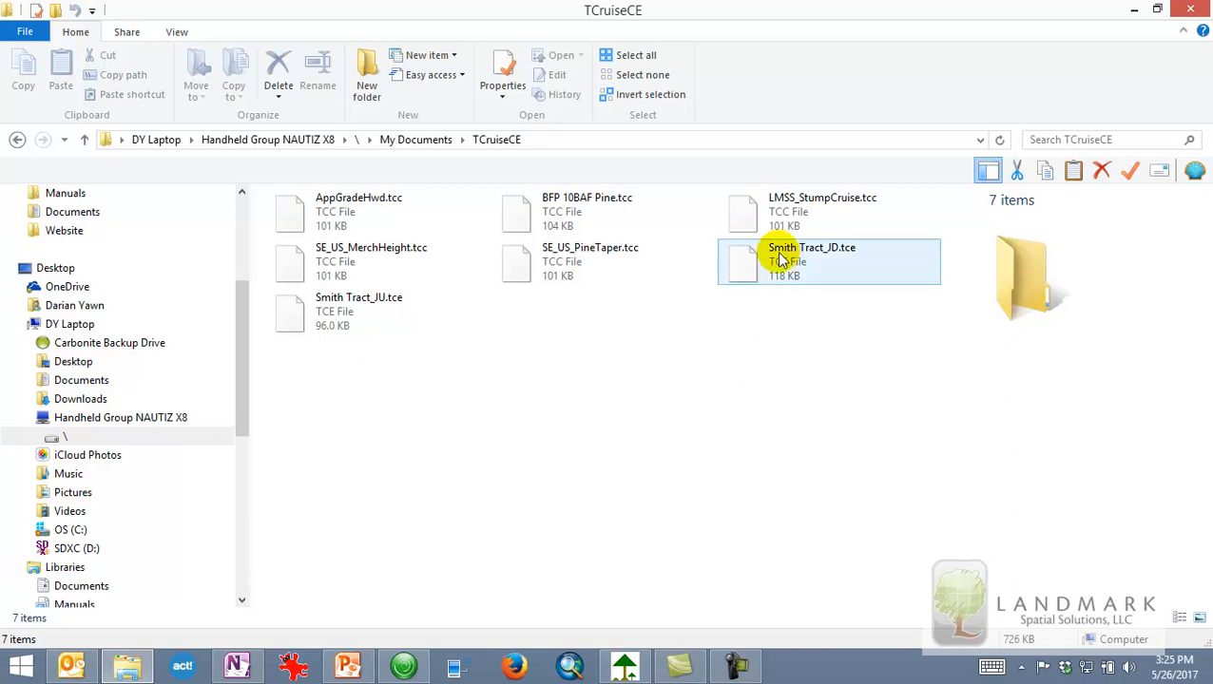
pyautogui.click(811, 262)
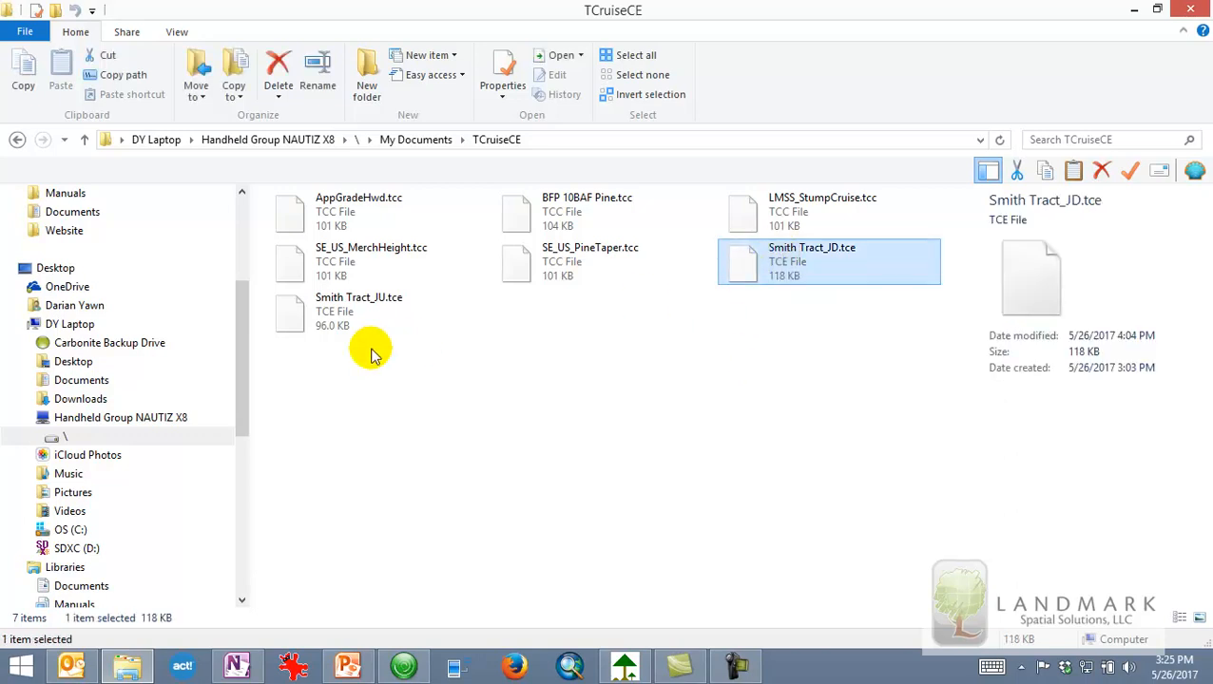
pyautogui.click(359, 311)
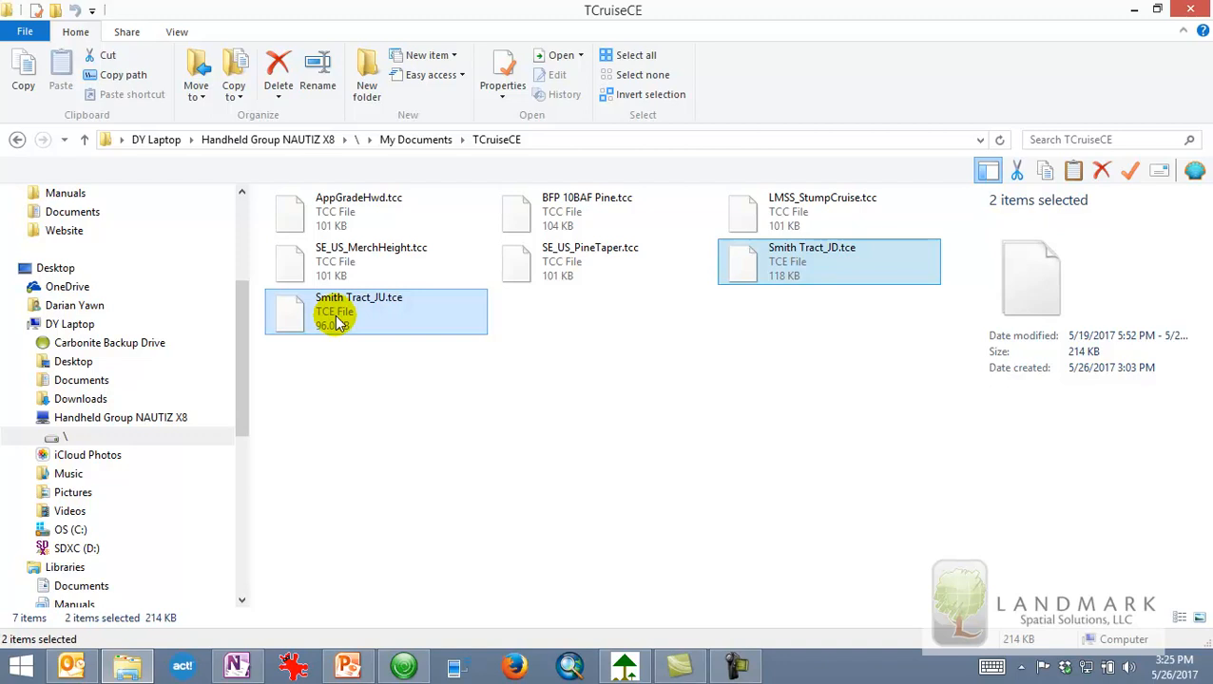
pyautogui.moveTo(261, 357)
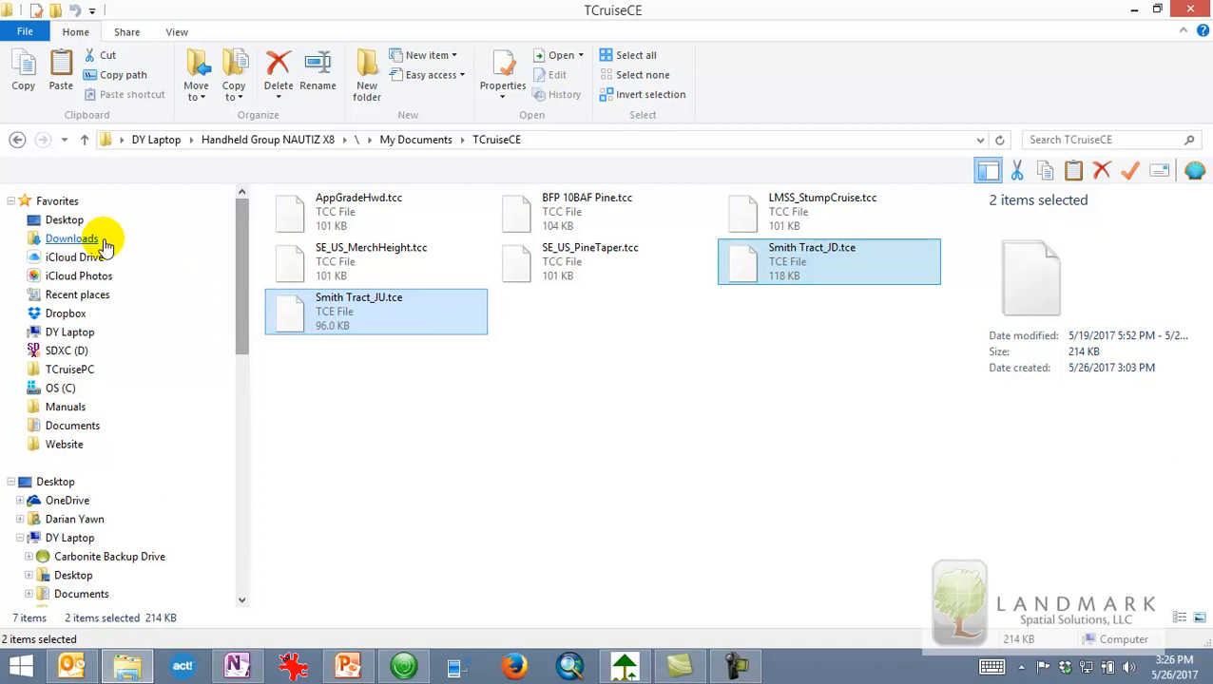
# - Create a 'Smith Tract' folder in Documents > TCruisePC > Tce_DocsTemplate
pyautogui.click(72, 425)
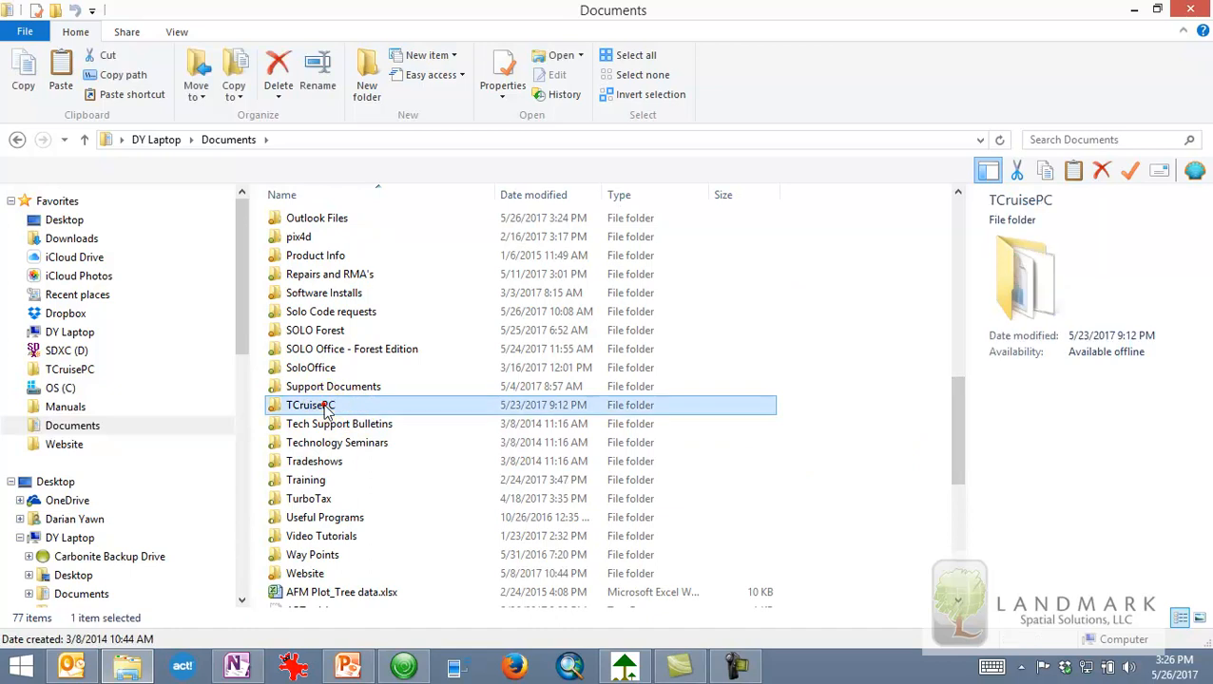
pyautogui.doubleClick(310, 405)
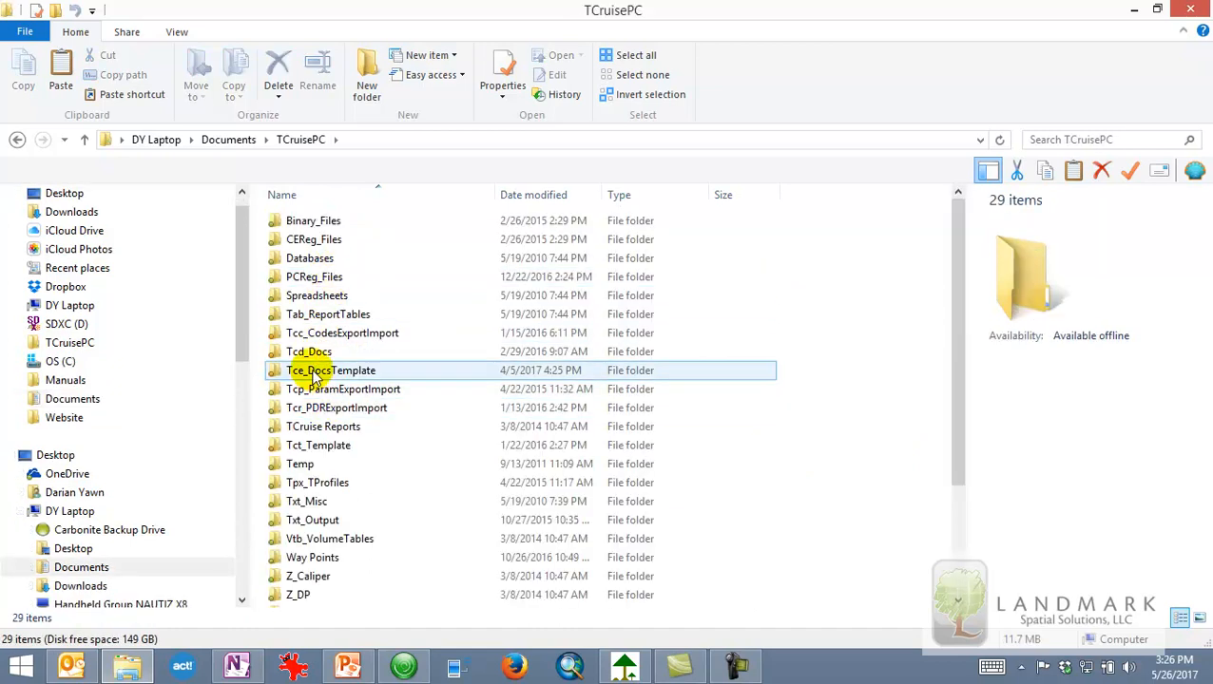
pyautogui.click(332, 370)
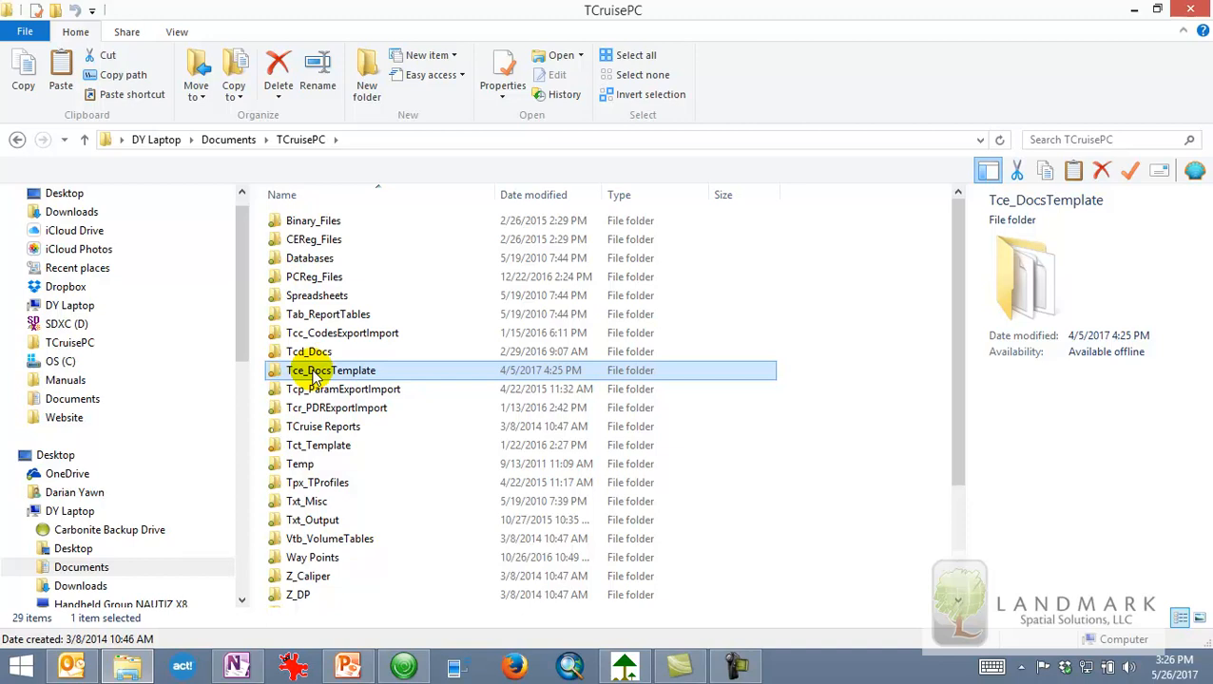
pyautogui.doubleClick(331, 370)
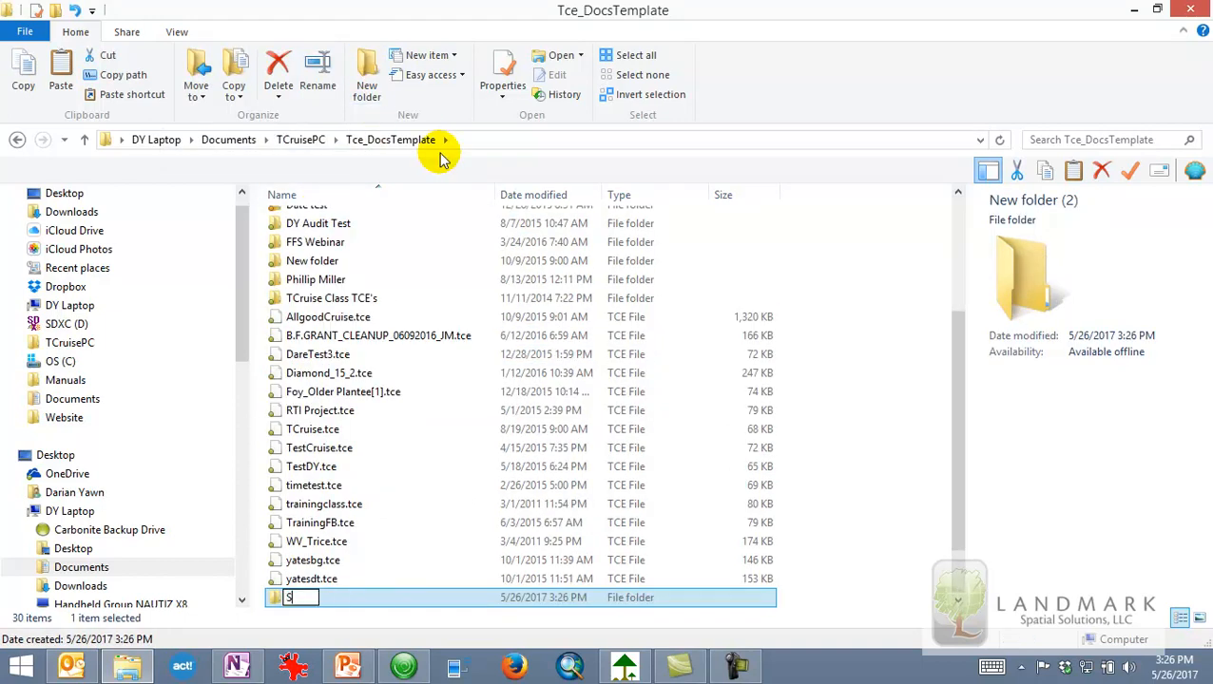
pyautogui.write('Smith Tract')
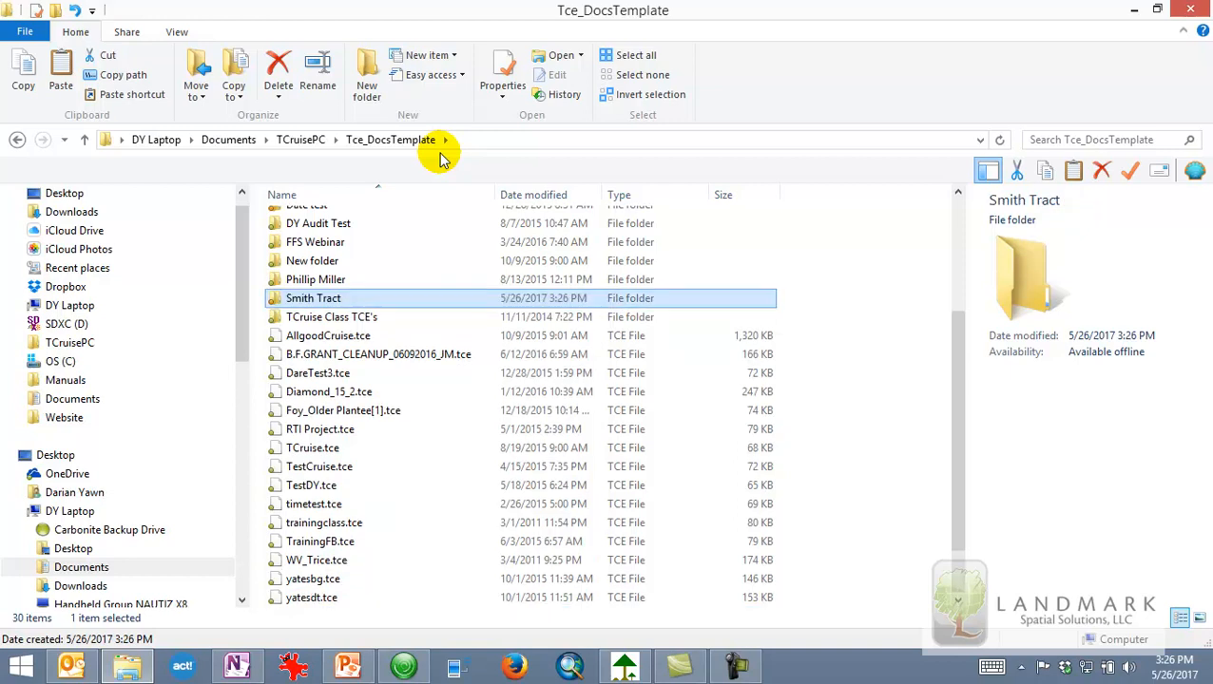
# - Paste the two Smith Tract cruise files into the new Smith Tract folder
pyautogui.doubleClick(313, 297)
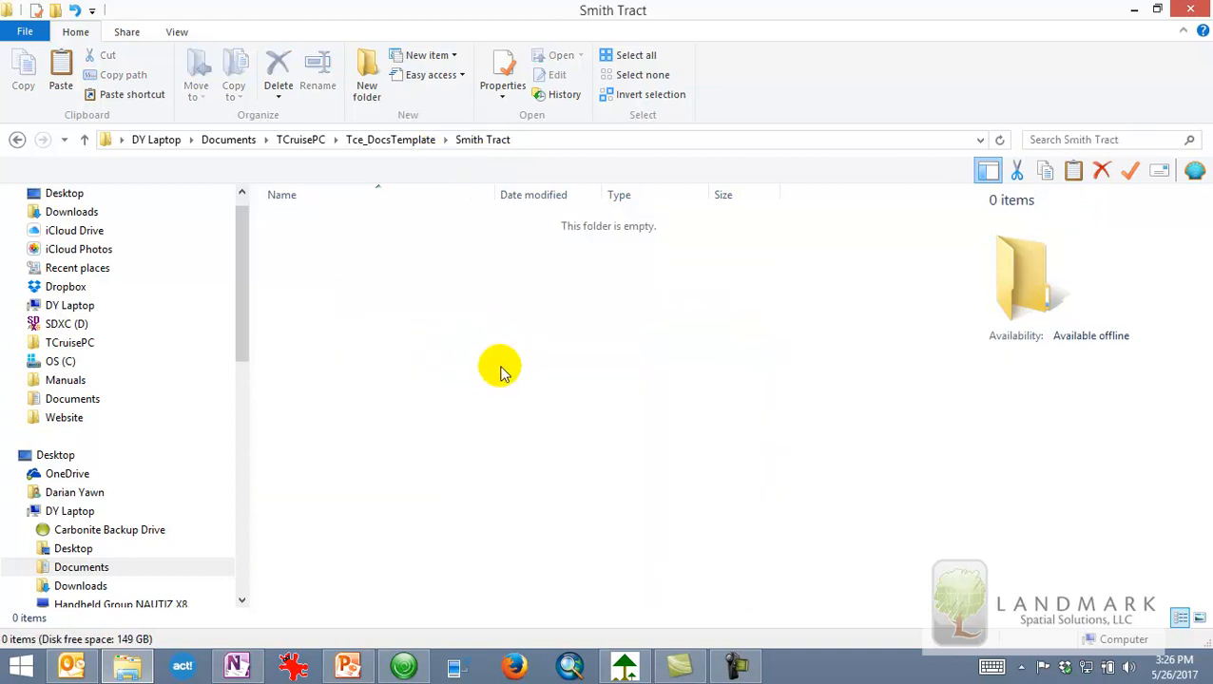
pyautogui.rightClick(501, 370)
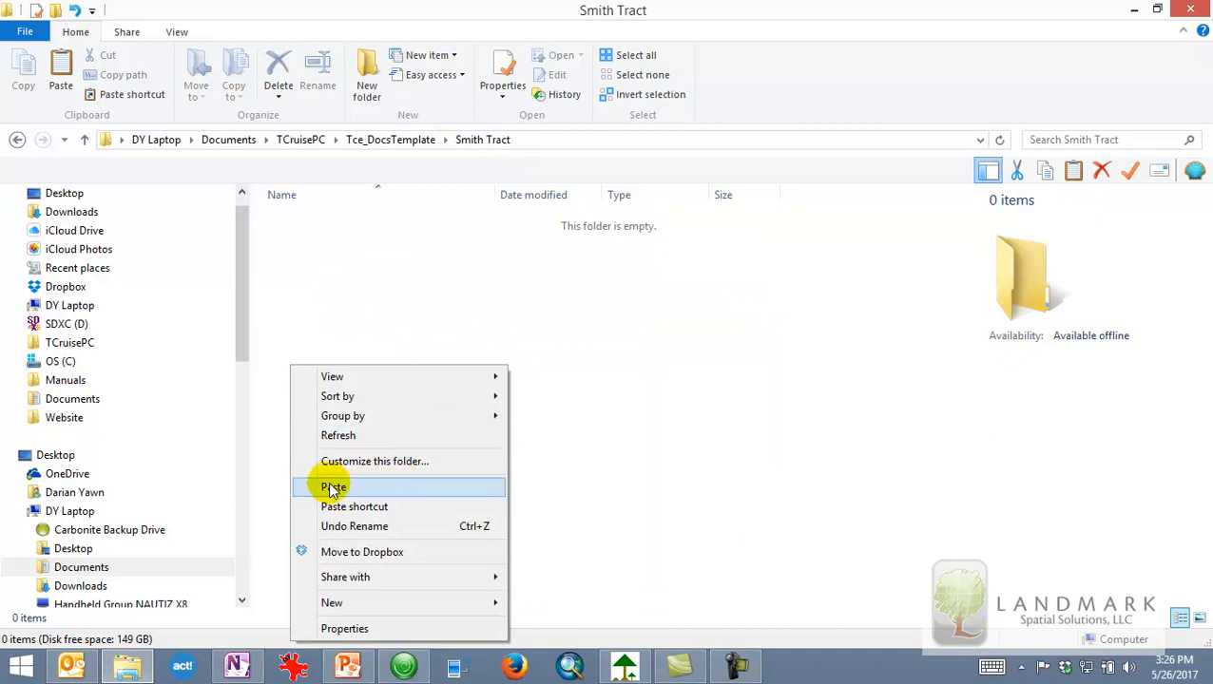
pyautogui.click(334, 487)
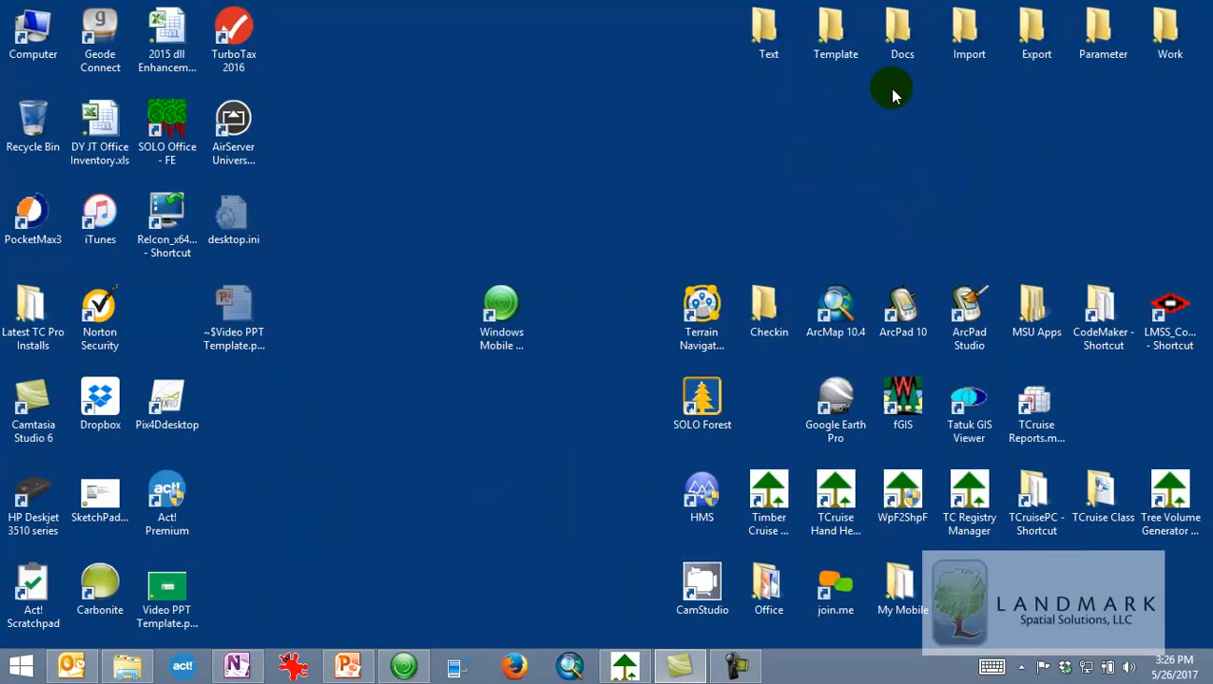
# - Launch TCruise from the Timber Cruise desktop shortcut
pyautogui.click(768, 494)
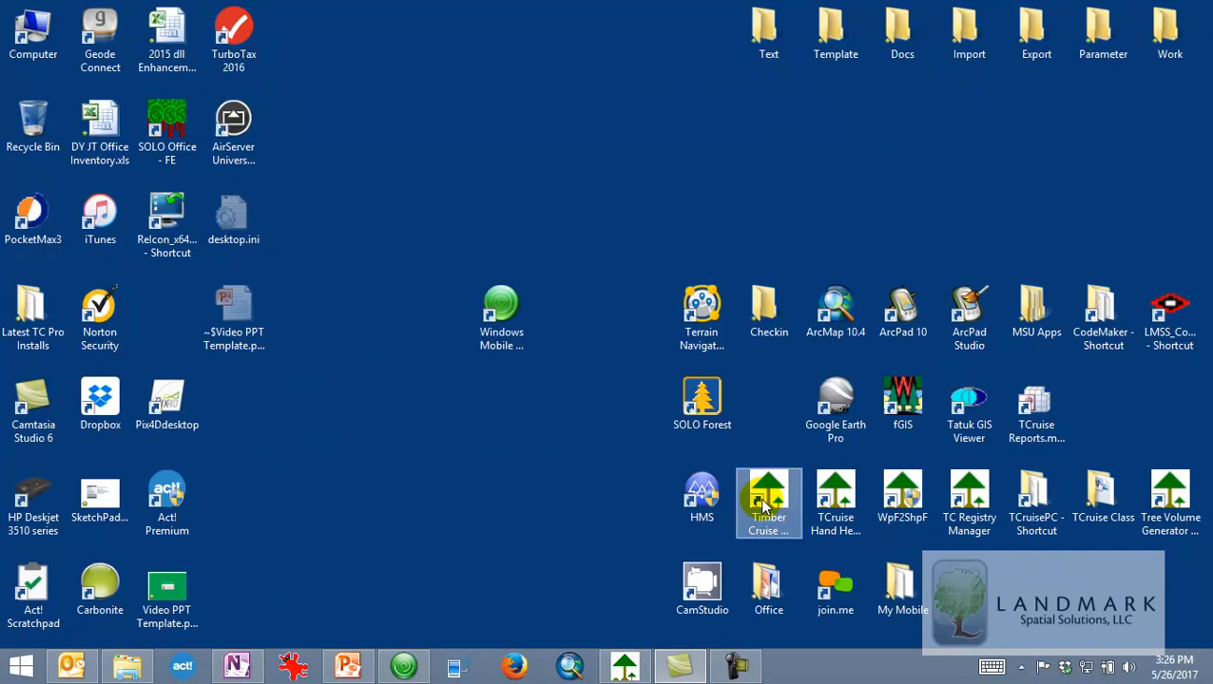
pyautogui.doubleClick(768, 495)
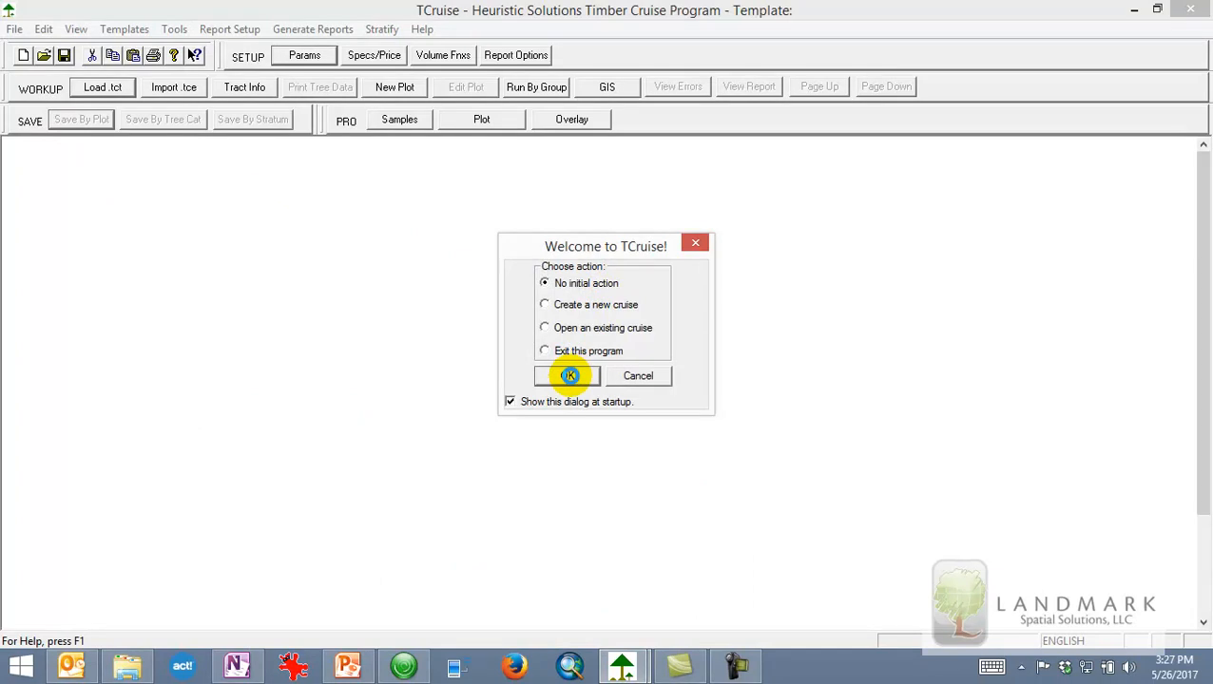
# - Dismiss the welcome and load BFP 10BAF Pine.tct from Beasley Forest Products
pyautogui.click(569, 376)
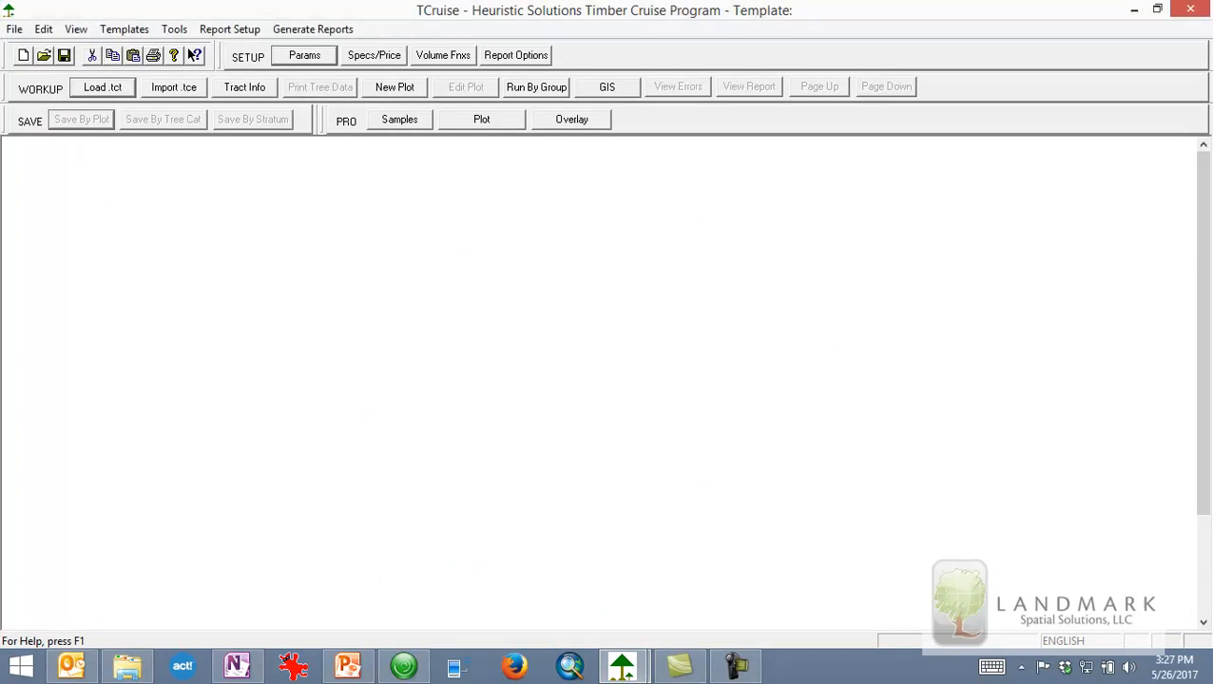
pyautogui.click(102, 86)
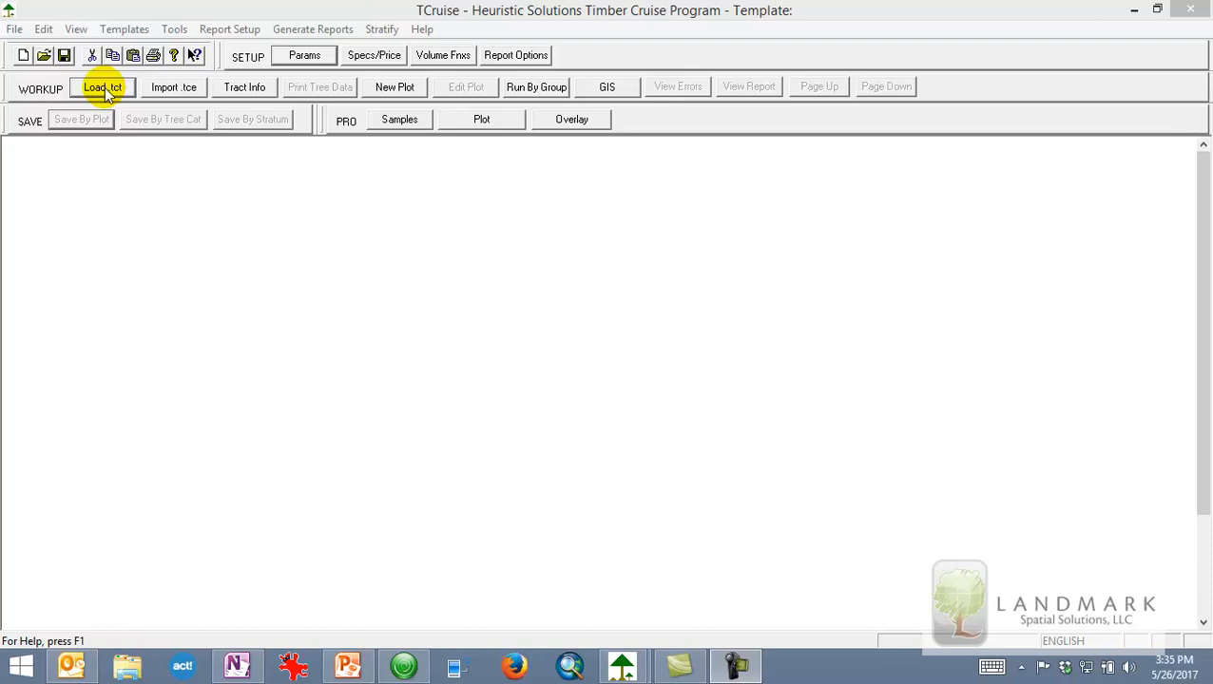
pyautogui.click(103, 86)
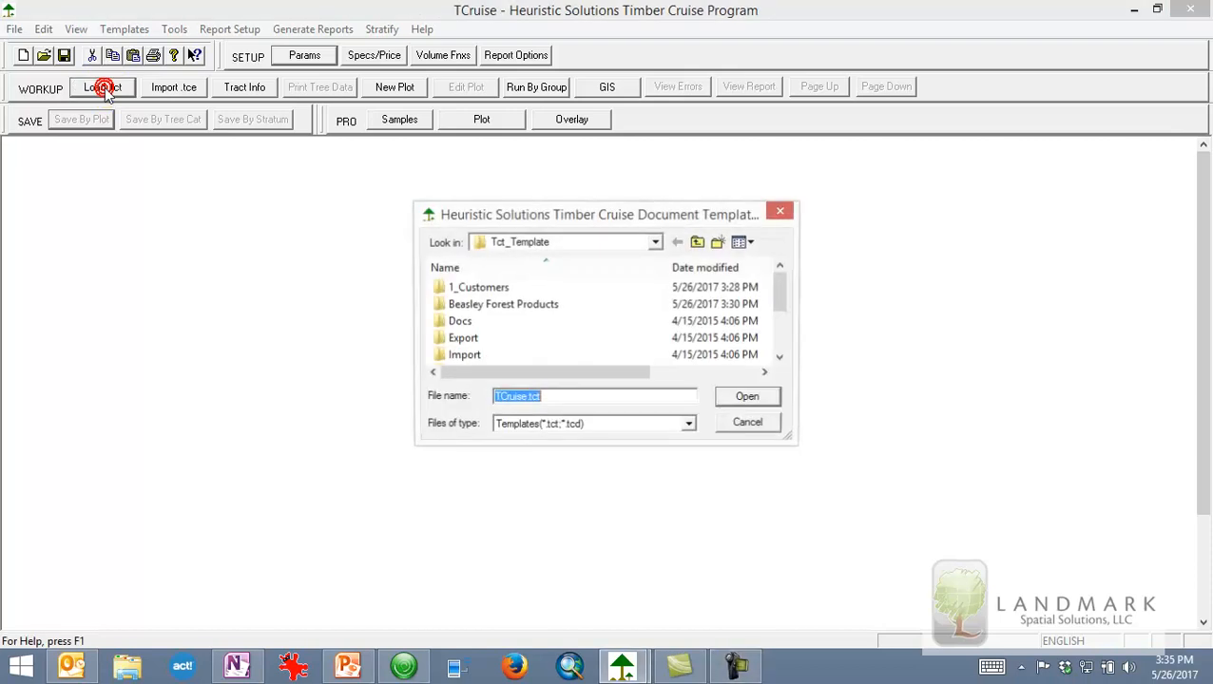
pyautogui.click(503, 304)
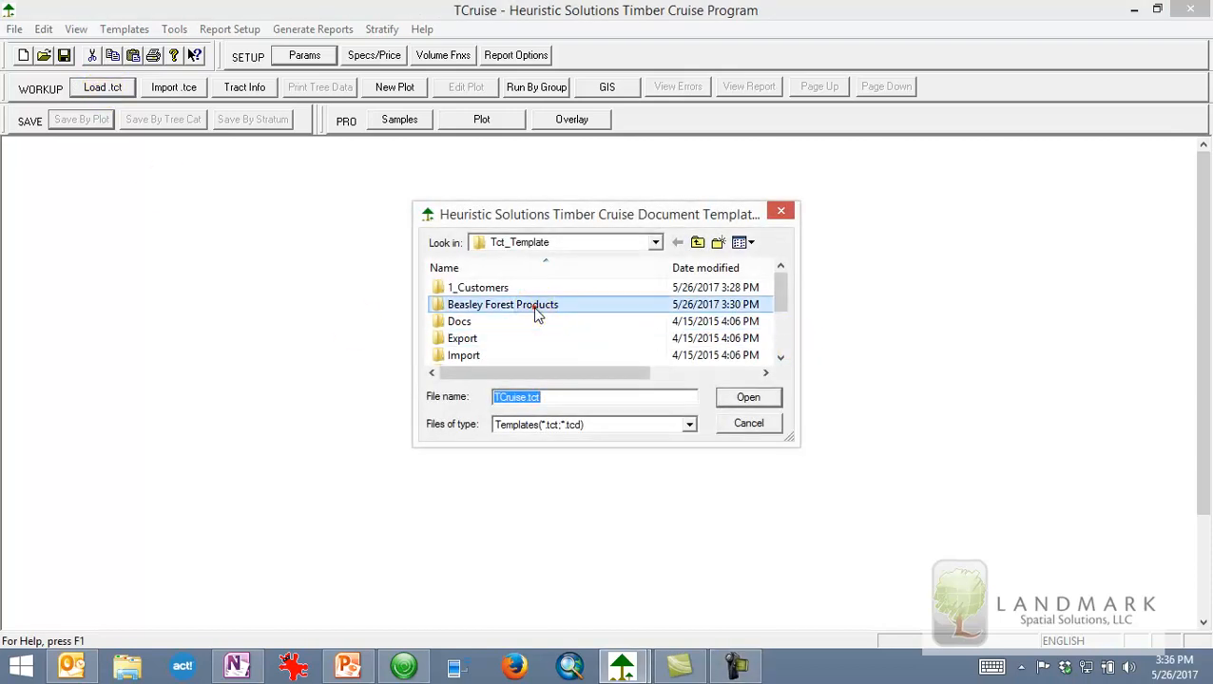
pyautogui.doubleClick(502, 304)
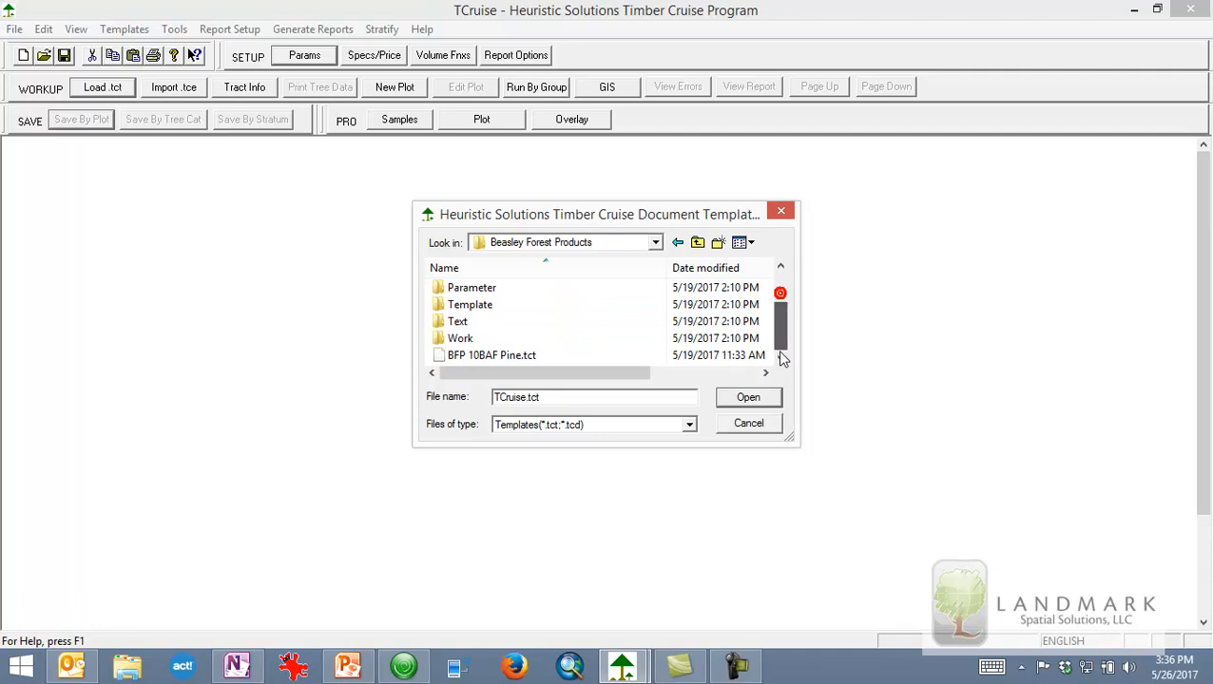
pyautogui.click(491, 354)
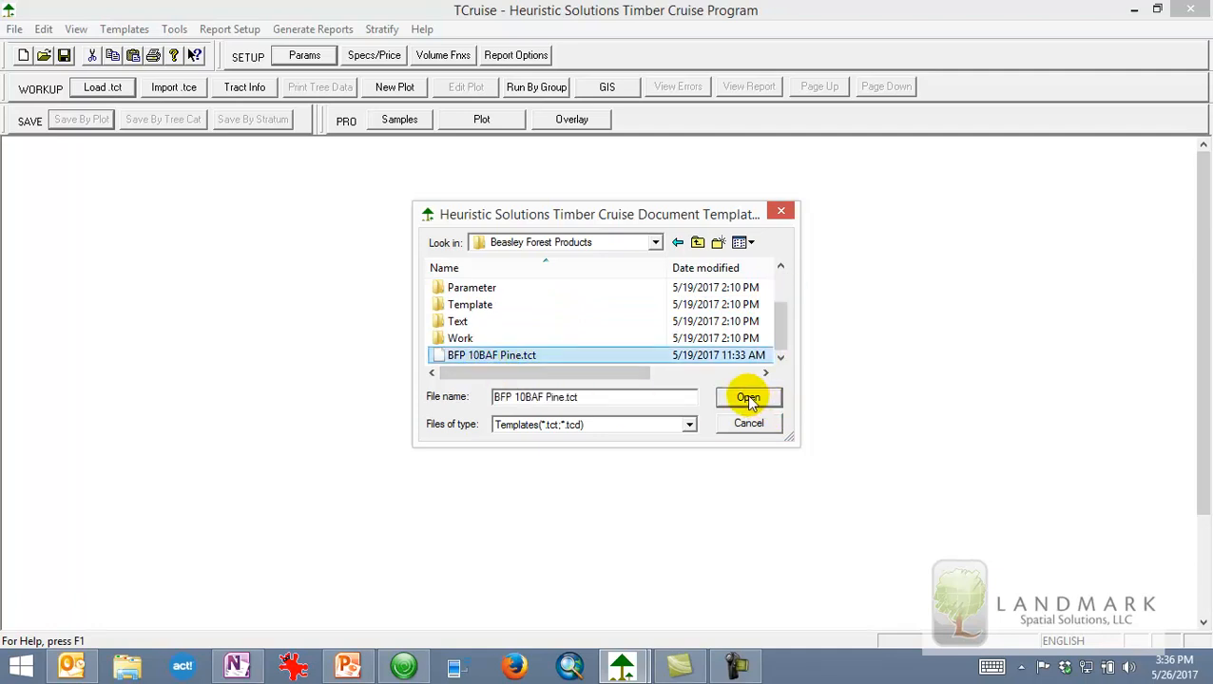
pyautogui.click(749, 398)
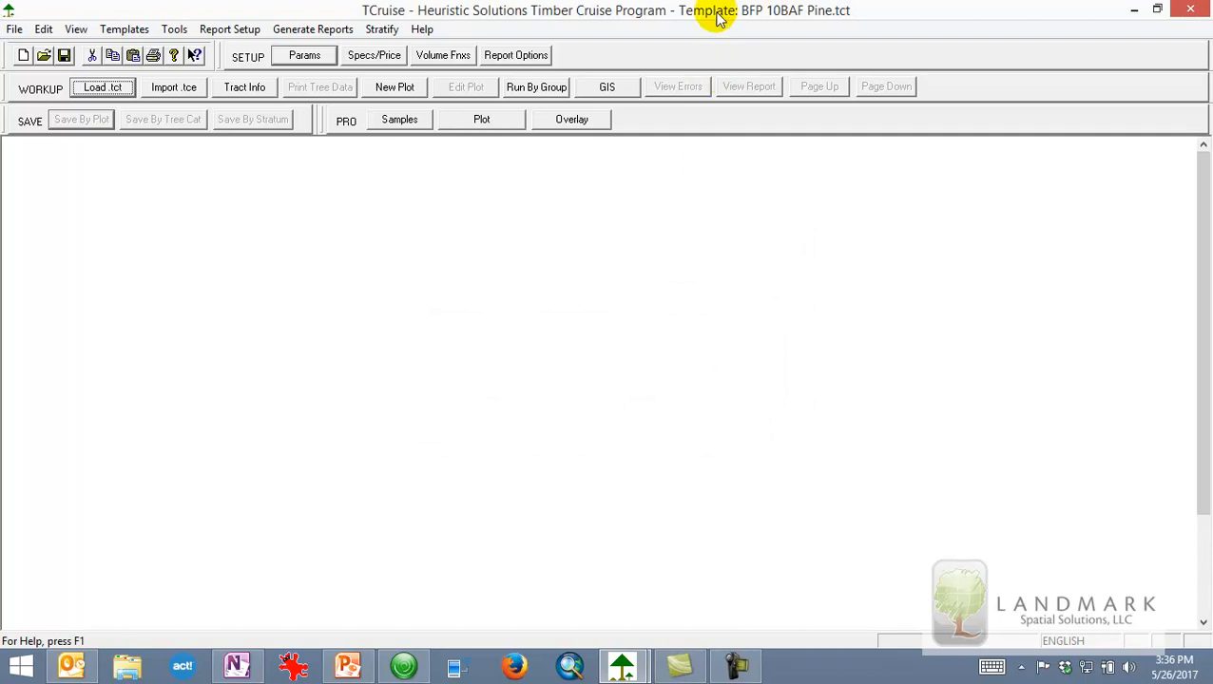
pyautogui.moveTo(850, 17)
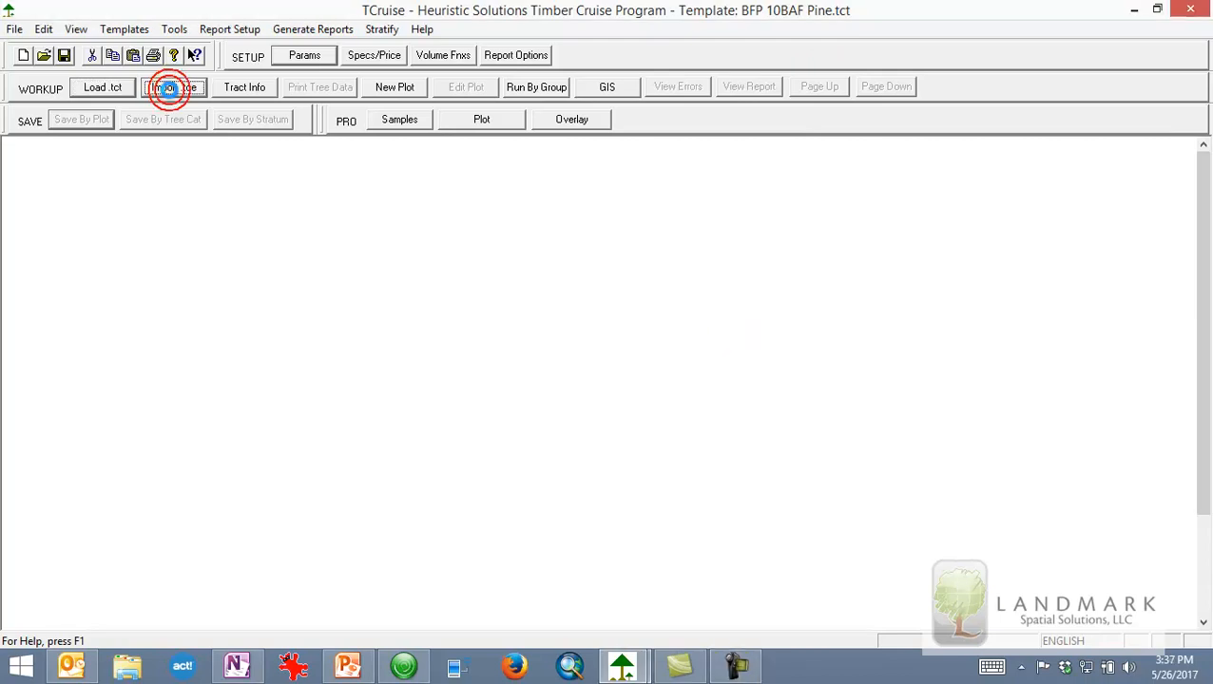
# - Import Smith Tract_JD.tce from the Smith Tract folder, declining the template-path browse
pyautogui.click(174, 87)
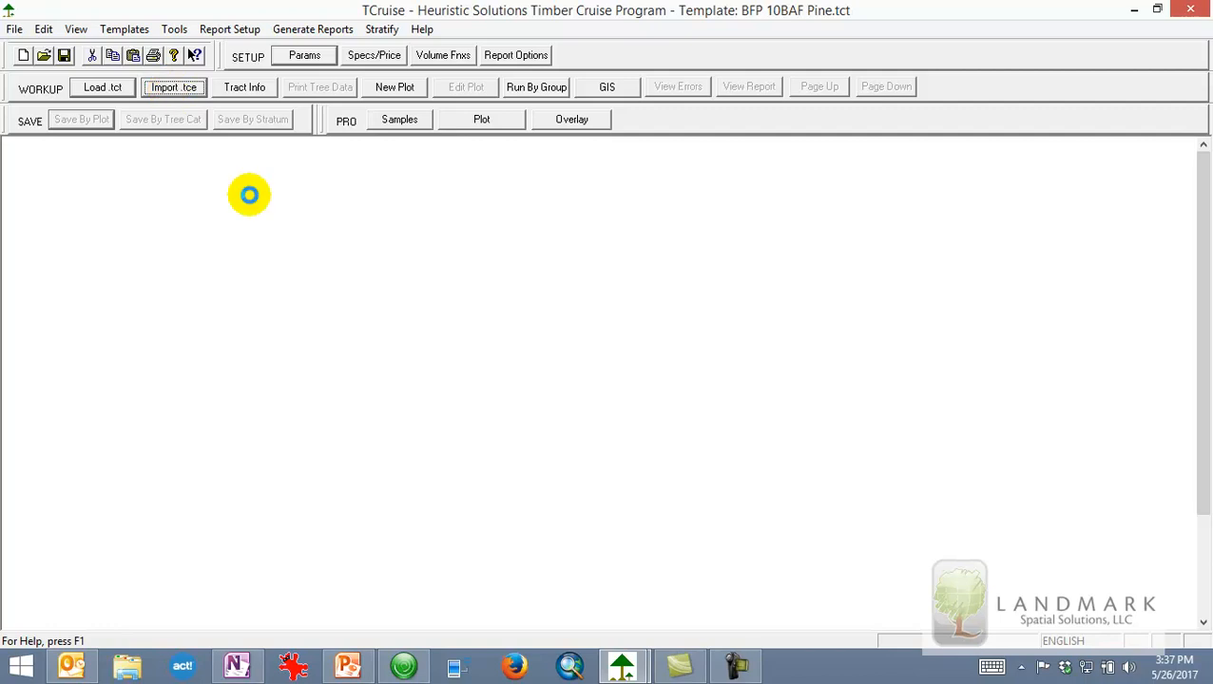
pyautogui.click(174, 86)
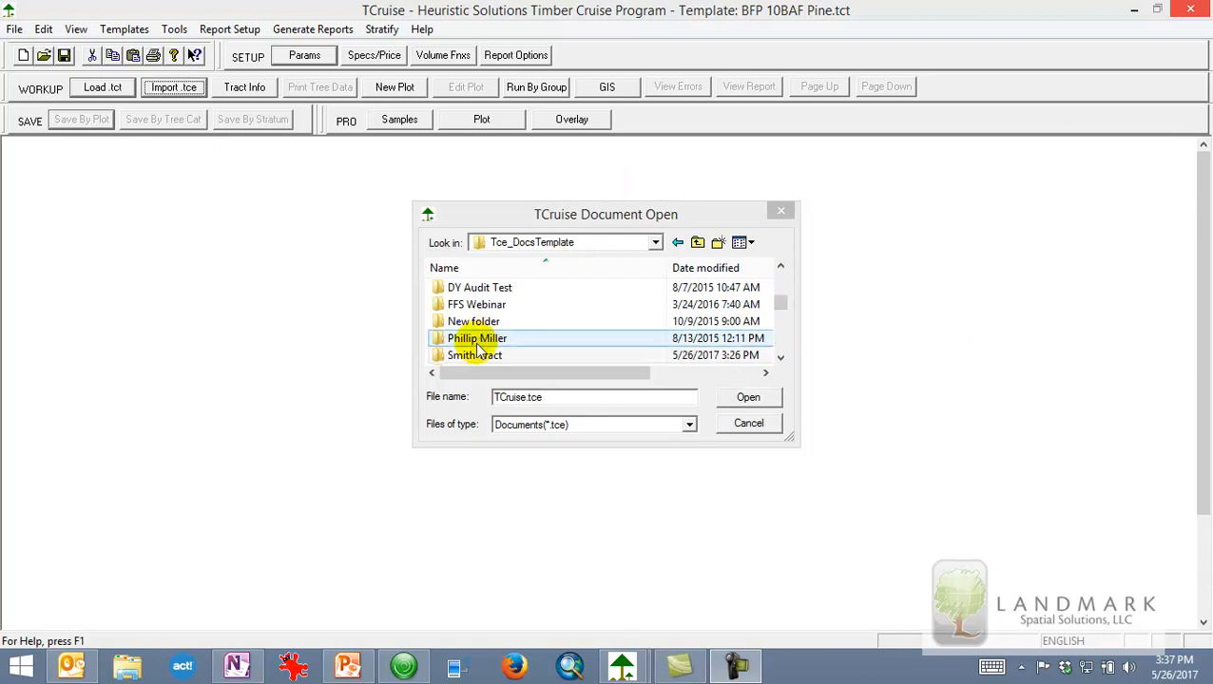
pyautogui.doubleClick(474, 355)
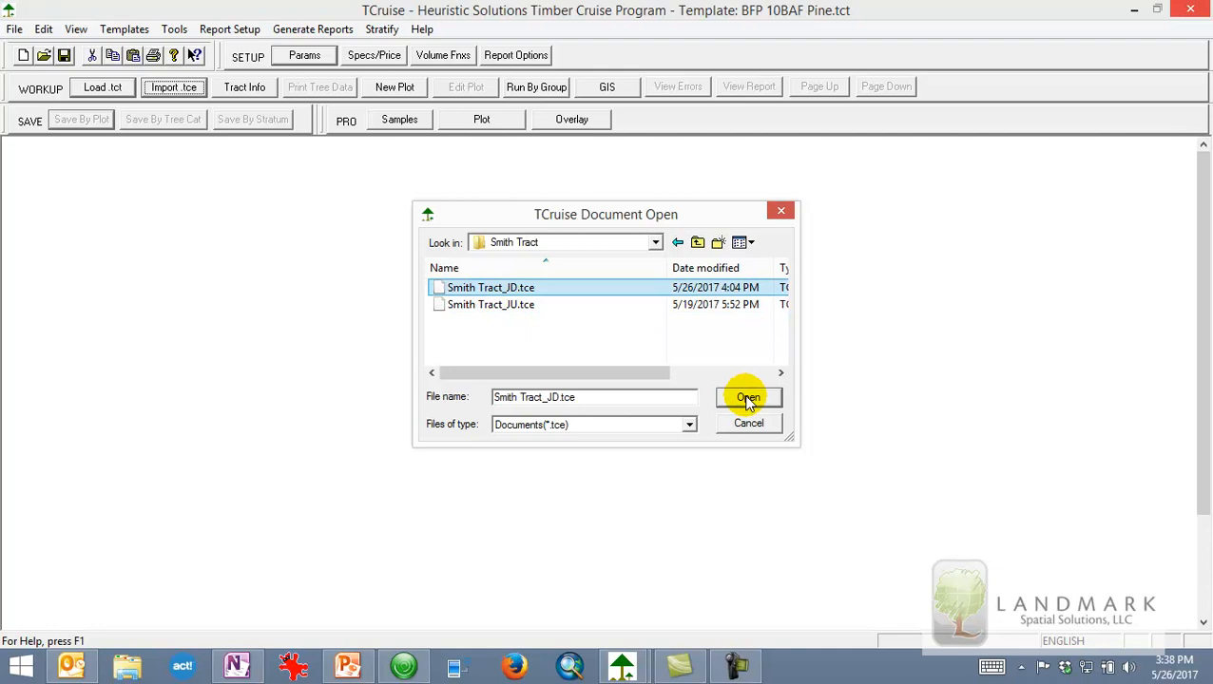
pyautogui.click(748, 397)
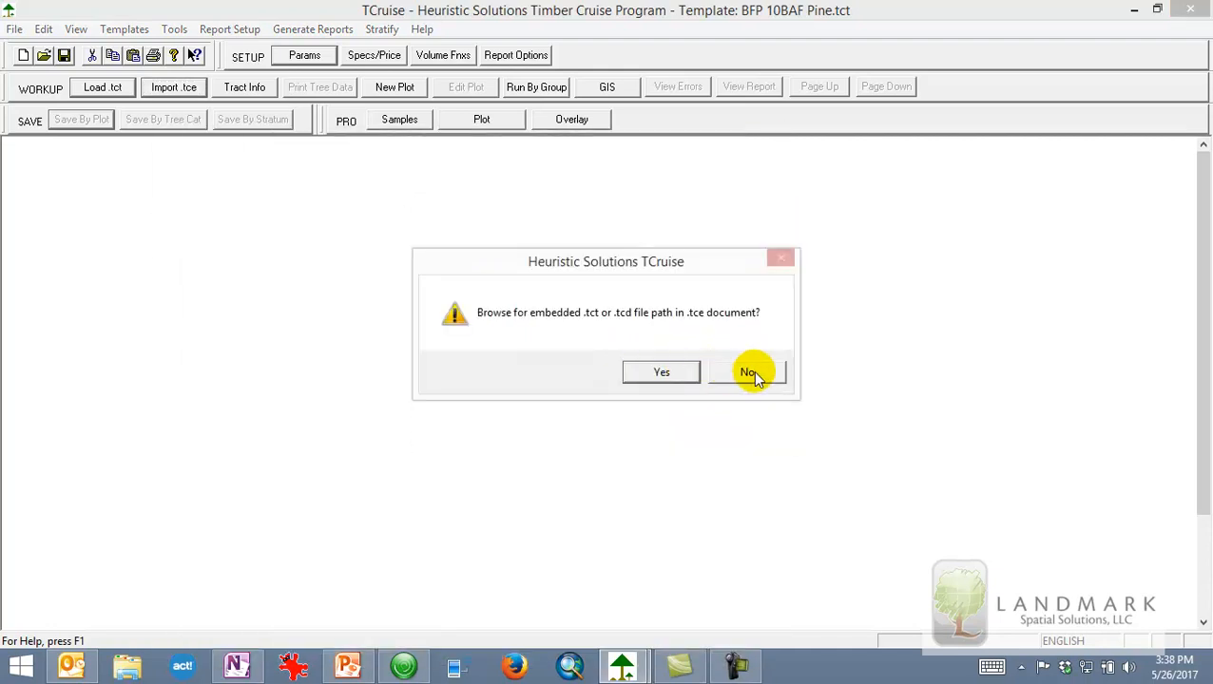
pyautogui.moveTo(690, 323)
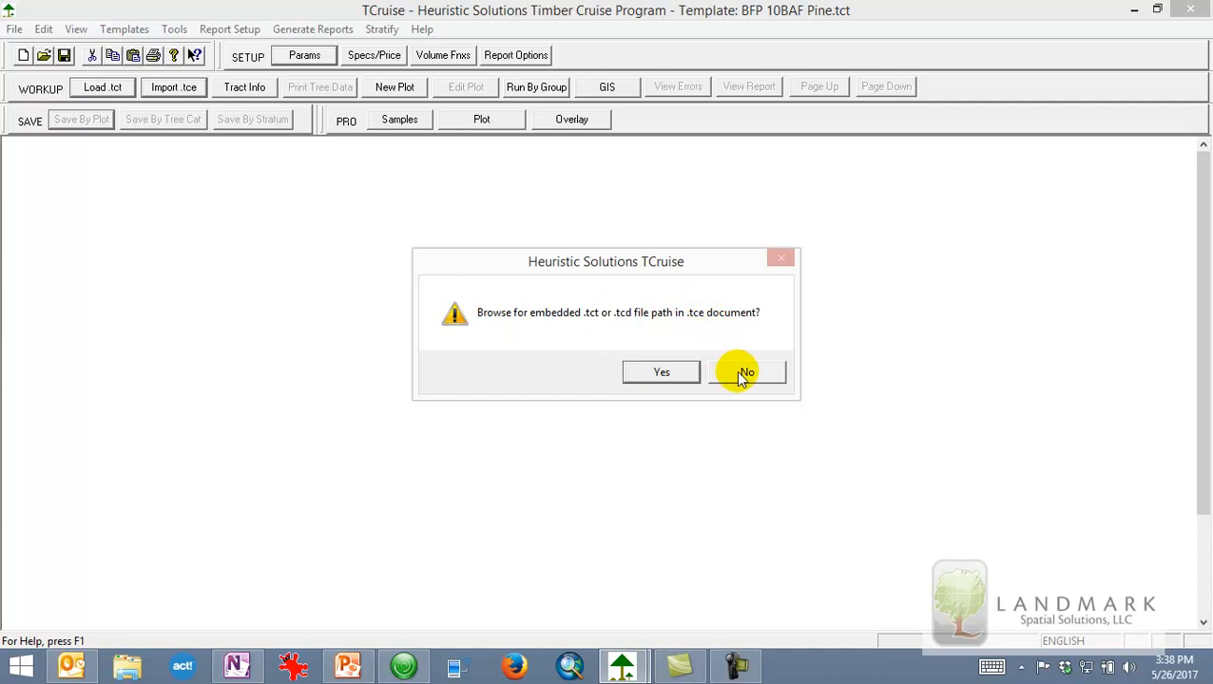
pyautogui.click(747, 372)
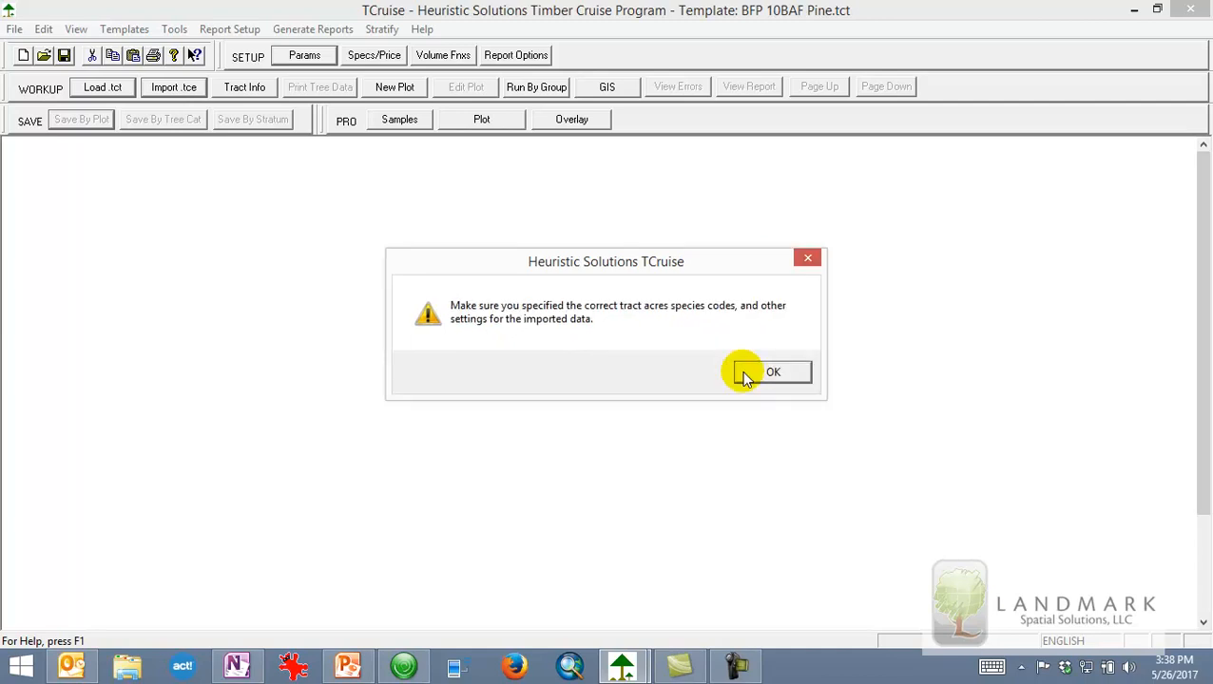
pyautogui.moveTo(568, 316)
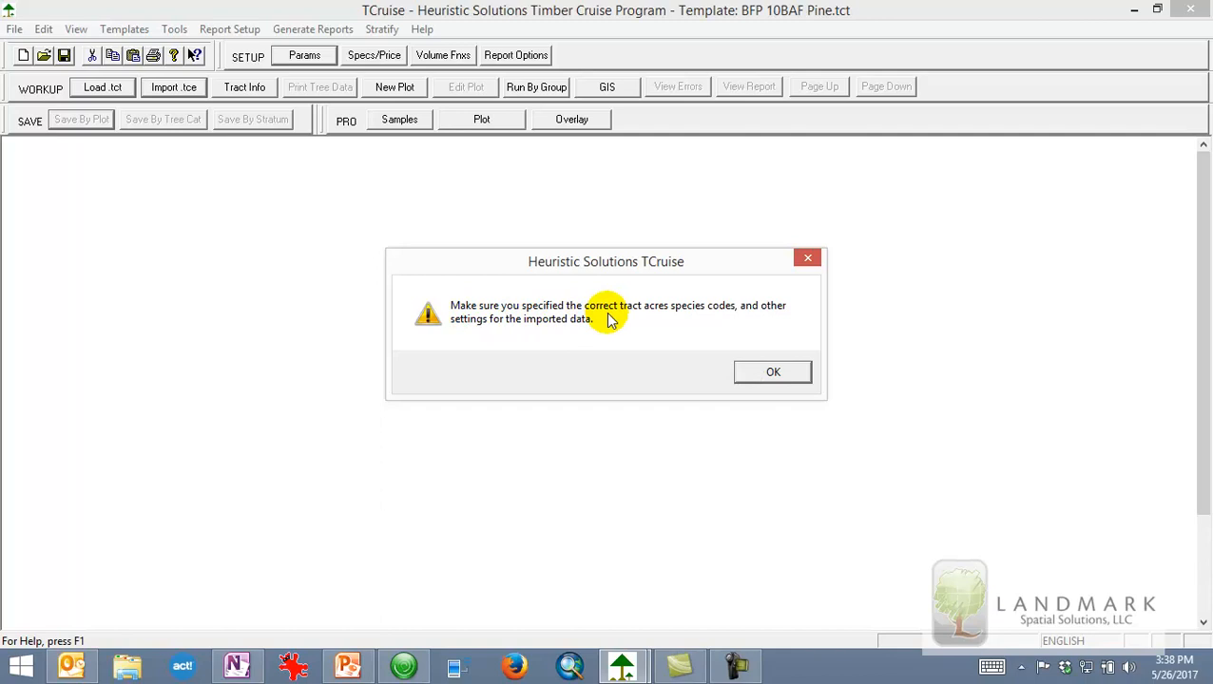
pyautogui.moveTo(760, 313)
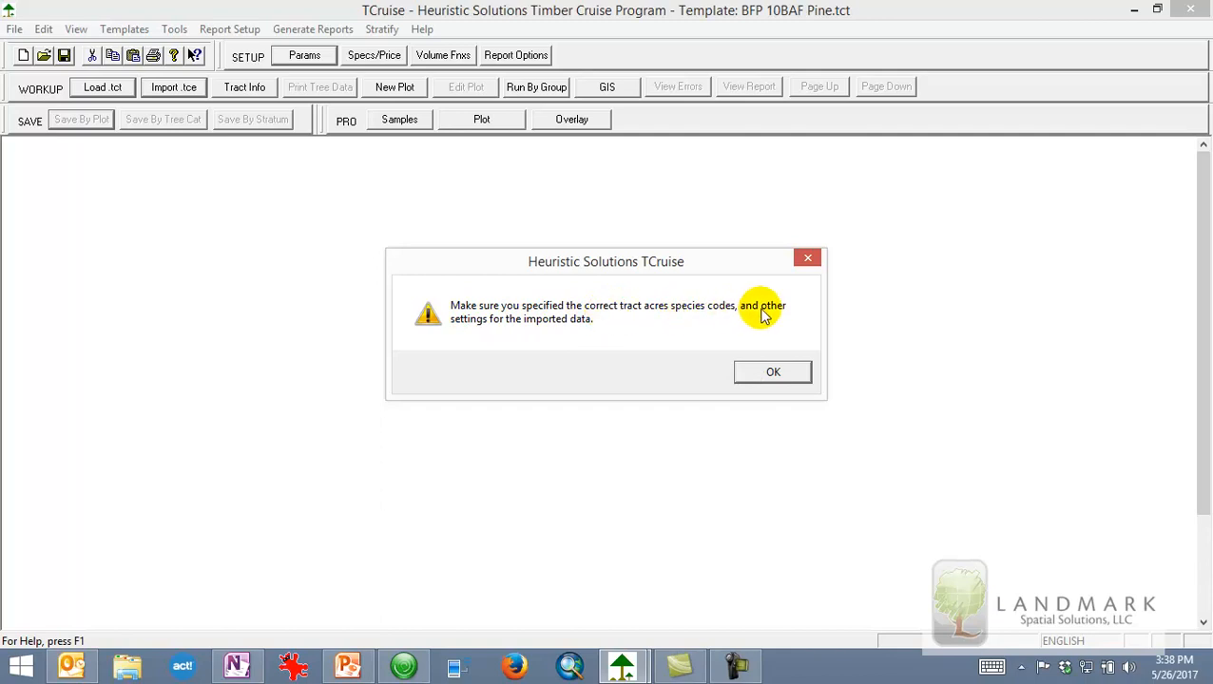
pyautogui.click(772, 372)
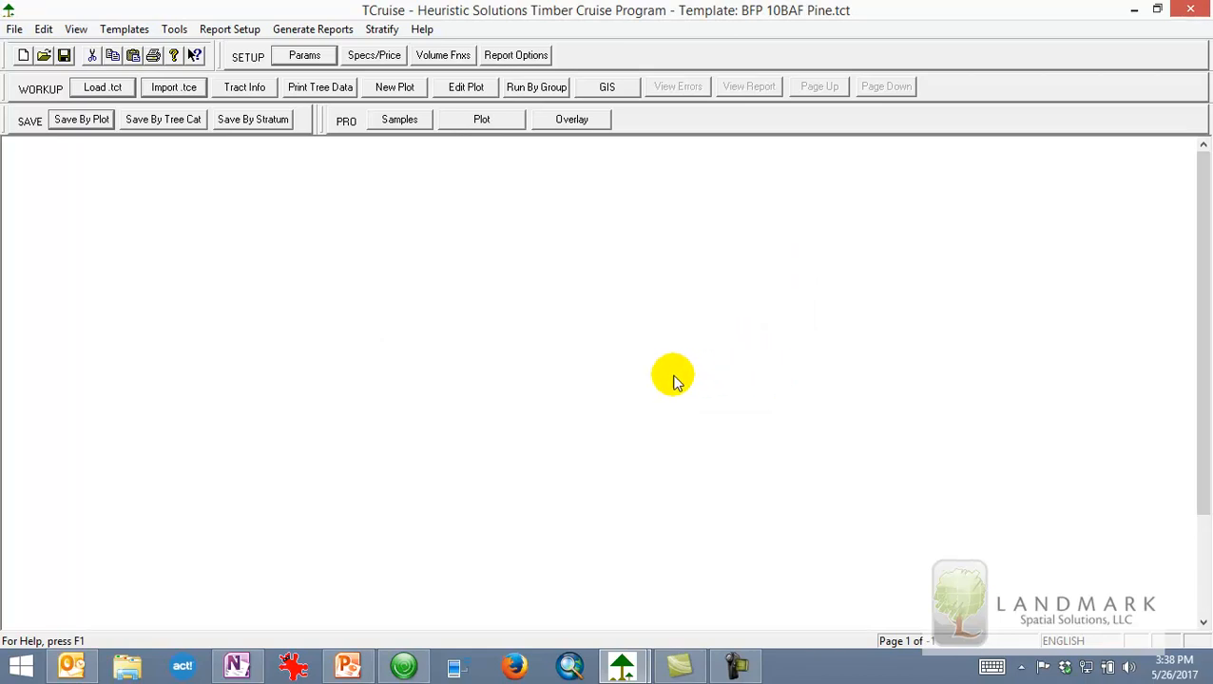
pyautogui.moveTo(331, 145)
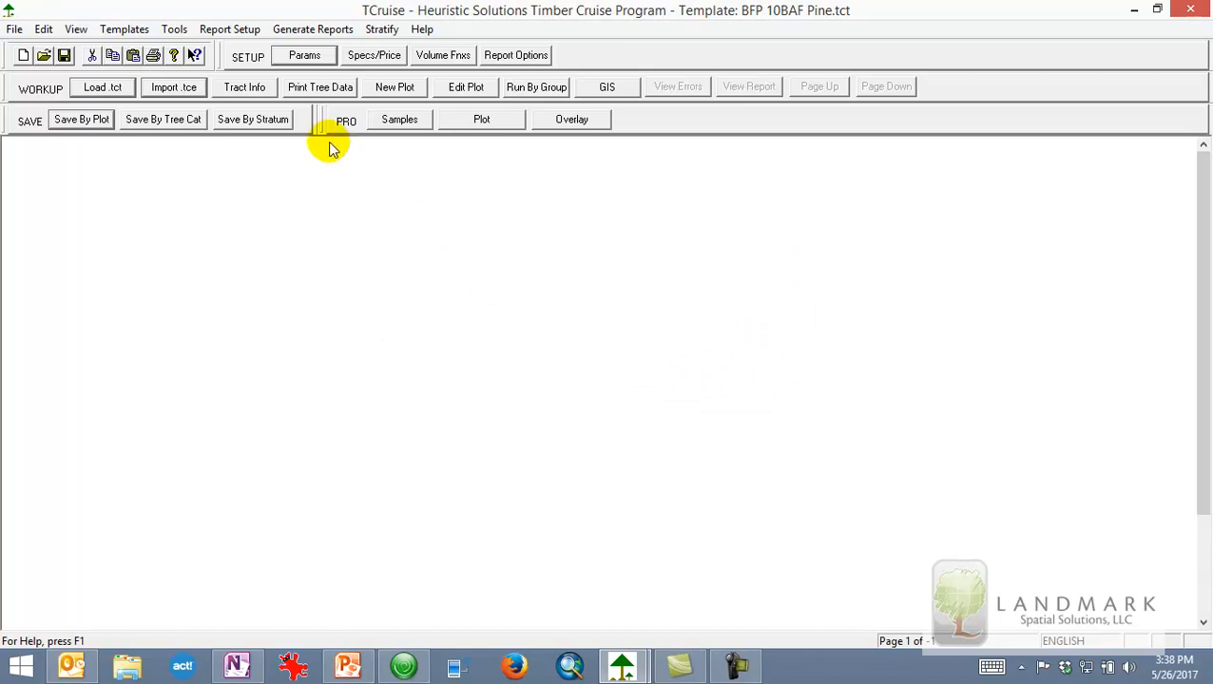
pyautogui.moveTo(248, 236)
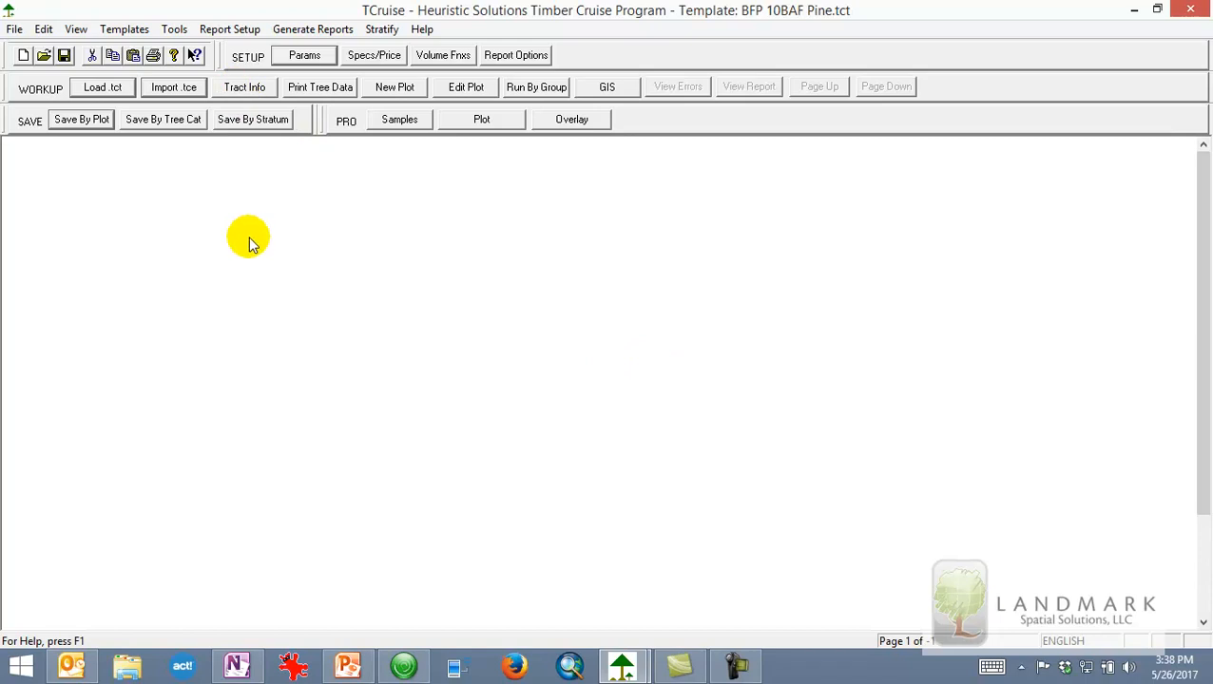
pyautogui.moveTo(300, 215)
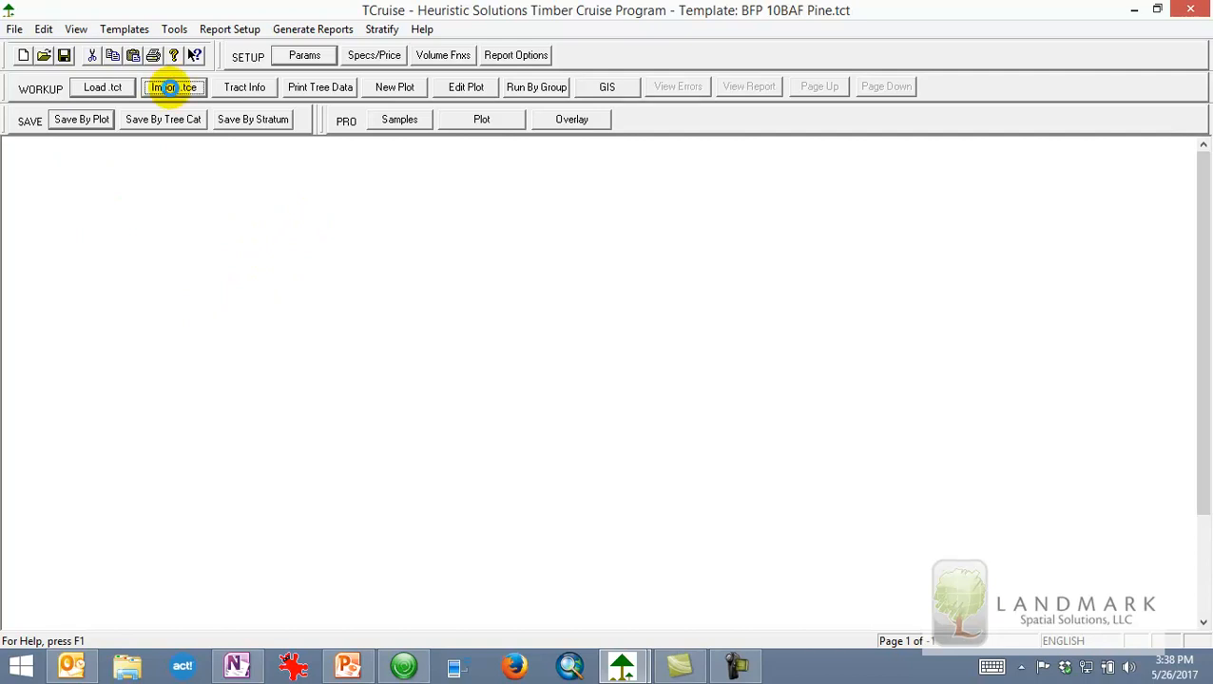
# - Import Smith Tract_JU.tce, appending its plots to the existing cruise data
pyautogui.click(173, 87)
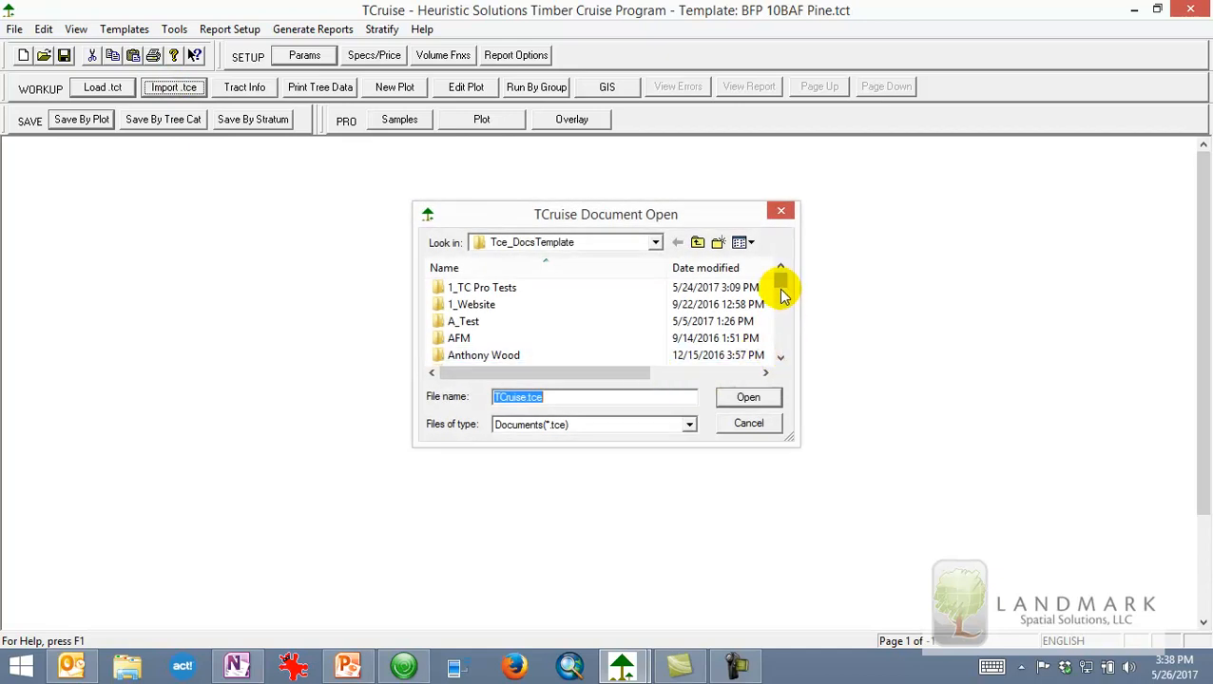
pyautogui.click(472, 304)
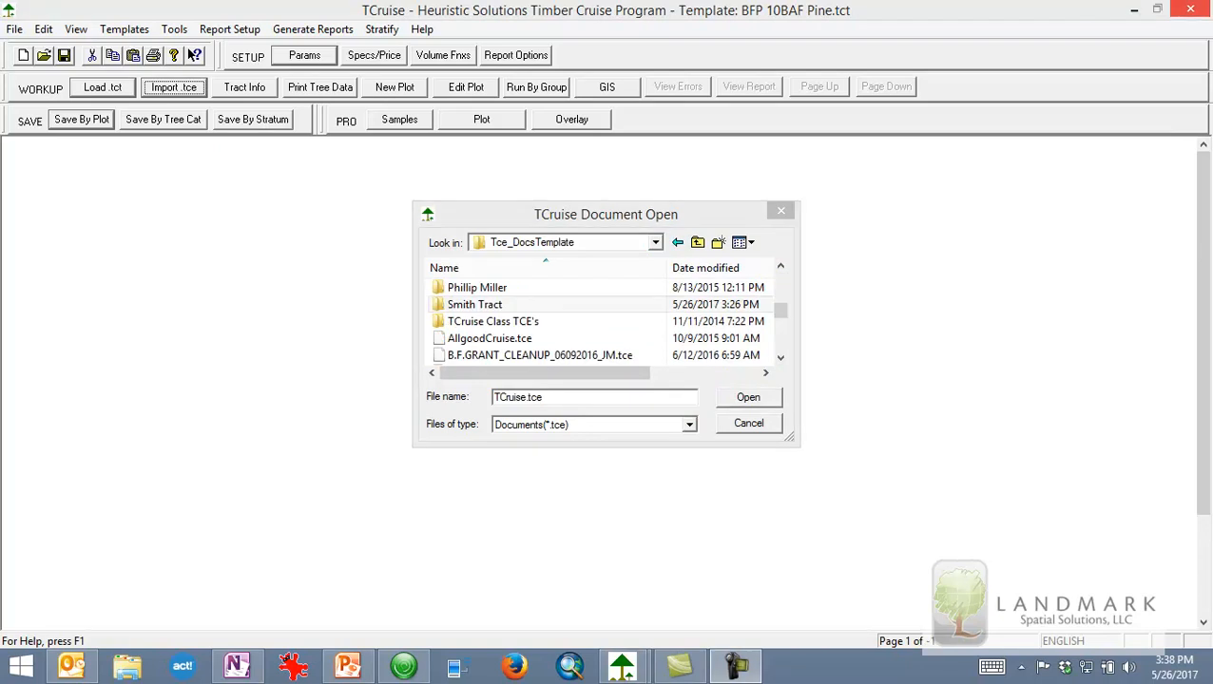
pyautogui.doubleClick(474, 304)
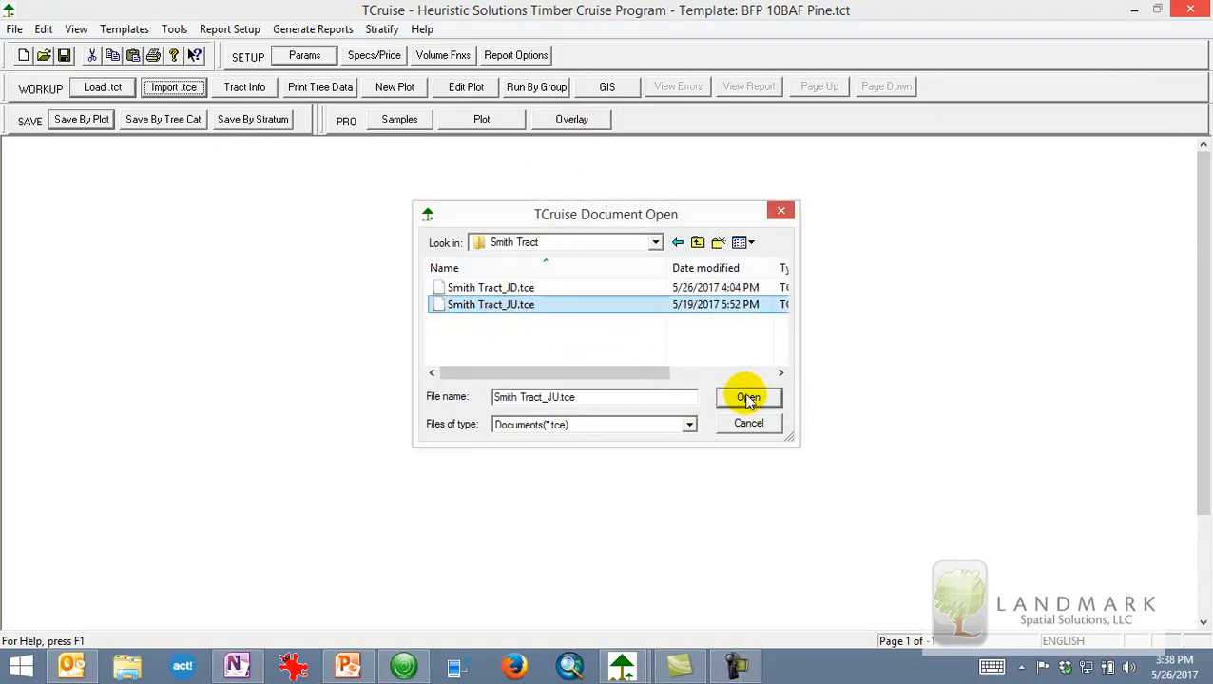
pyautogui.click(748, 397)
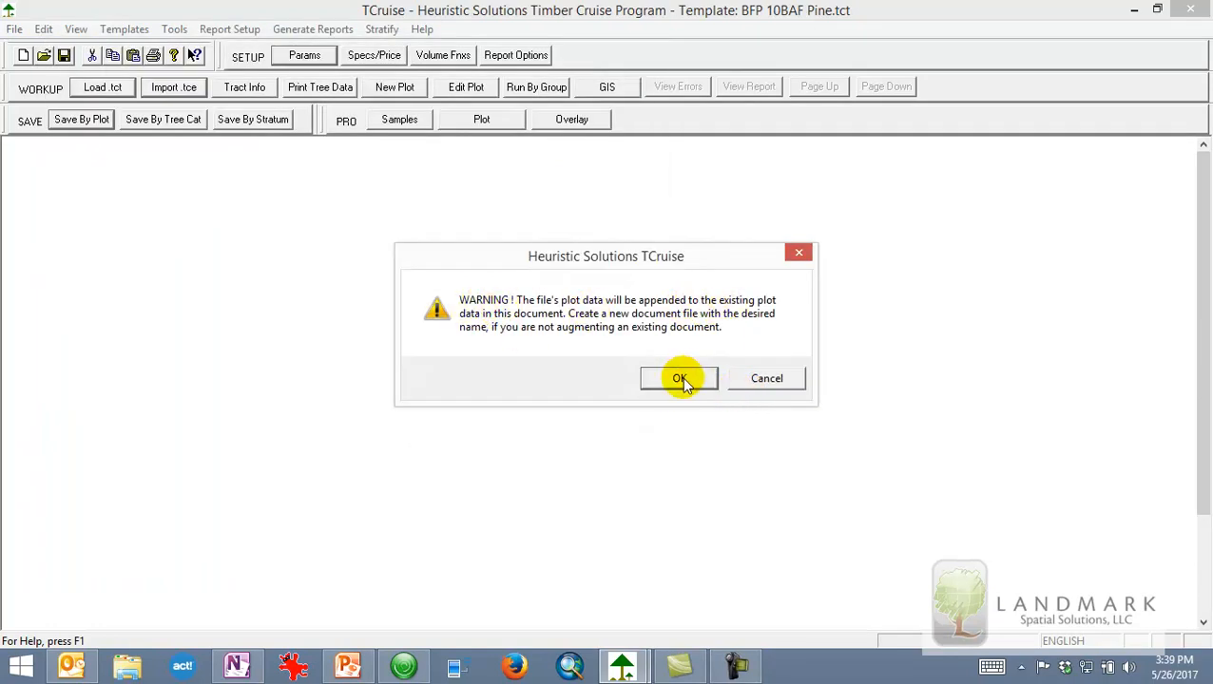
pyautogui.click(678, 378)
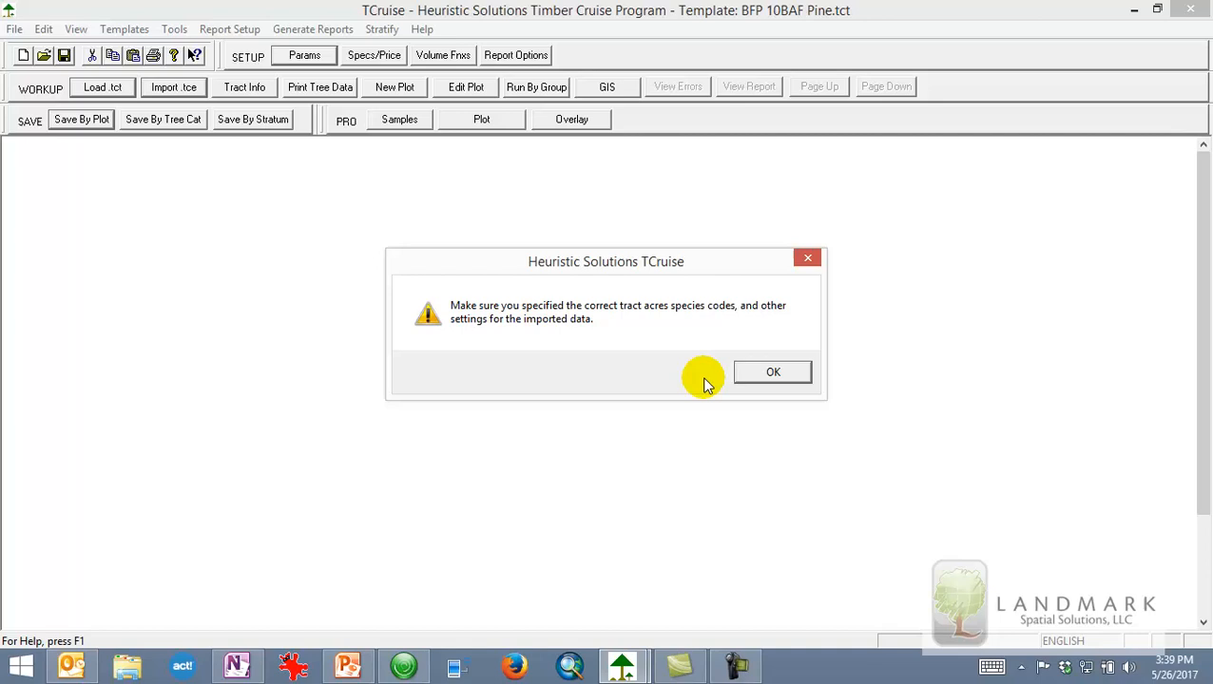
pyautogui.click(773, 372)
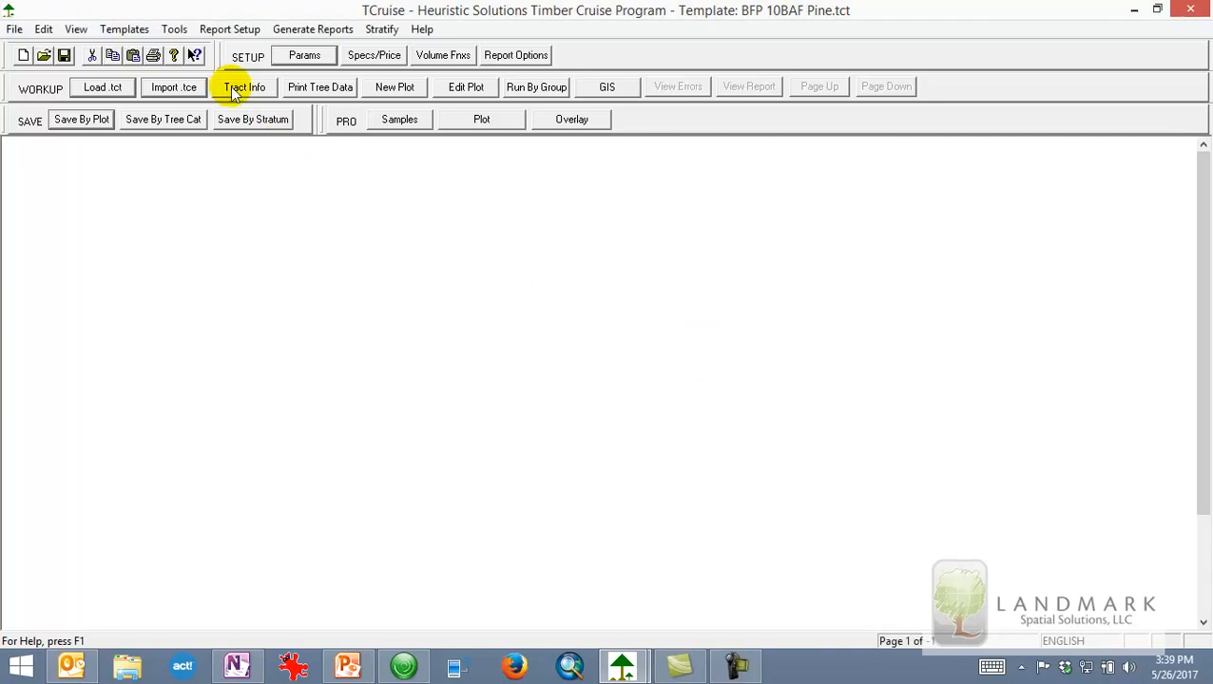
# - Fill Tract Info with today's date, land area 25 and name 'Smith Tract'
pyautogui.click(243, 86)
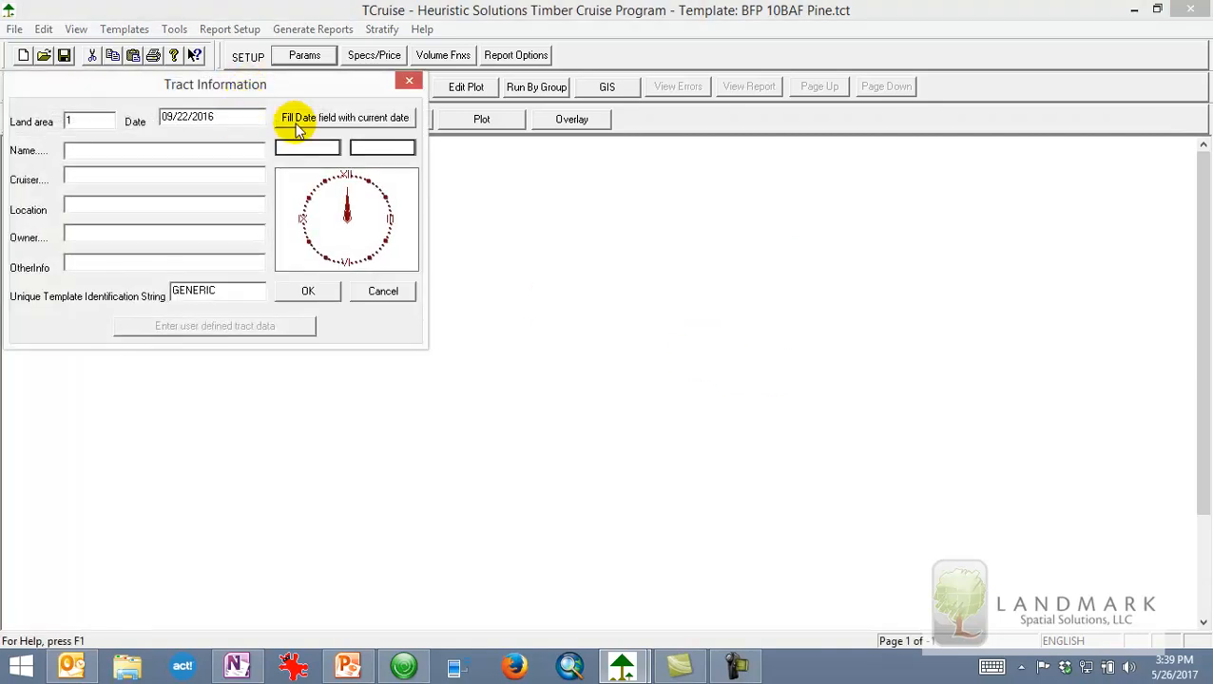
pyautogui.click(345, 117)
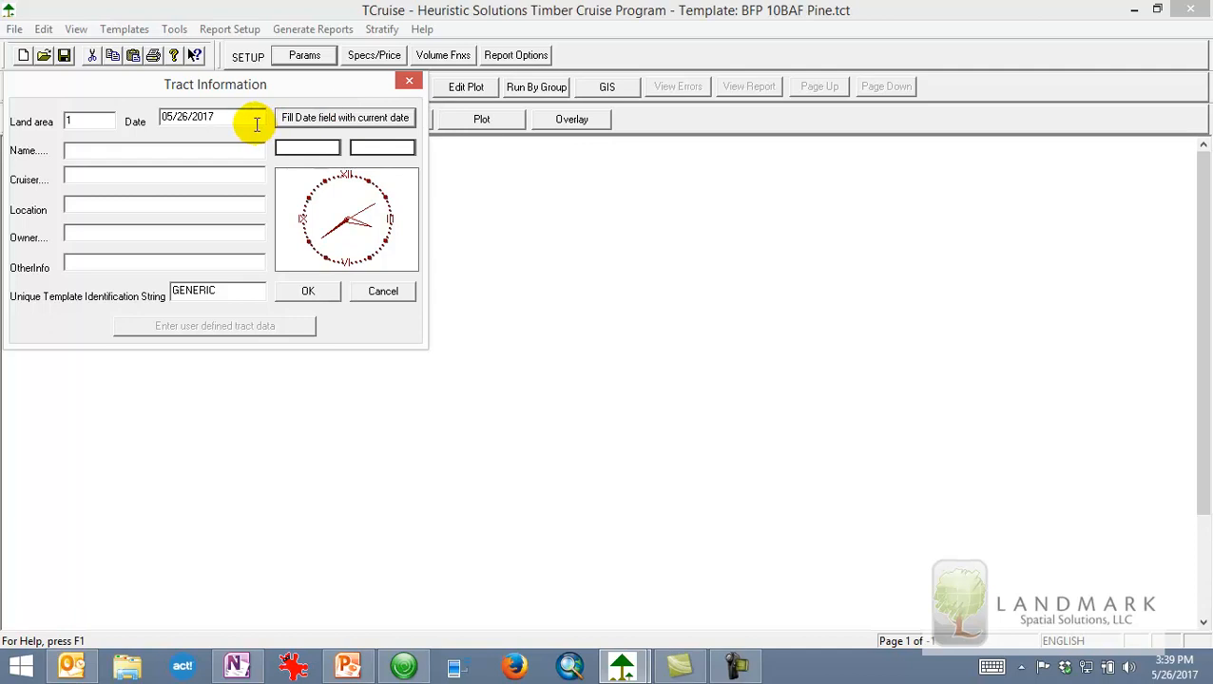
pyautogui.click(88, 121)
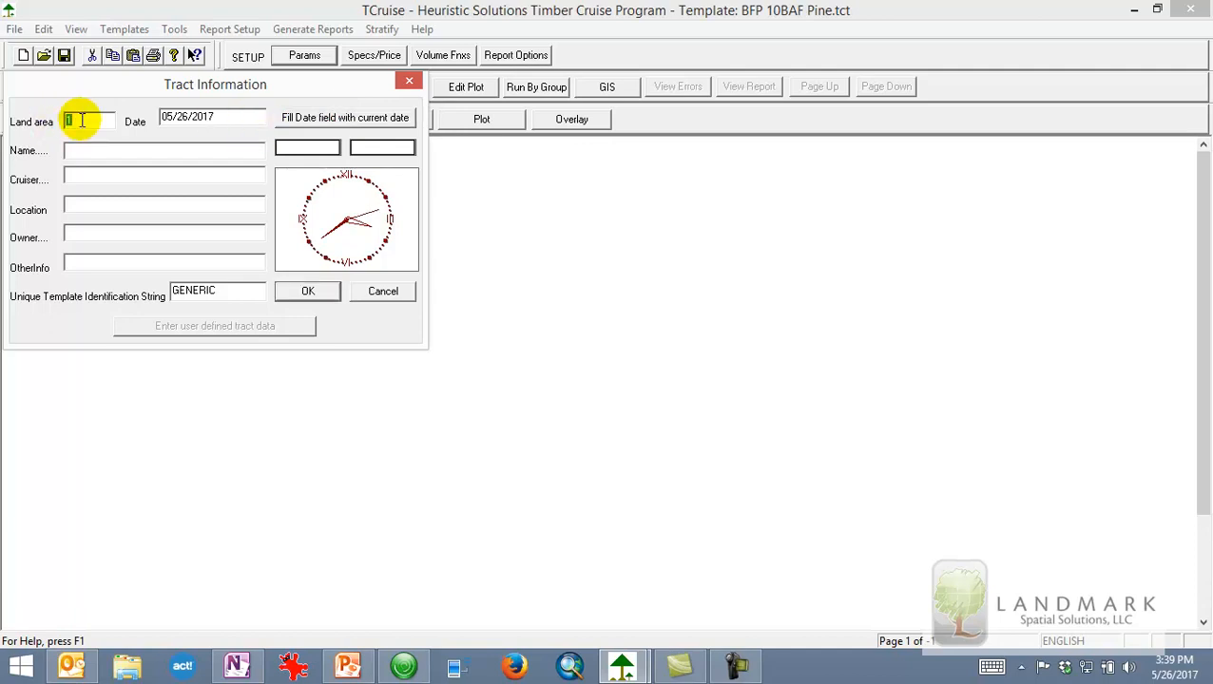
pyautogui.write('25')
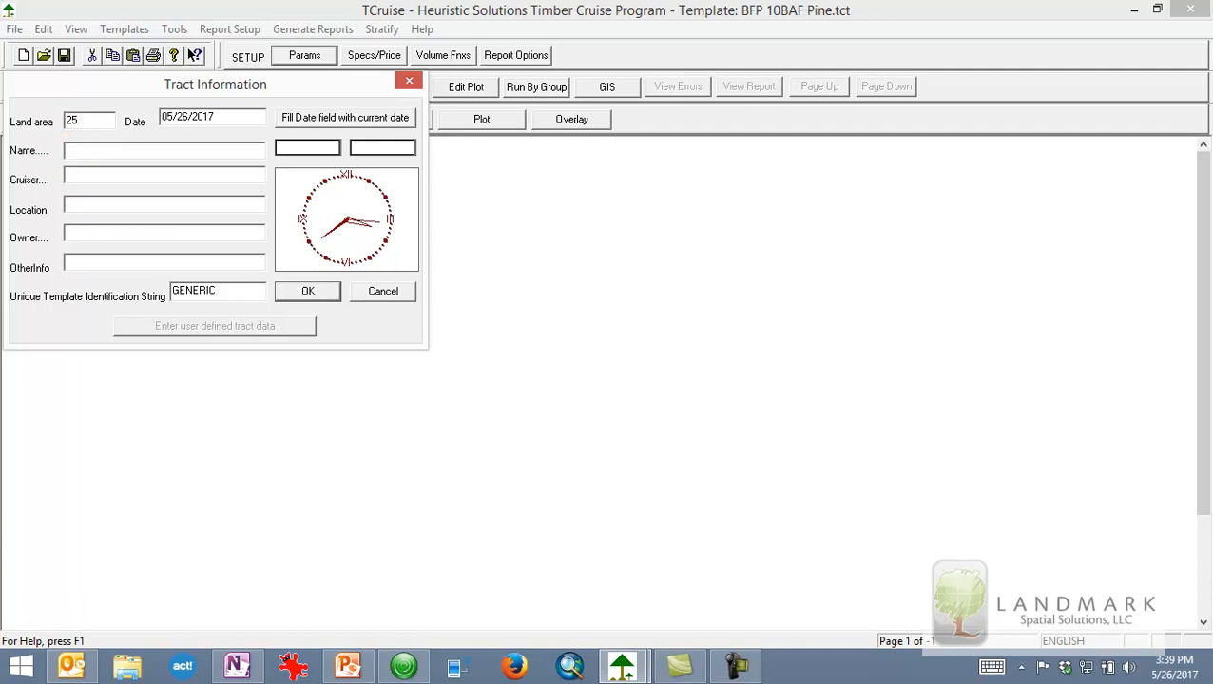
pyautogui.write('Smith Tract')
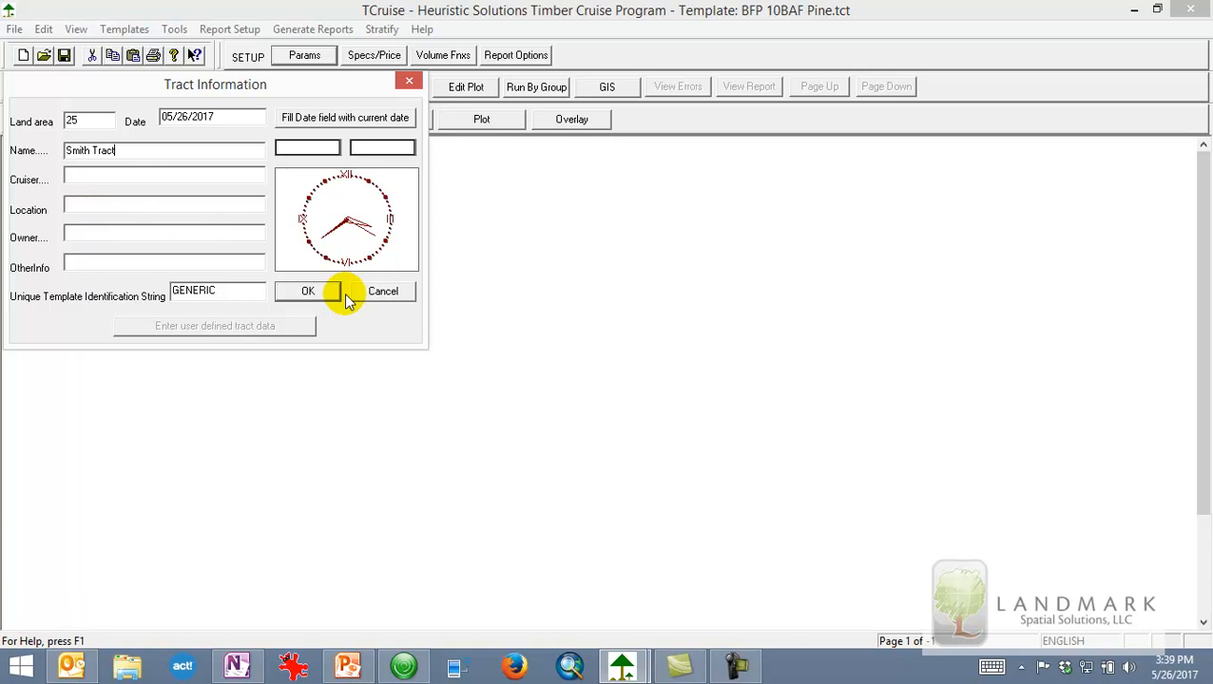
pyautogui.click(308, 291)
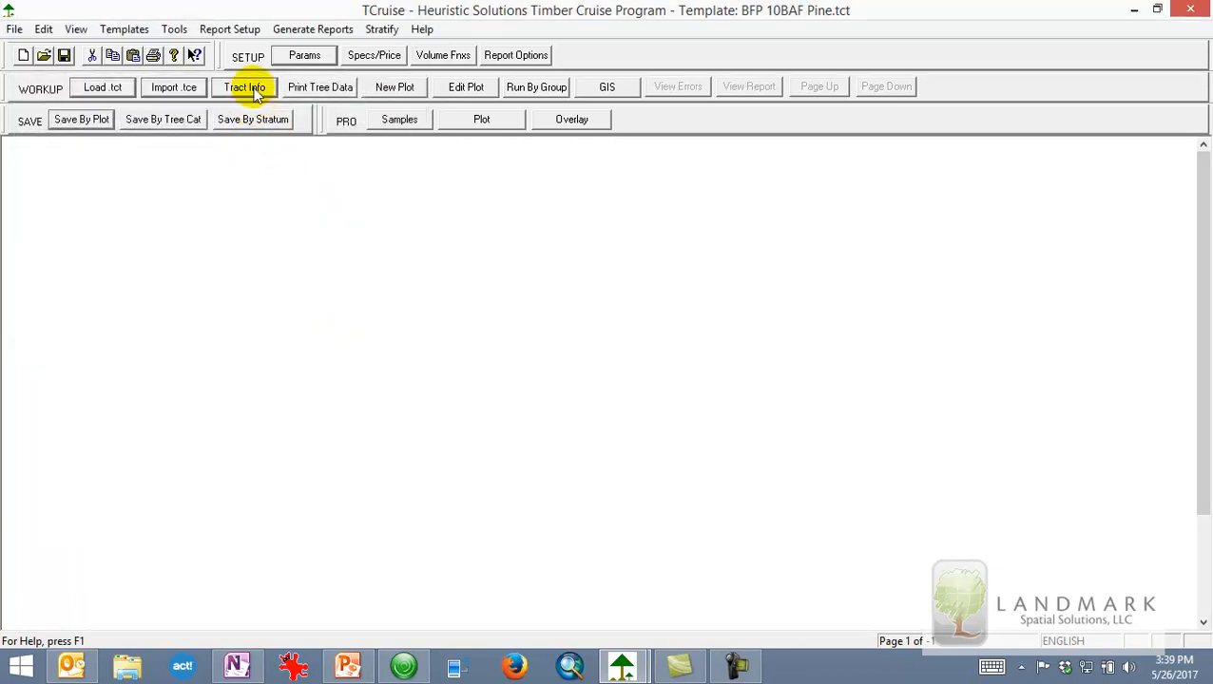
pyautogui.moveTo(433, 93)
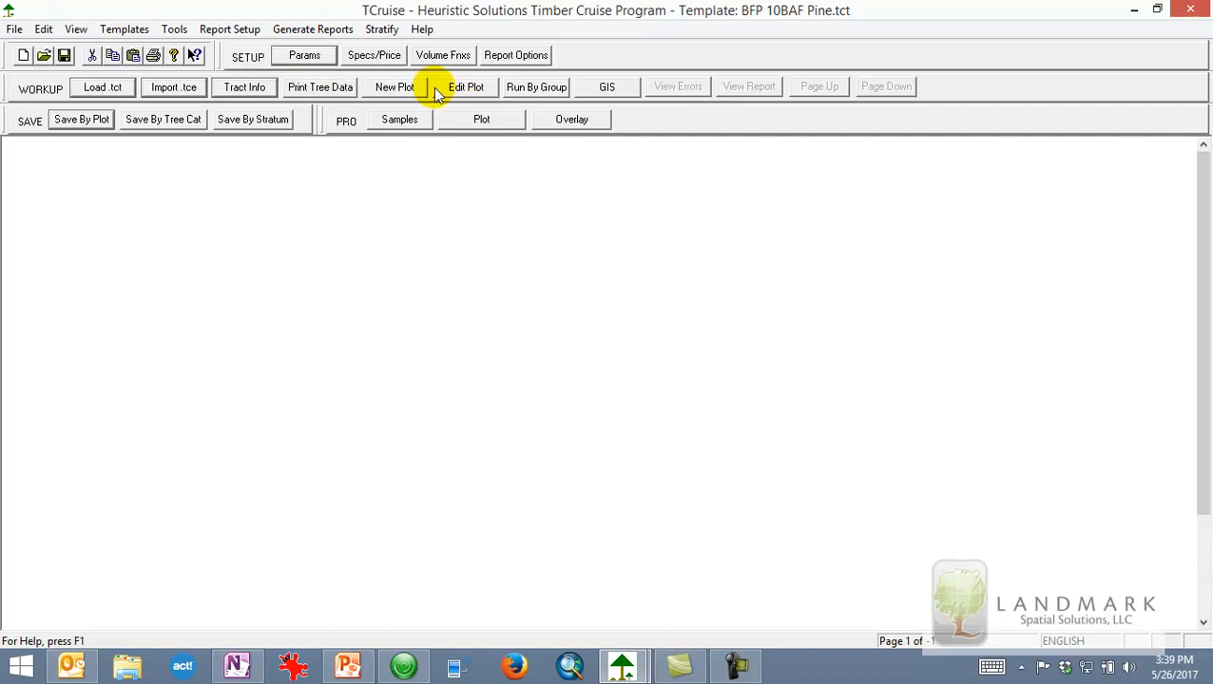
pyautogui.moveTo(320, 86)
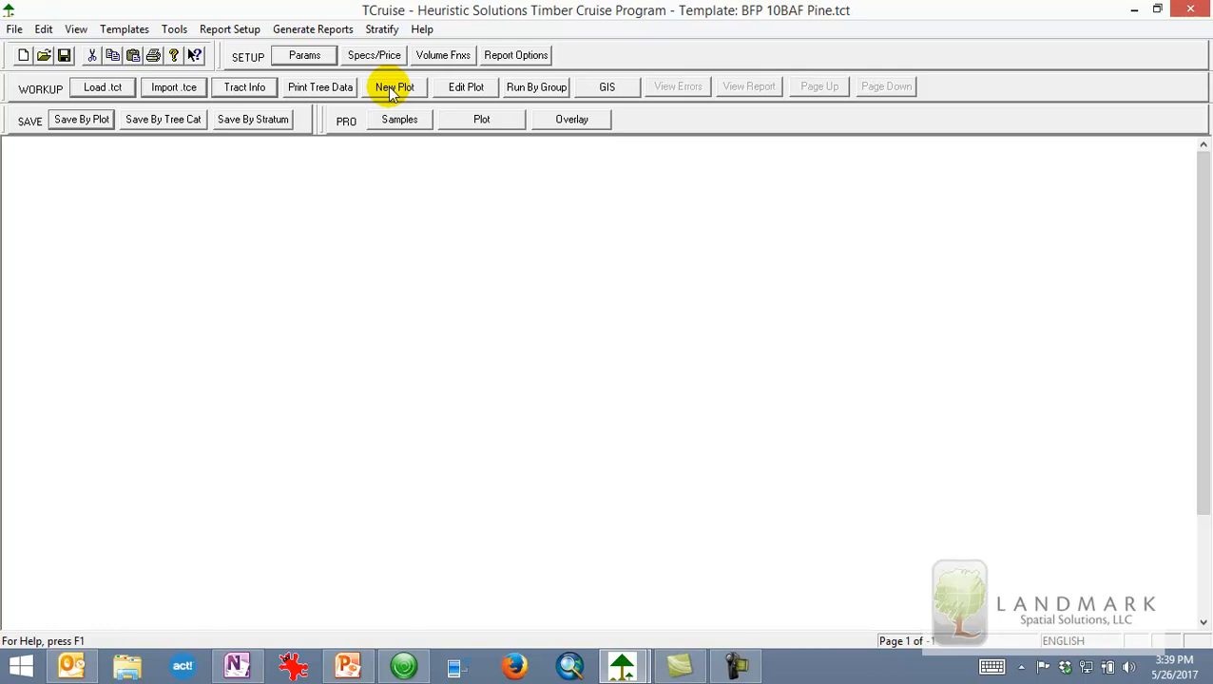
pyautogui.moveTo(434, 89)
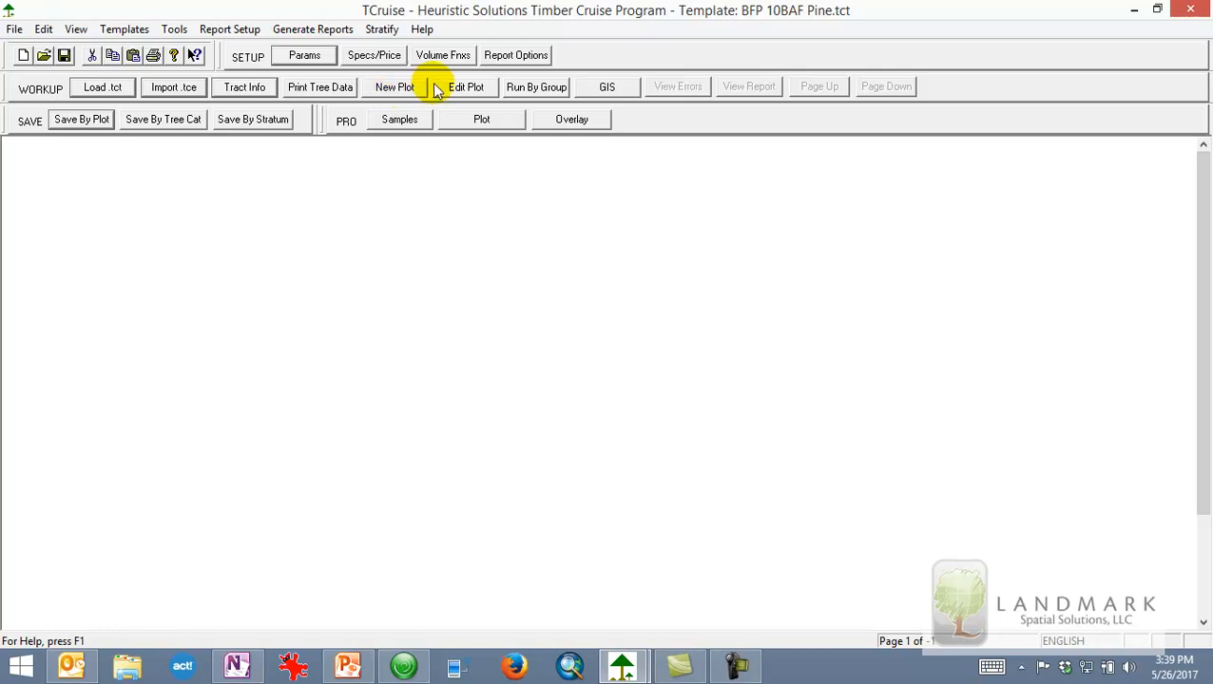
pyautogui.click(465, 87)
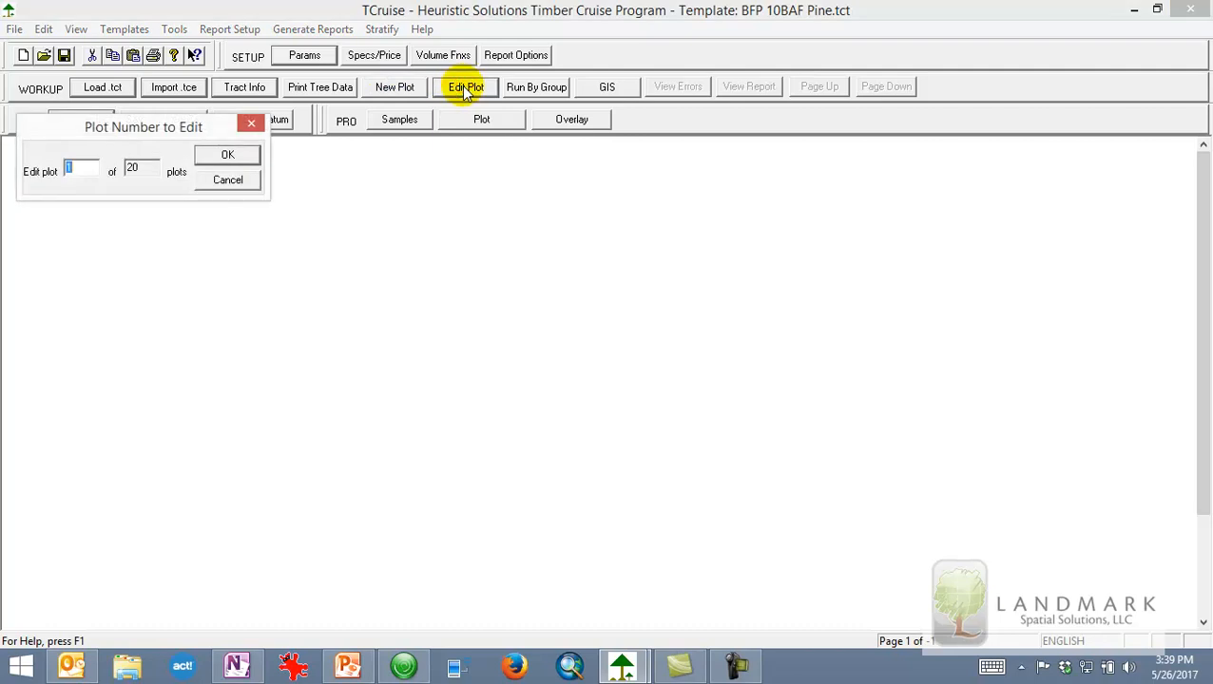
pyautogui.click(227, 154)
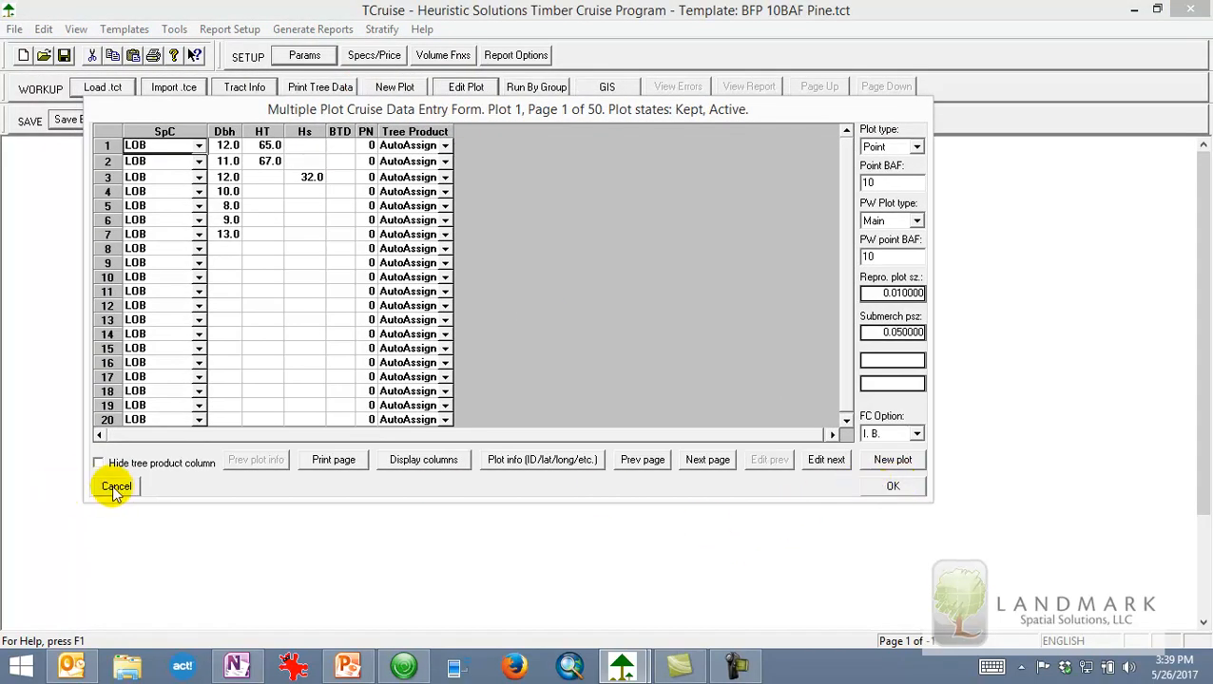
pyautogui.click(115, 486)
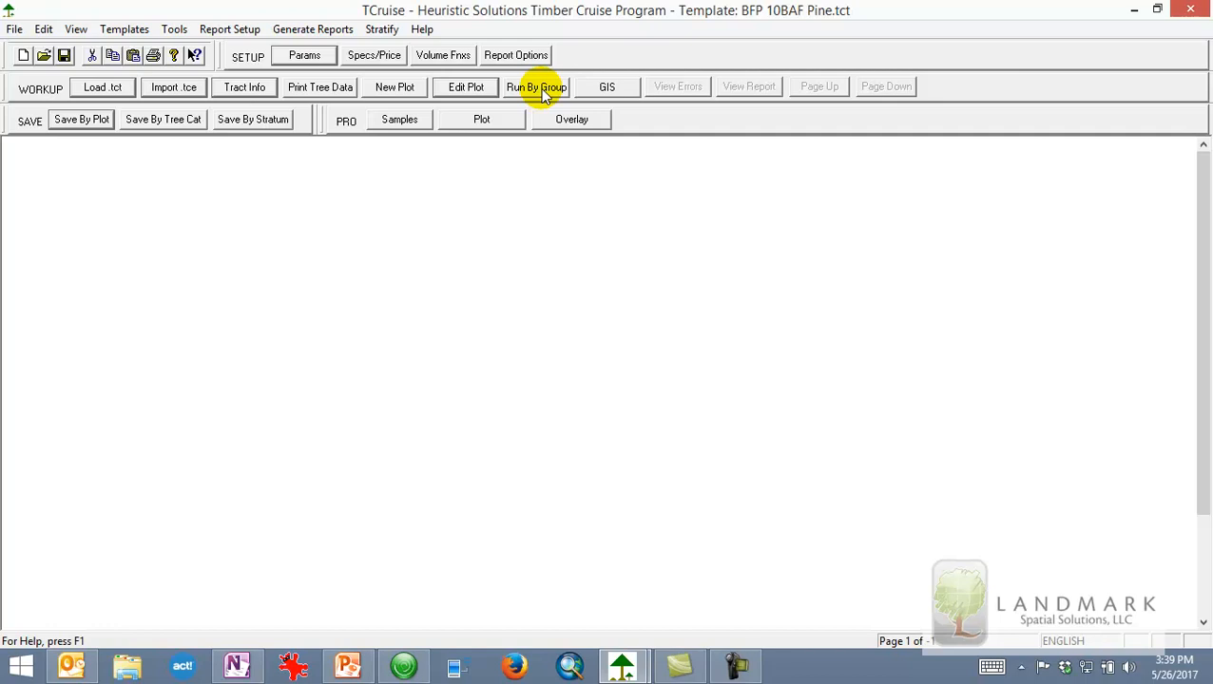
# - Start Run By Group and save the cruise as Smith Tract.tcd
pyautogui.click(536, 86)
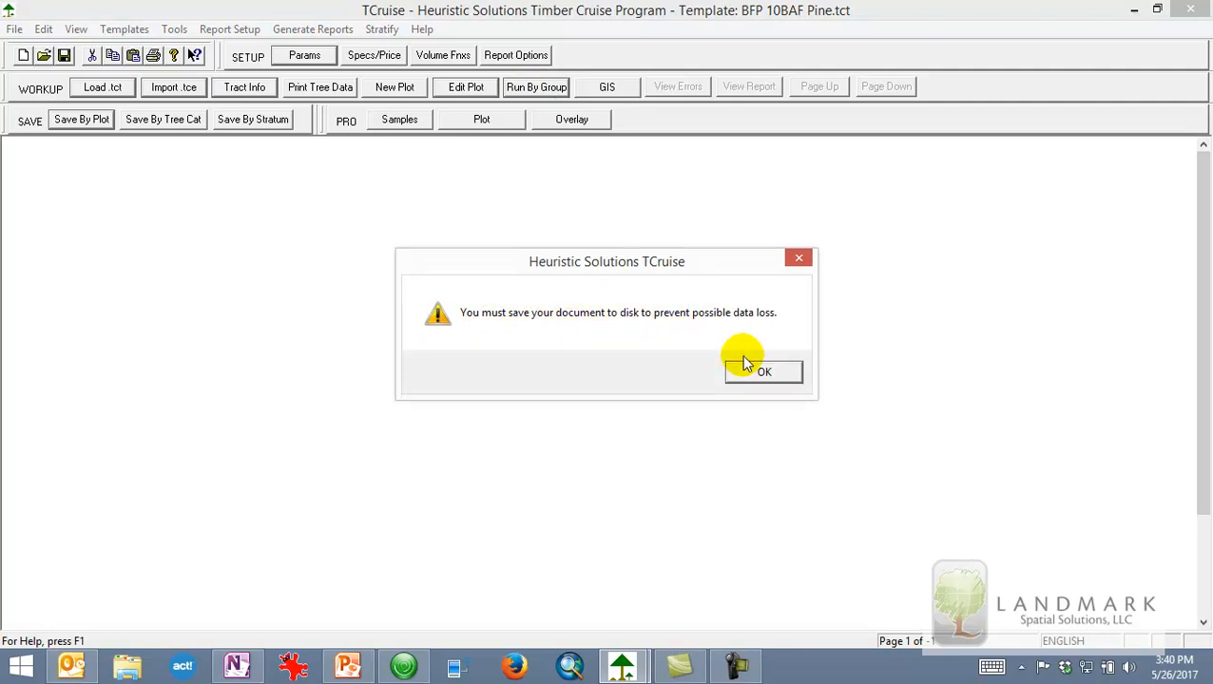
pyautogui.click(764, 371)
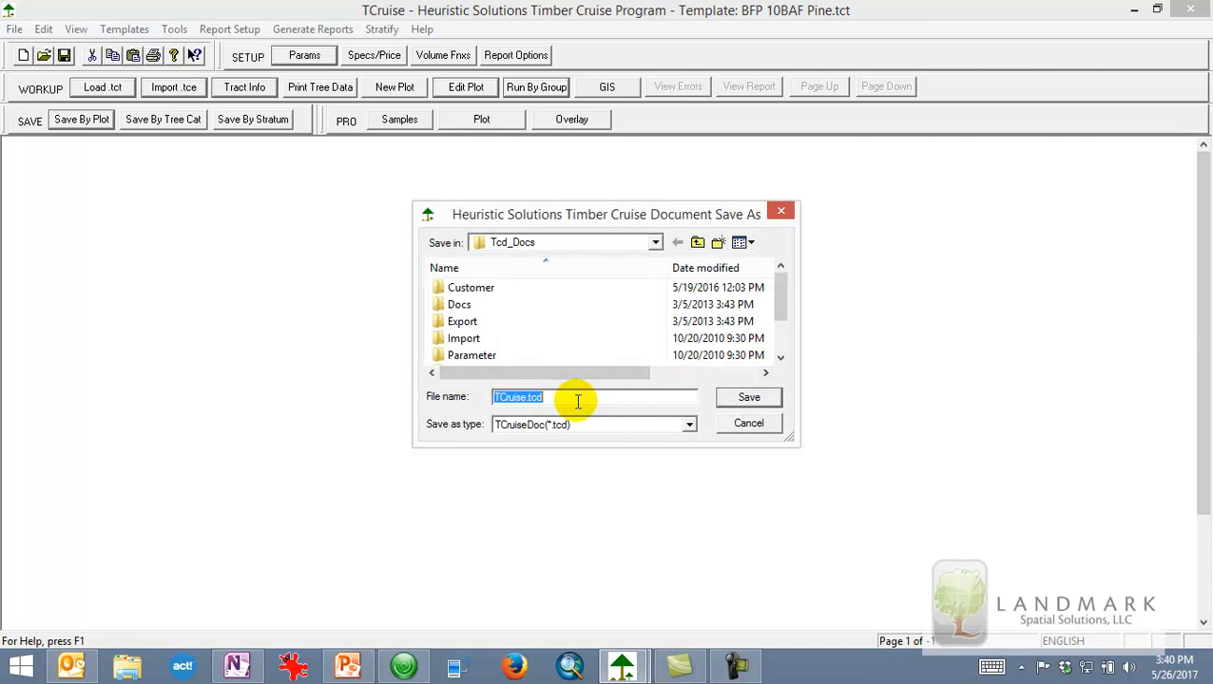
pyautogui.write('Smith T')
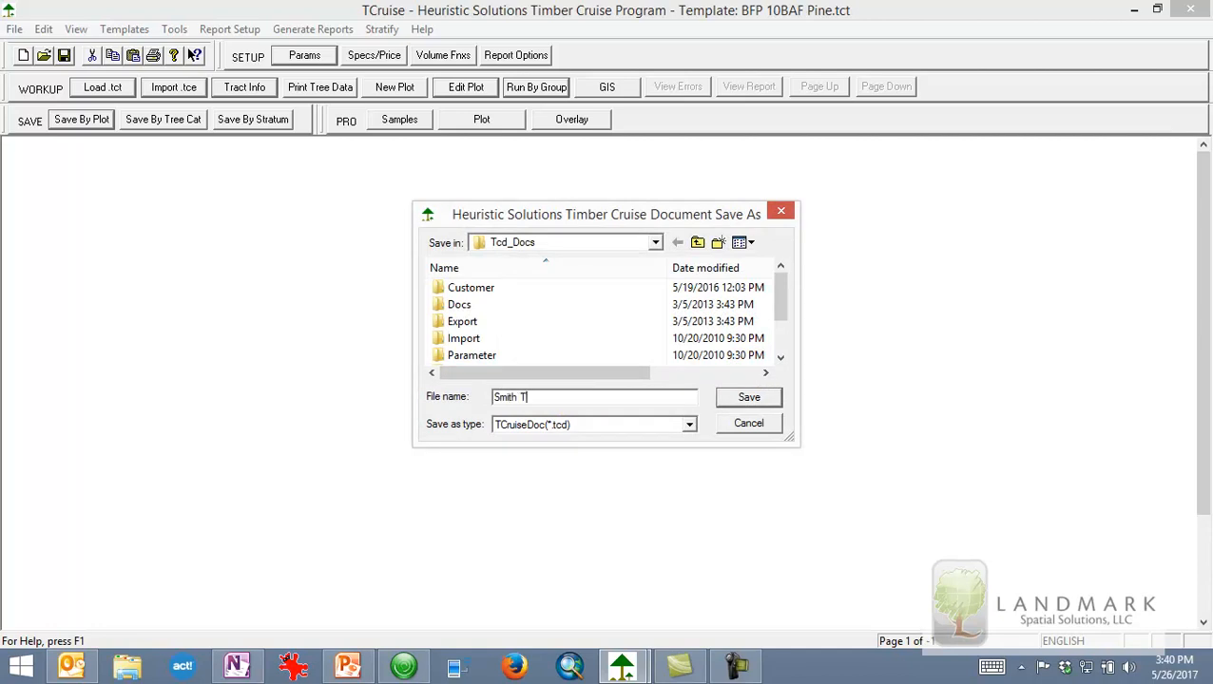
pyautogui.write('ract')
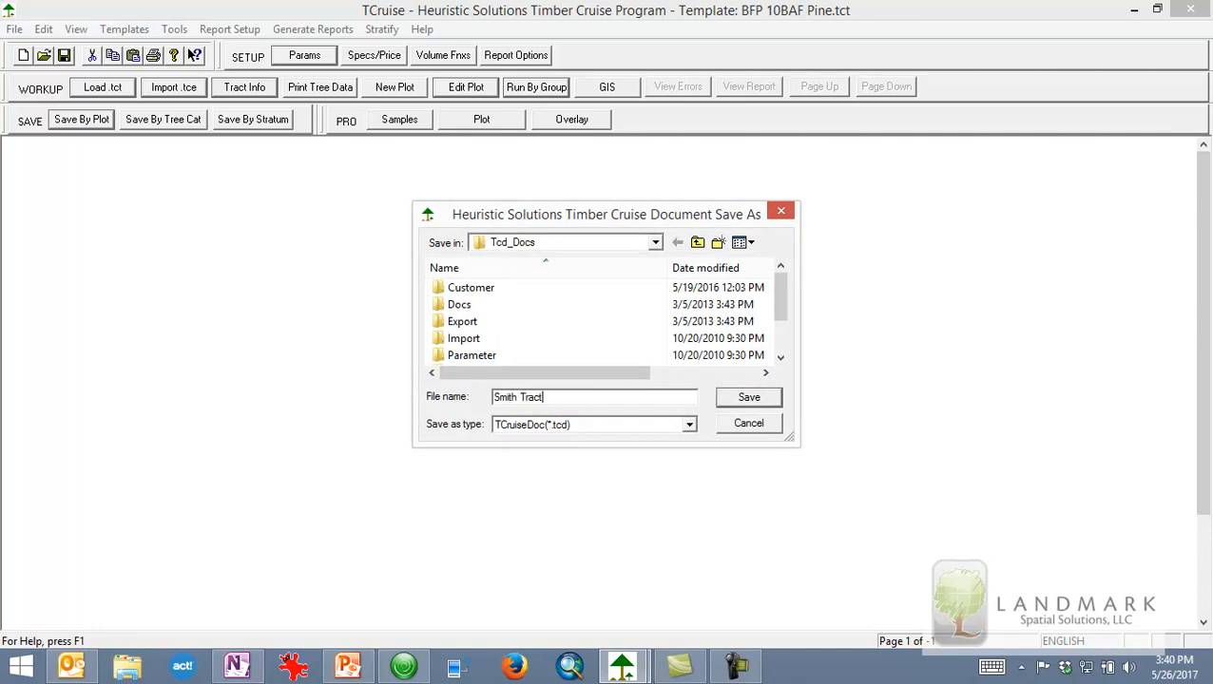
pyautogui.write('.tcd')
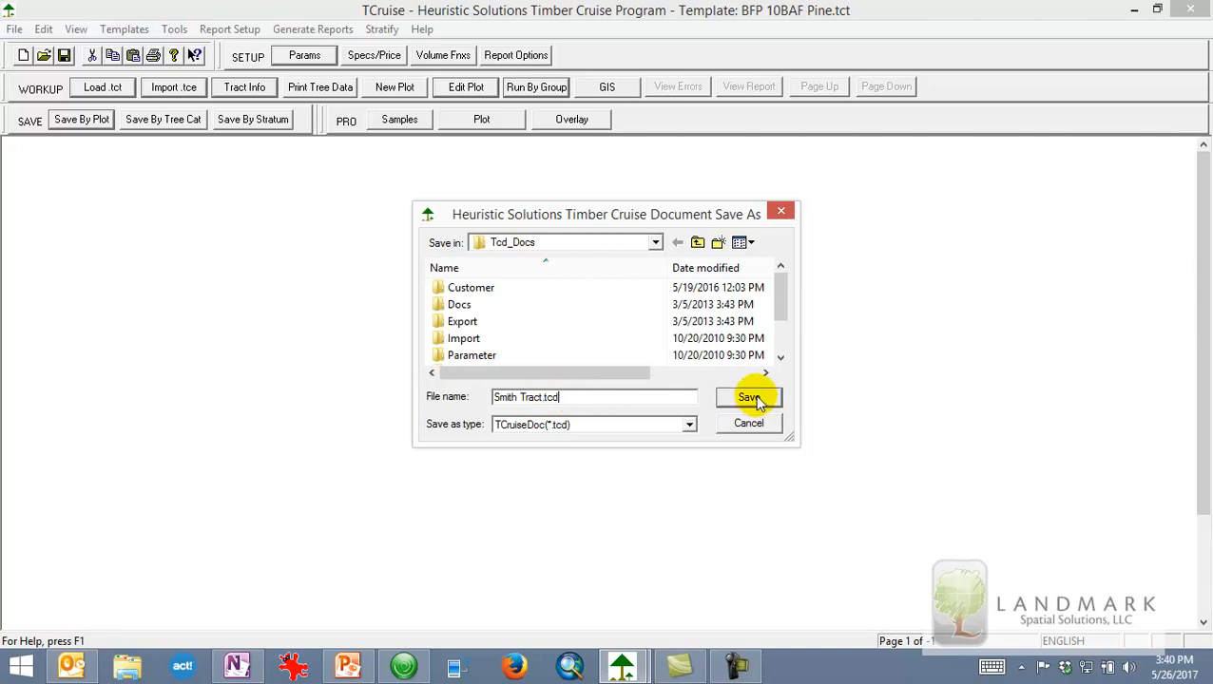
pyautogui.click(749, 398)
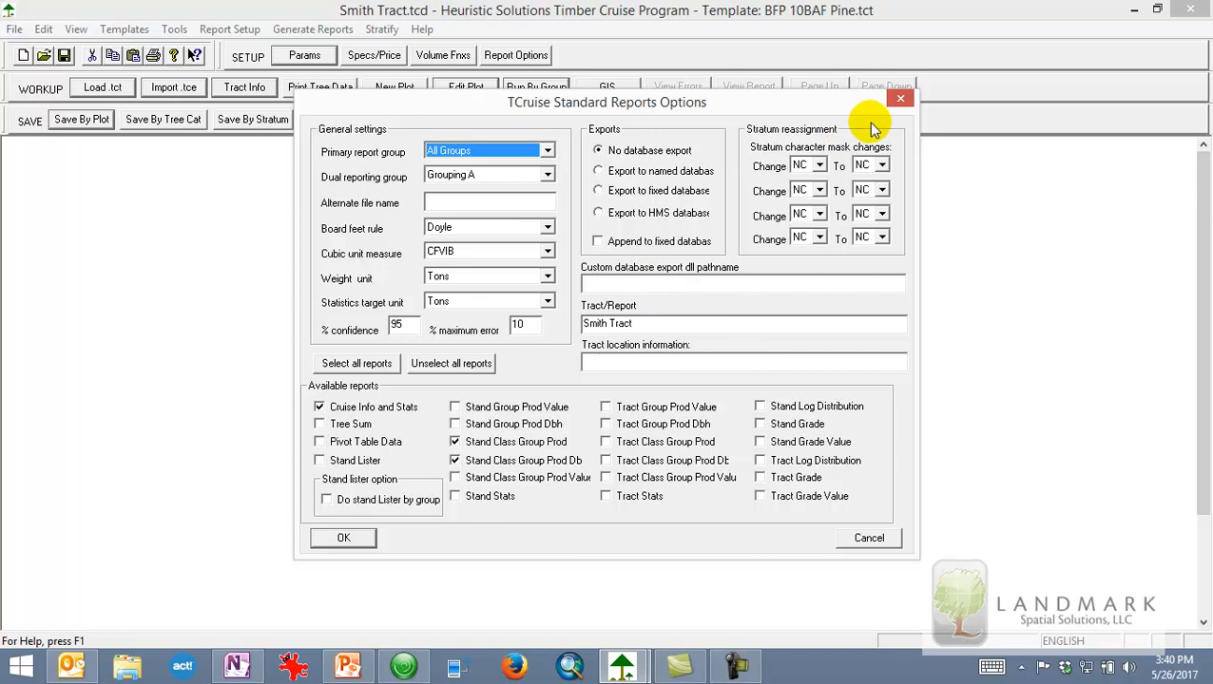
pyautogui.moveTo(868, 538)
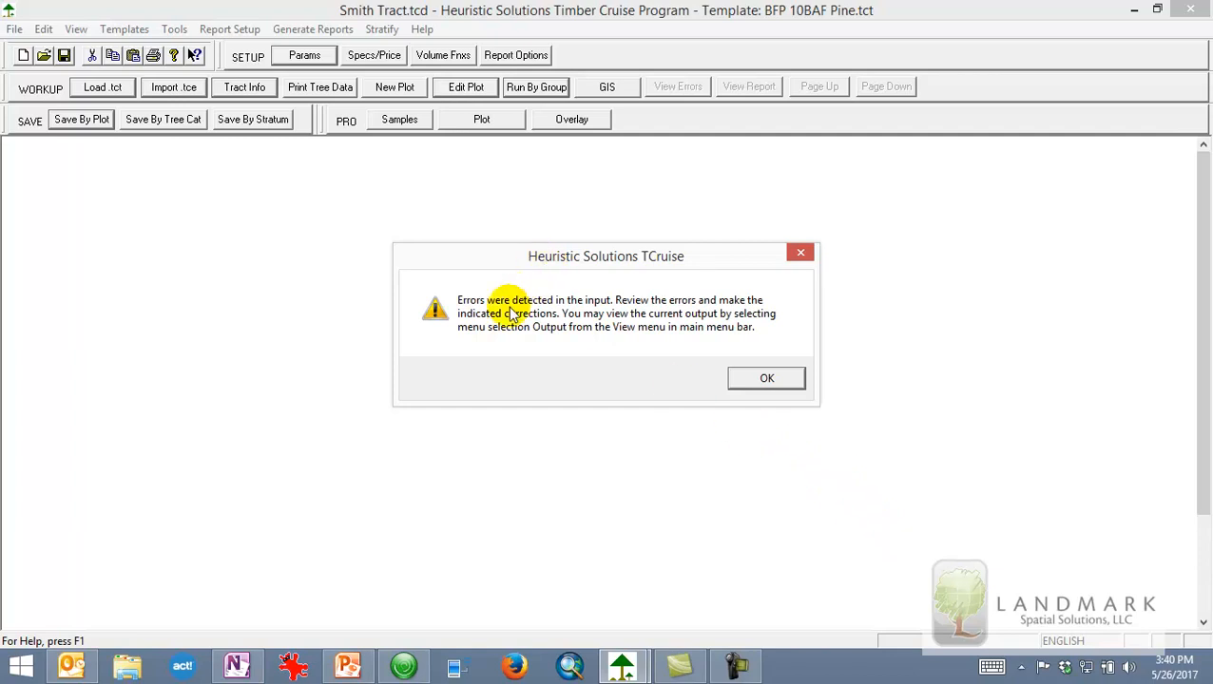
pyautogui.moveTo(463, 371)
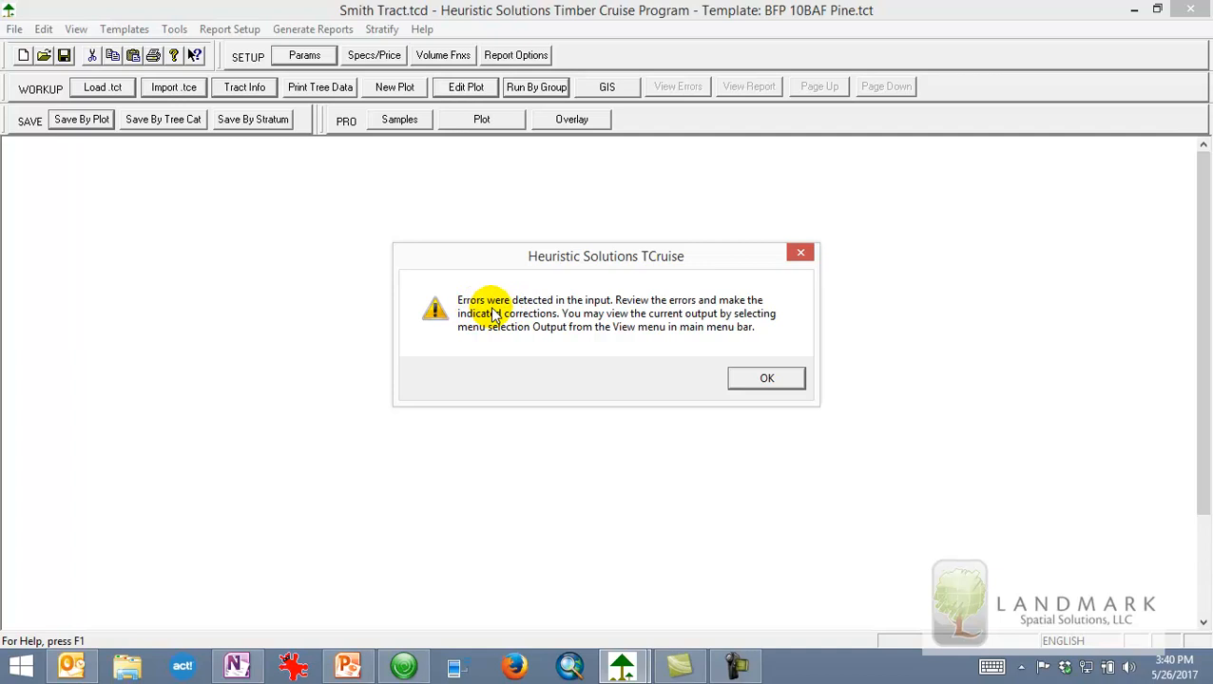
pyautogui.moveTo(580, 309)
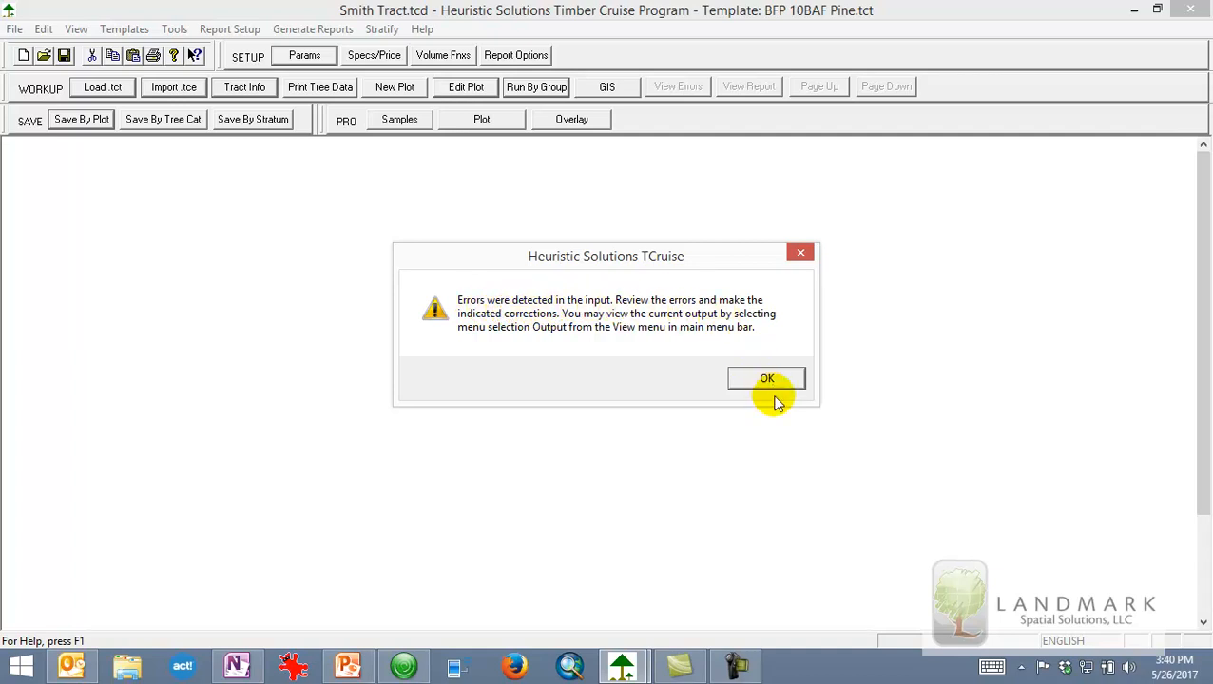
# - Dismiss the message box reporting that input errors were detected
pyautogui.click(766, 378)
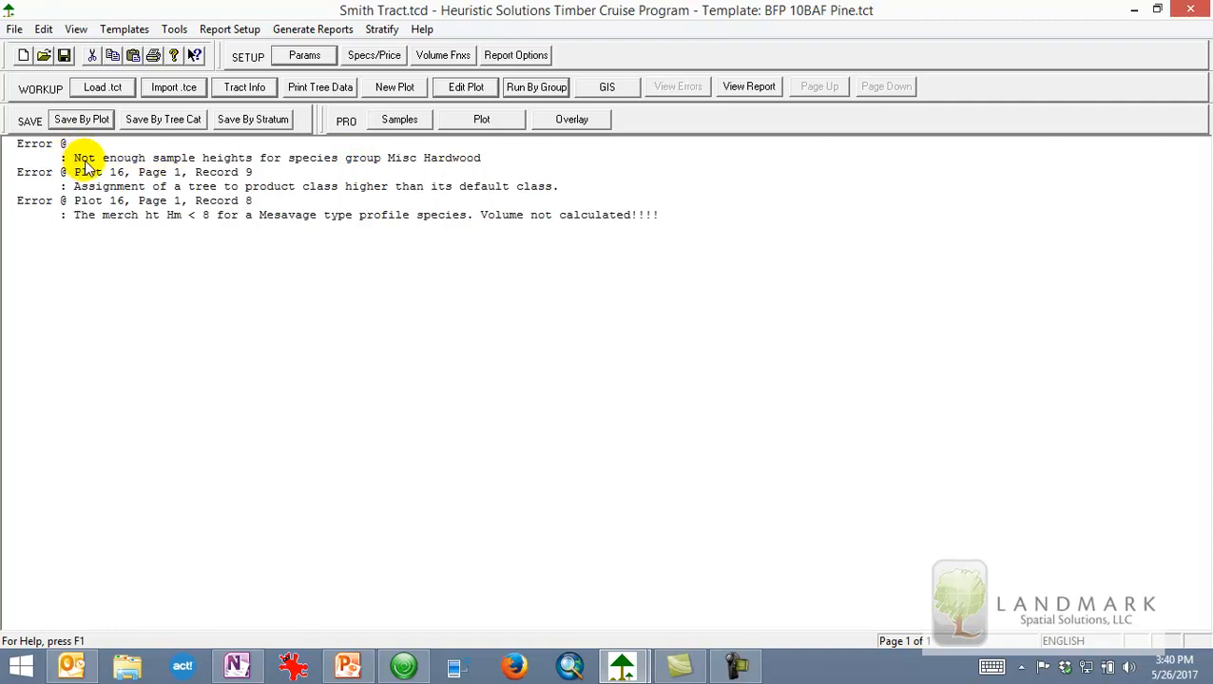
pyautogui.moveTo(457, 159)
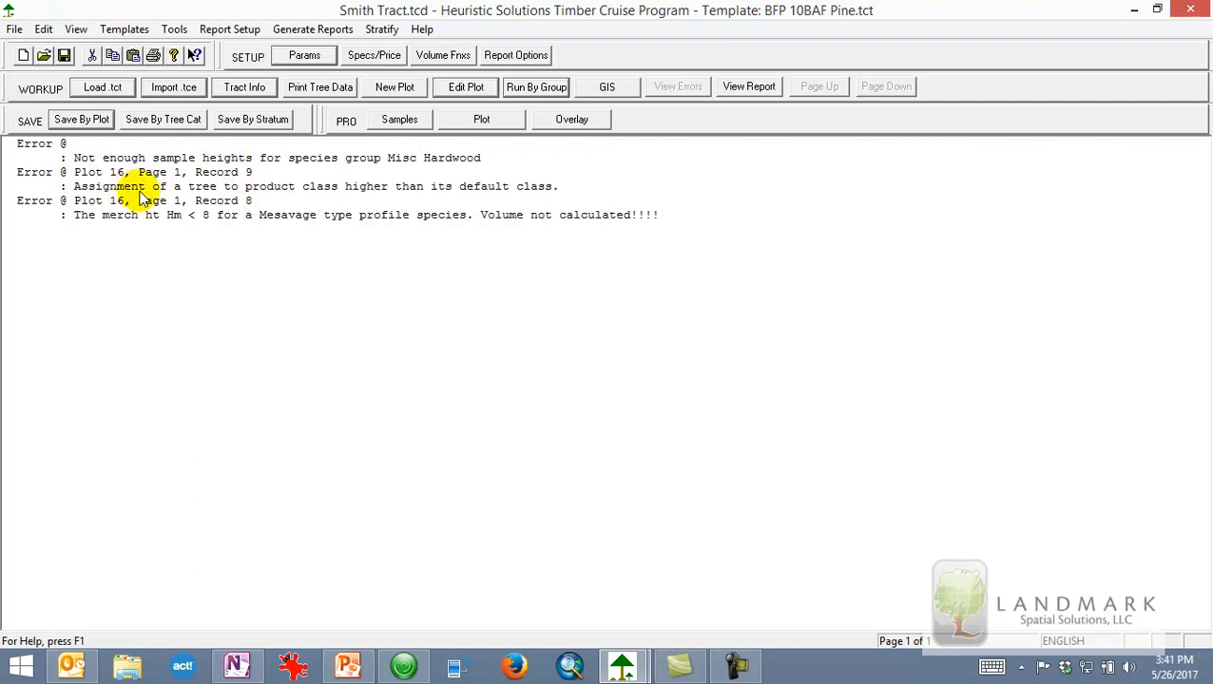
pyautogui.moveTo(466, 195)
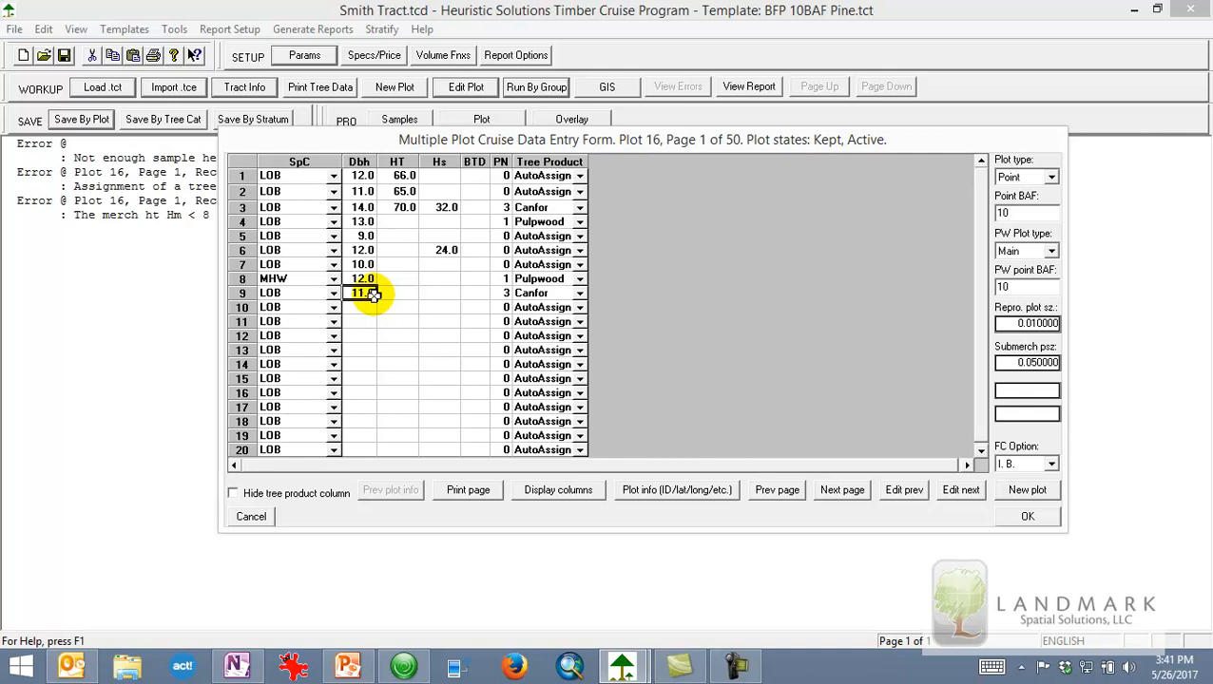
# - In Plot 16, set record 9's product to Chip-N-Saw and record 8's height to 30.0
pyautogui.click(579, 292)
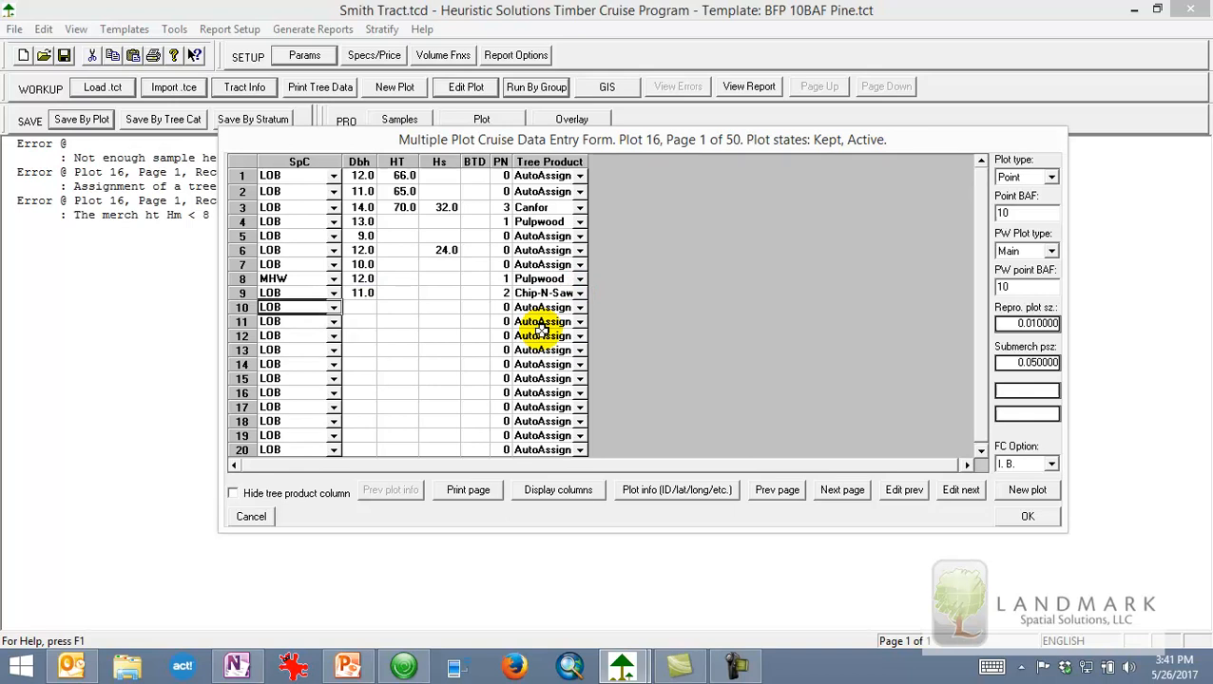
pyautogui.click(1027, 516)
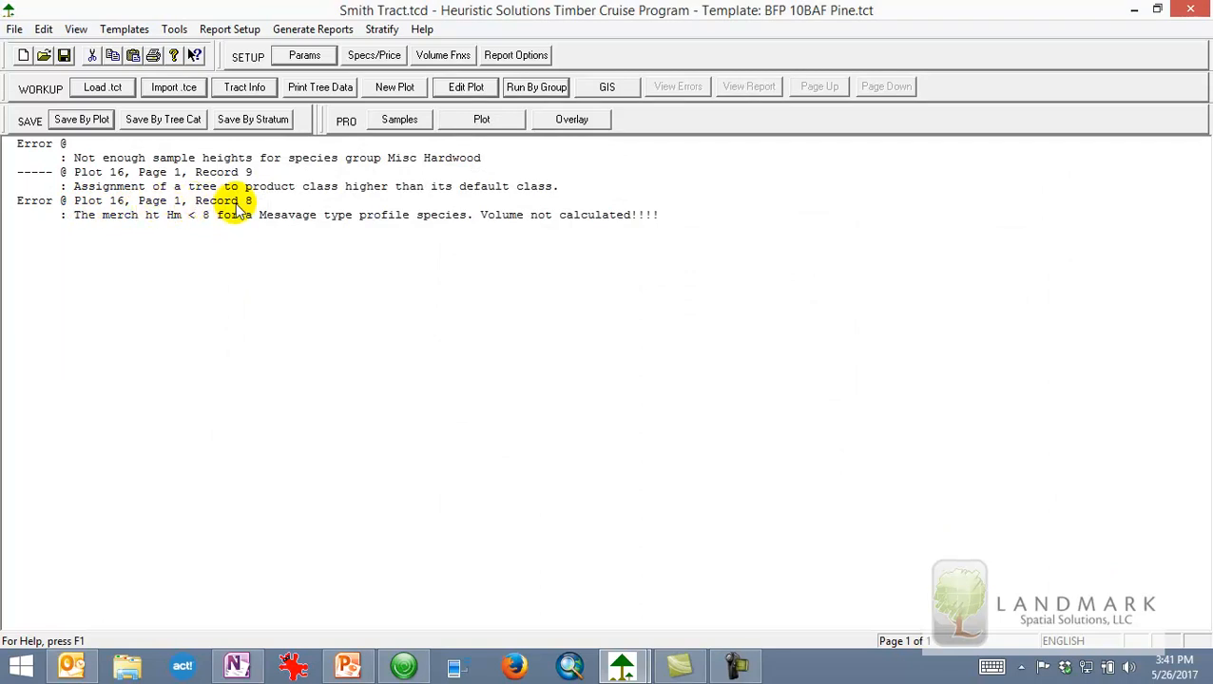
pyautogui.moveTo(178, 222)
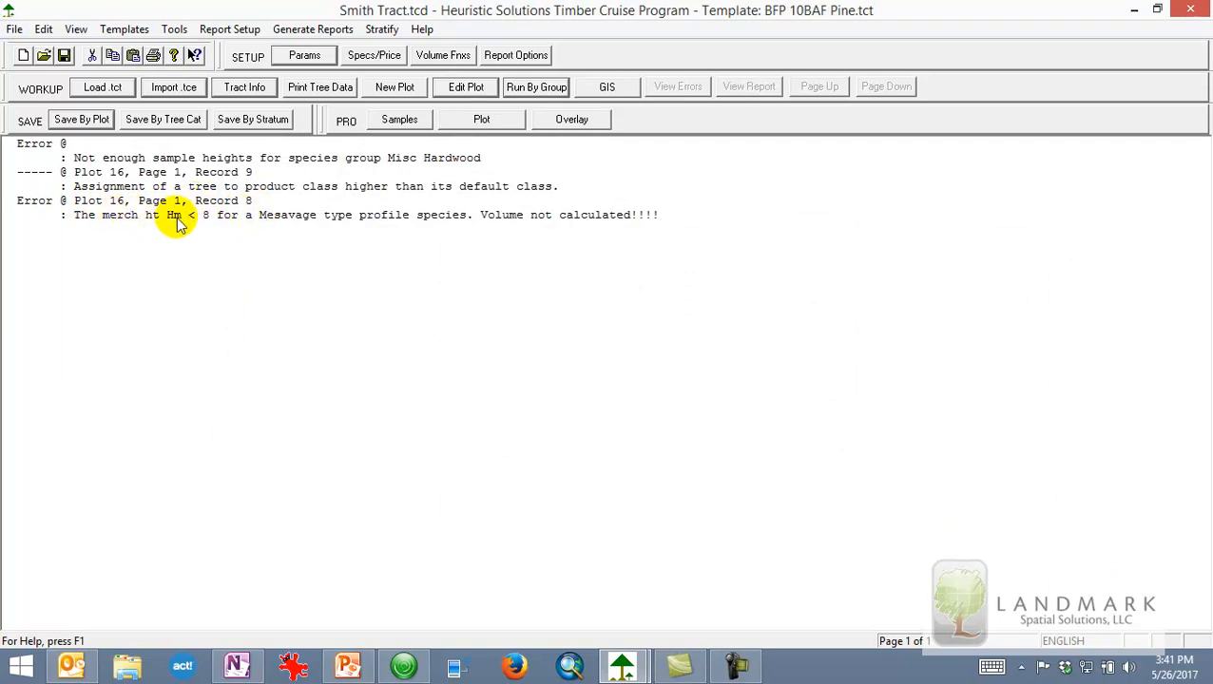
pyautogui.moveTo(190, 227)
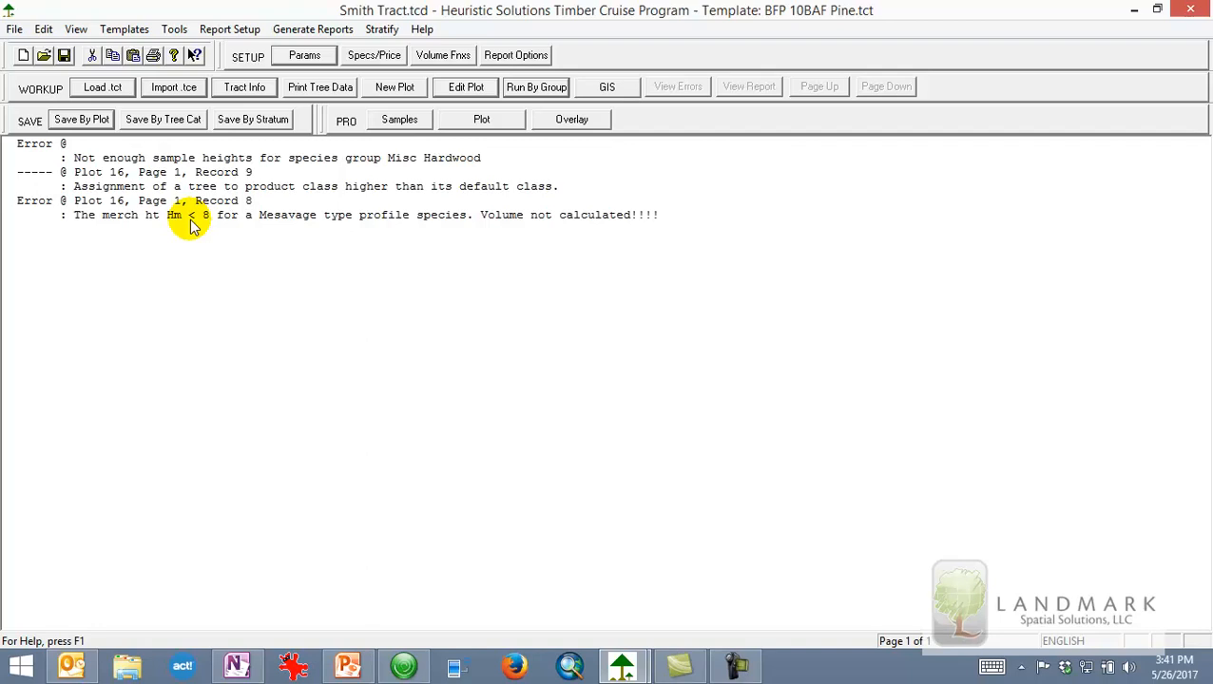
pyautogui.moveTo(466, 221)
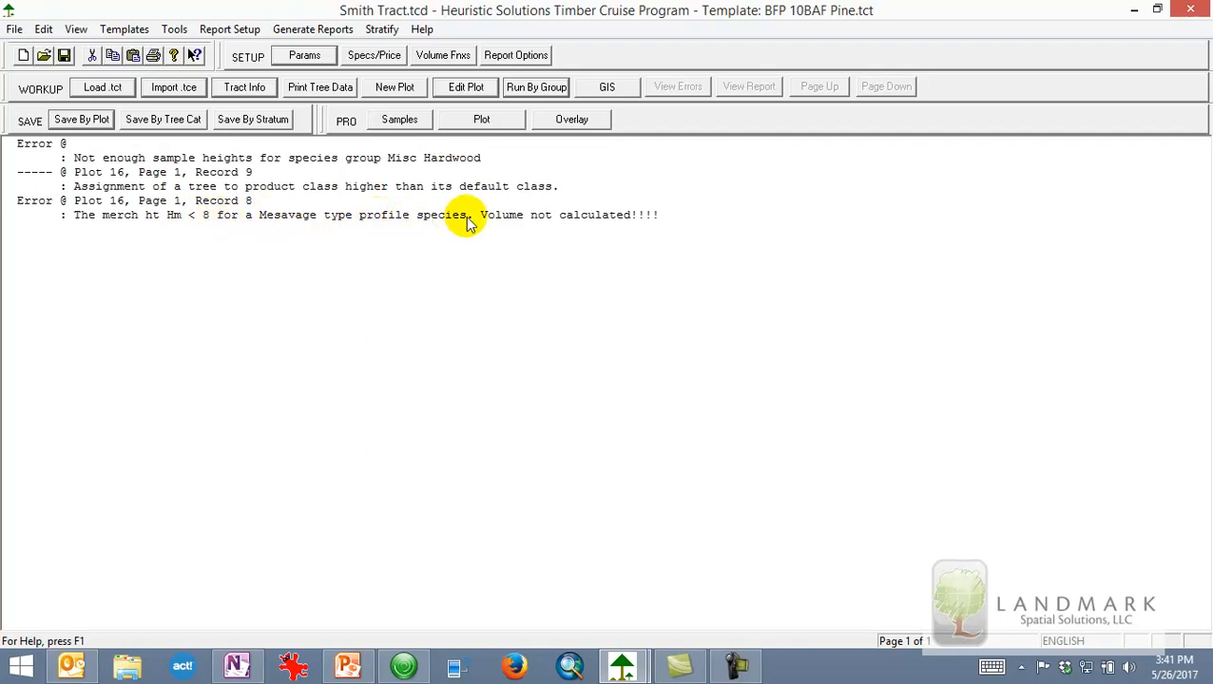
pyautogui.moveTo(167, 221)
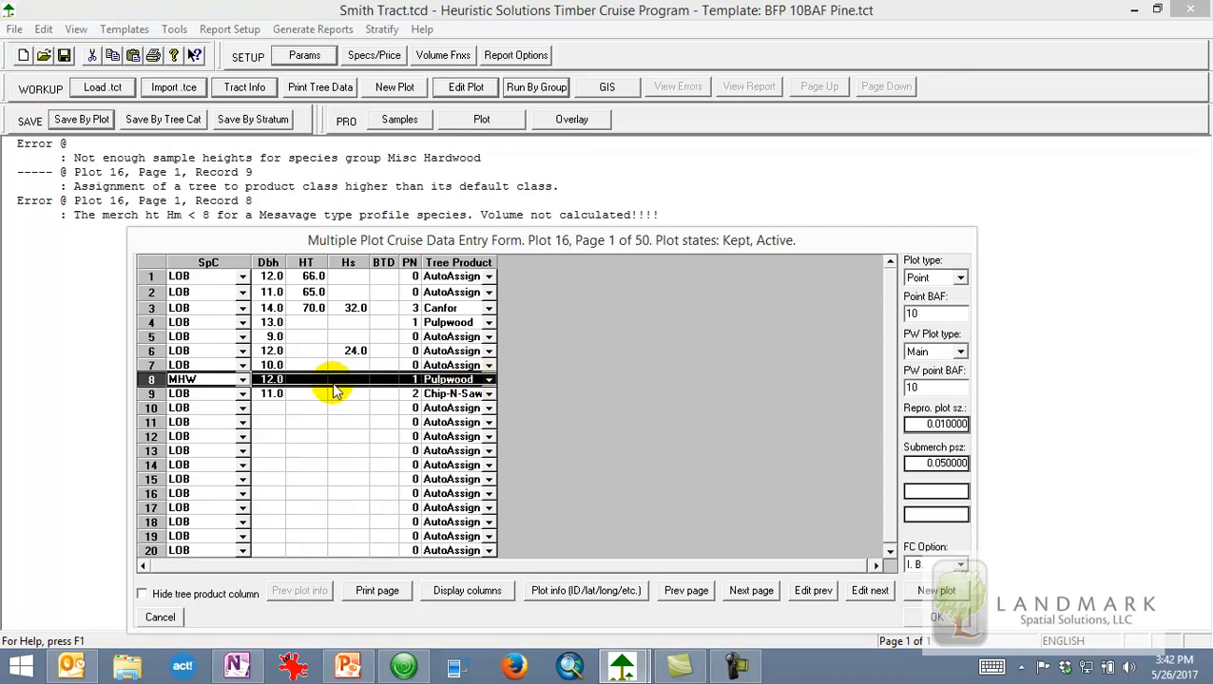
pyautogui.click(272, 380)
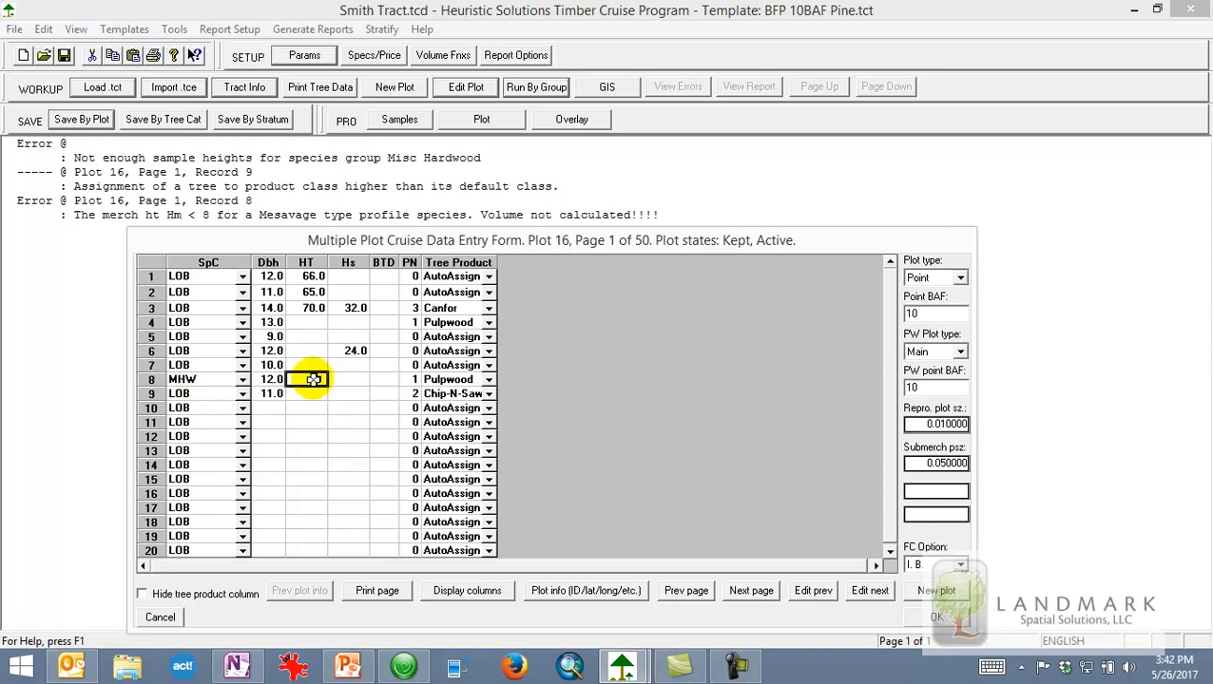
pyautogui.write('30.0')
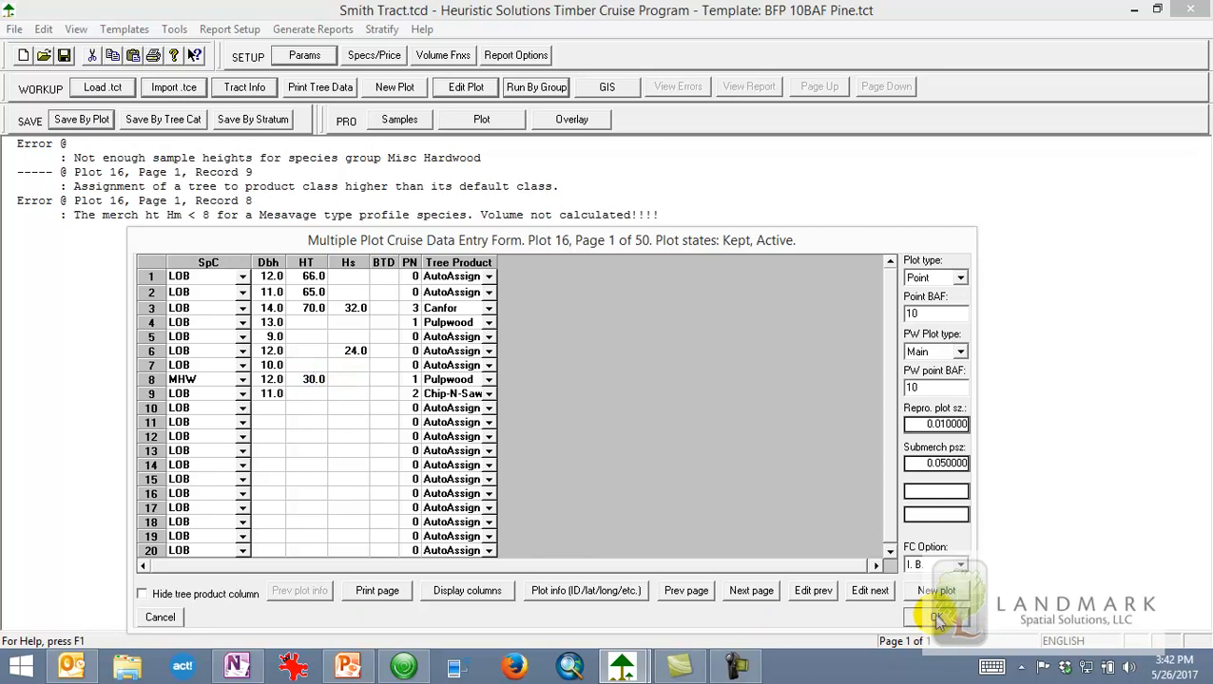
pyautogui.click(937, 618)
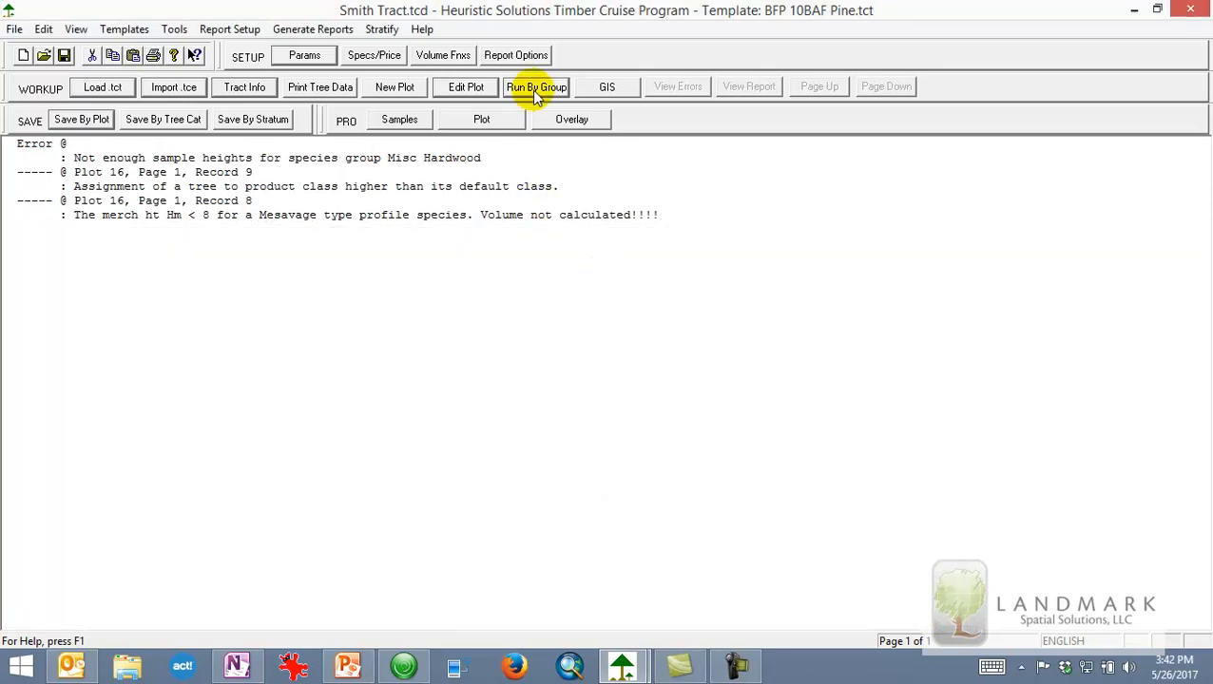
# - Rerun the cruise by group and dismiss report options to show the general cruise table
pyautogui.click(537, 86)
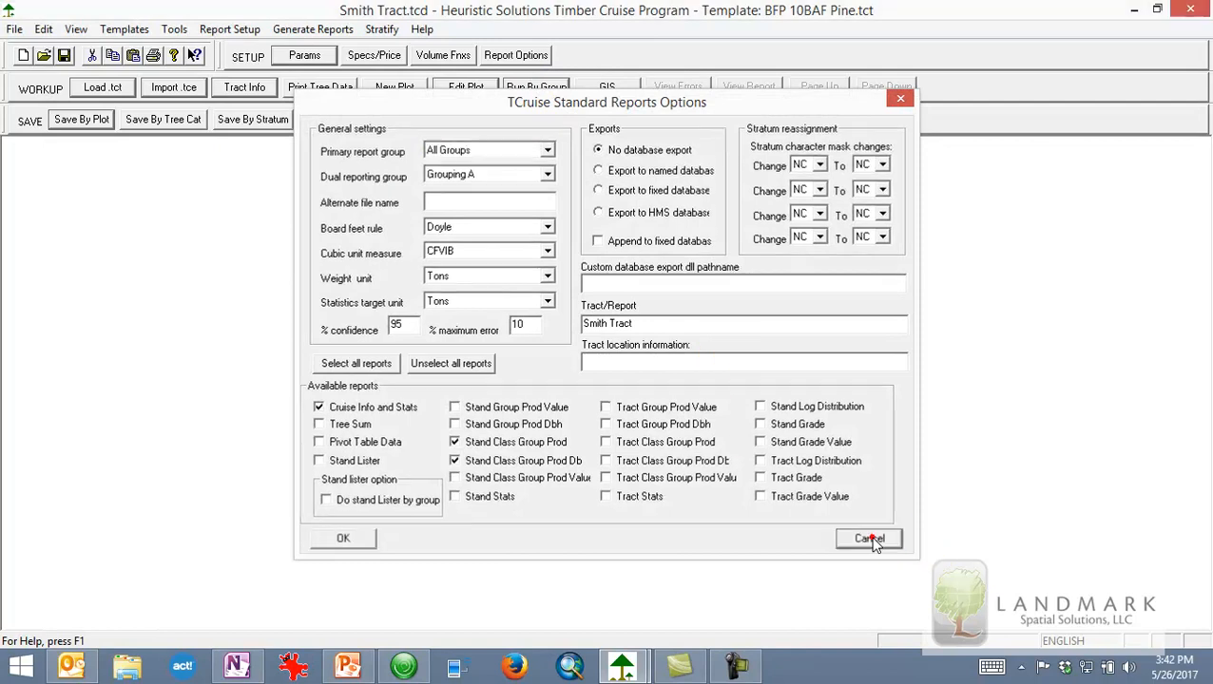
pyautogui.click(868, 539)
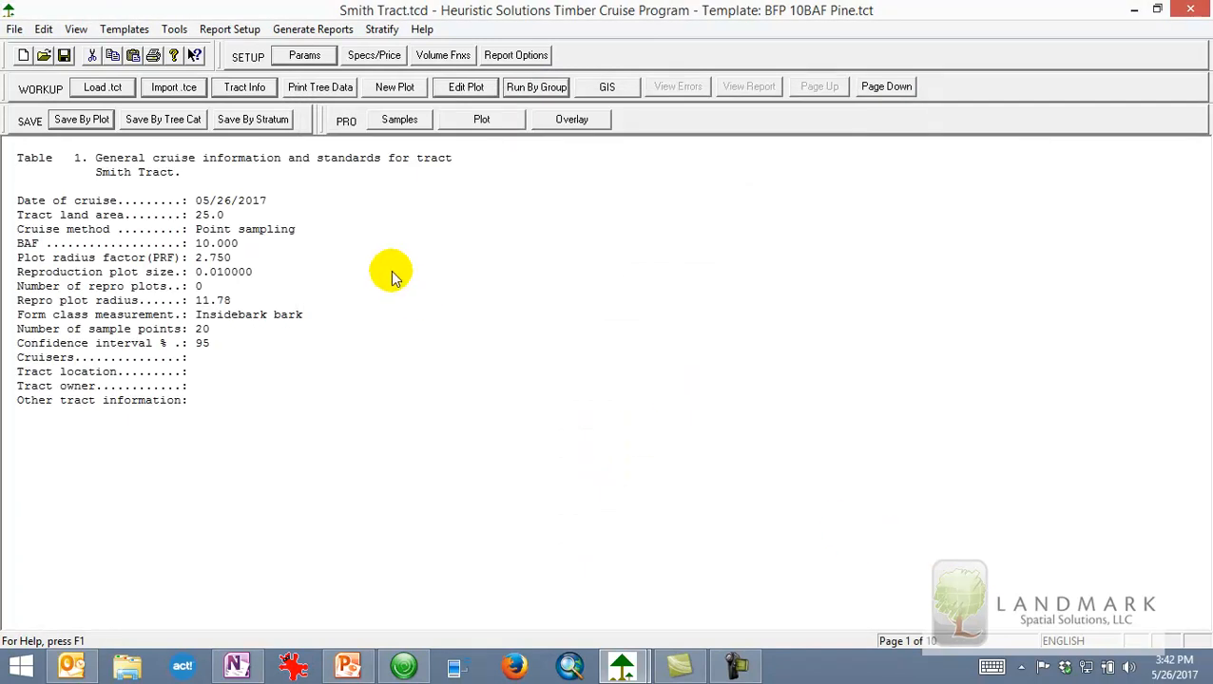
pyautogui.moveTo(572, 118)
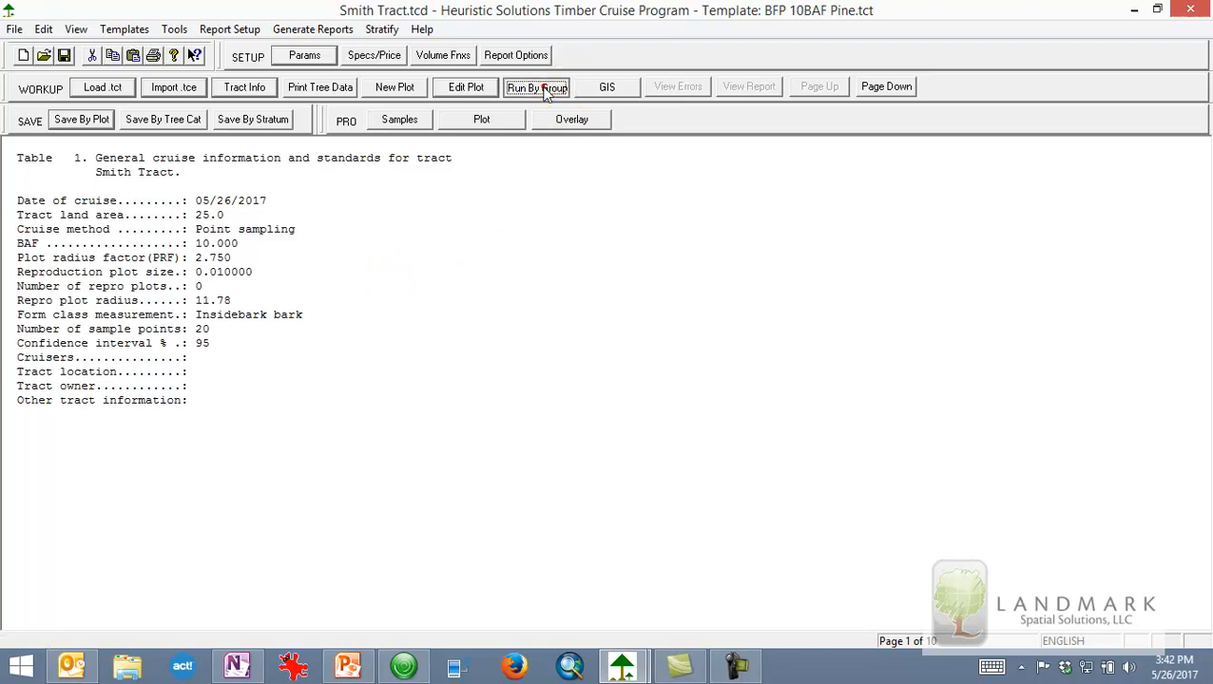
# - In Standard Reports Options, choose Doyle board feet, CFVIB cubic, and Tons for weight and statistics target
pyautogui.click(537, 86)
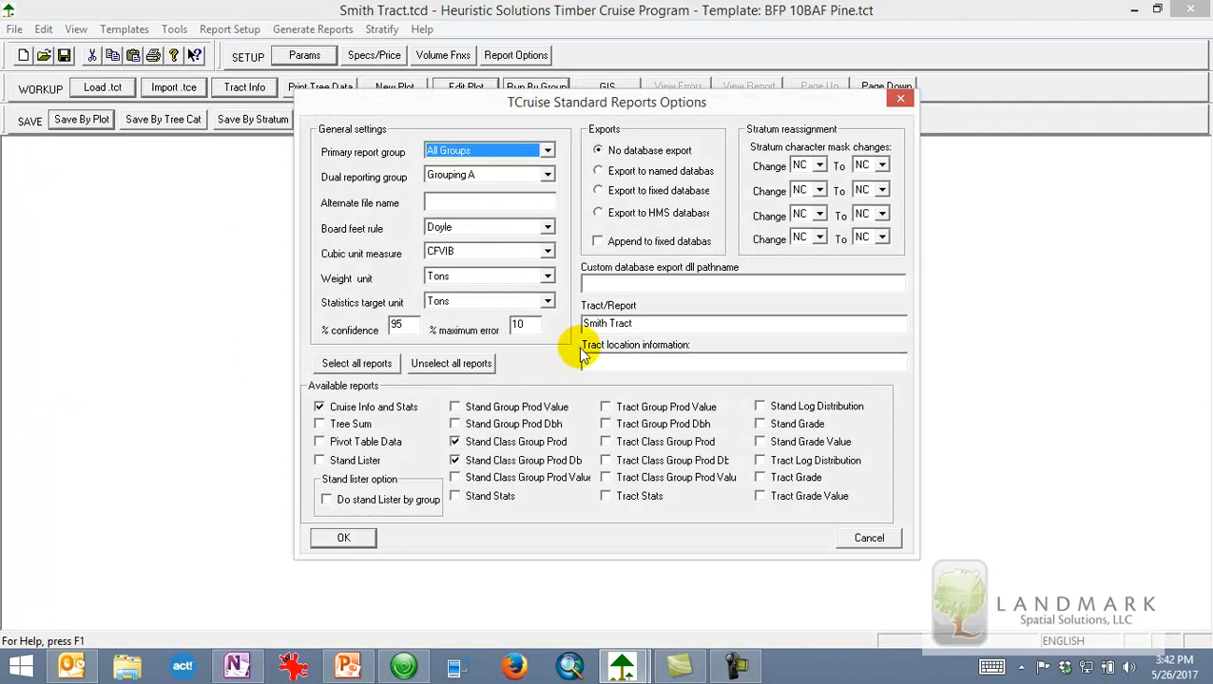
pyautogui.moveTo(510, 188)
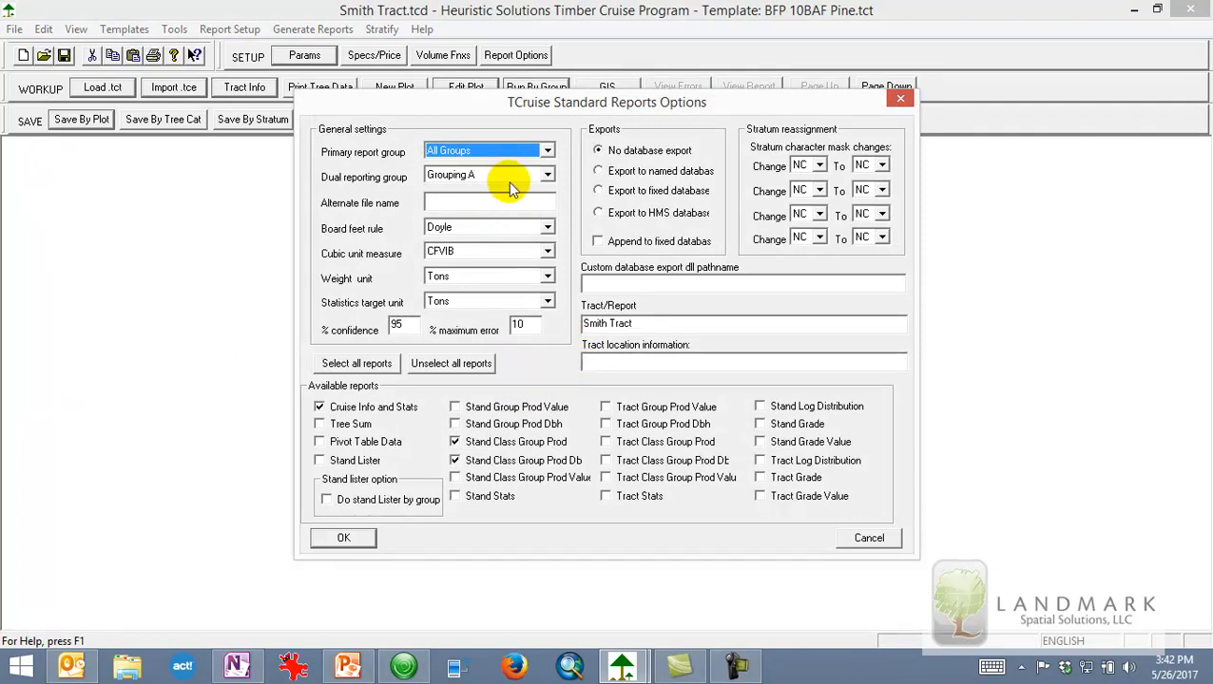
pyautogui.moveTo(390, 153)
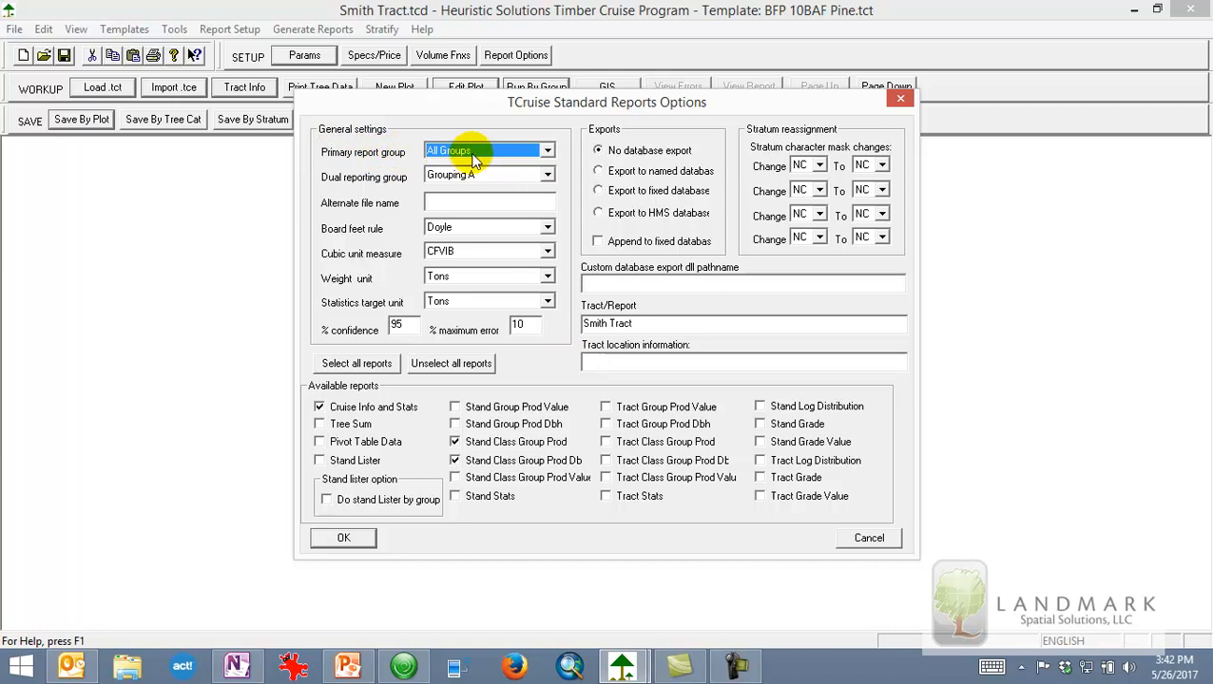
pyautogui.moveTo(475, 185)
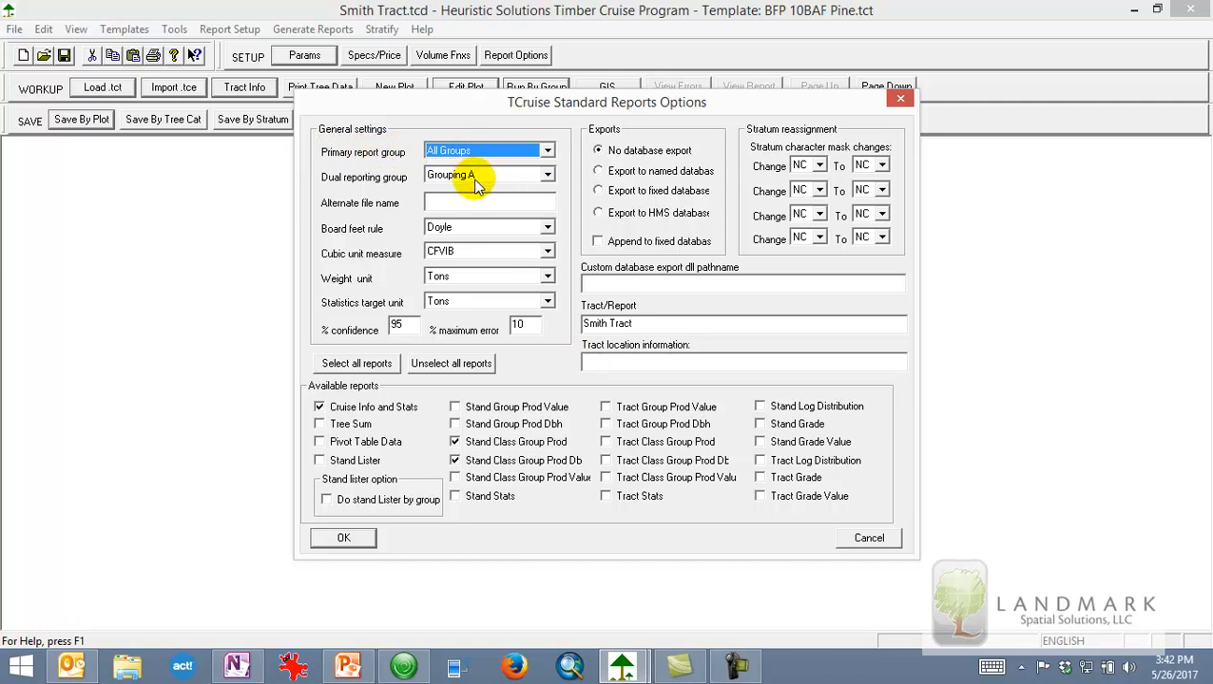
pyautogui.click(454, 203)
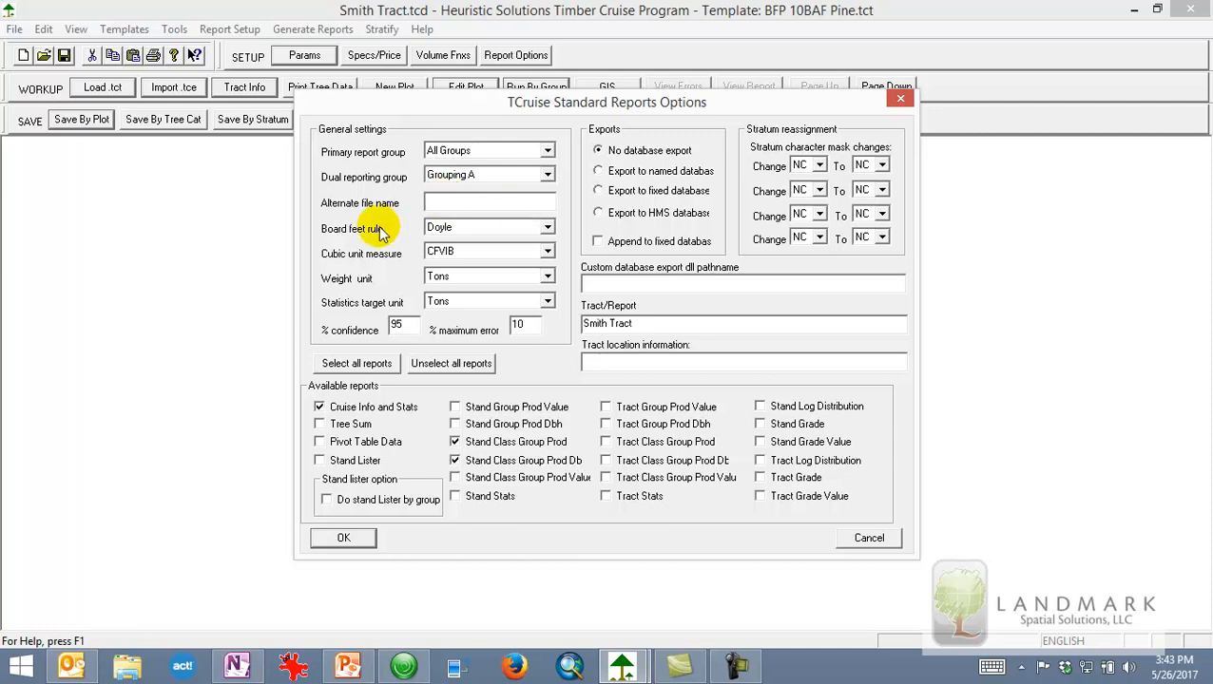
pyautogui.click(549, 228)
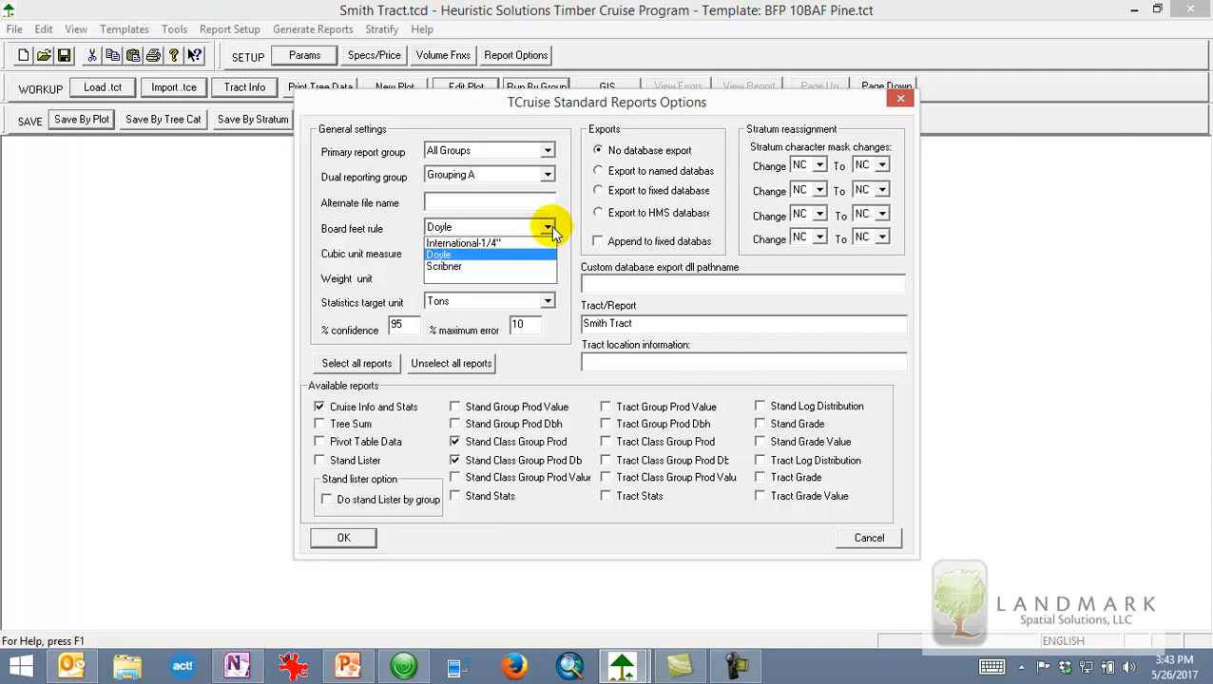
pyautogui.click(439, 254)
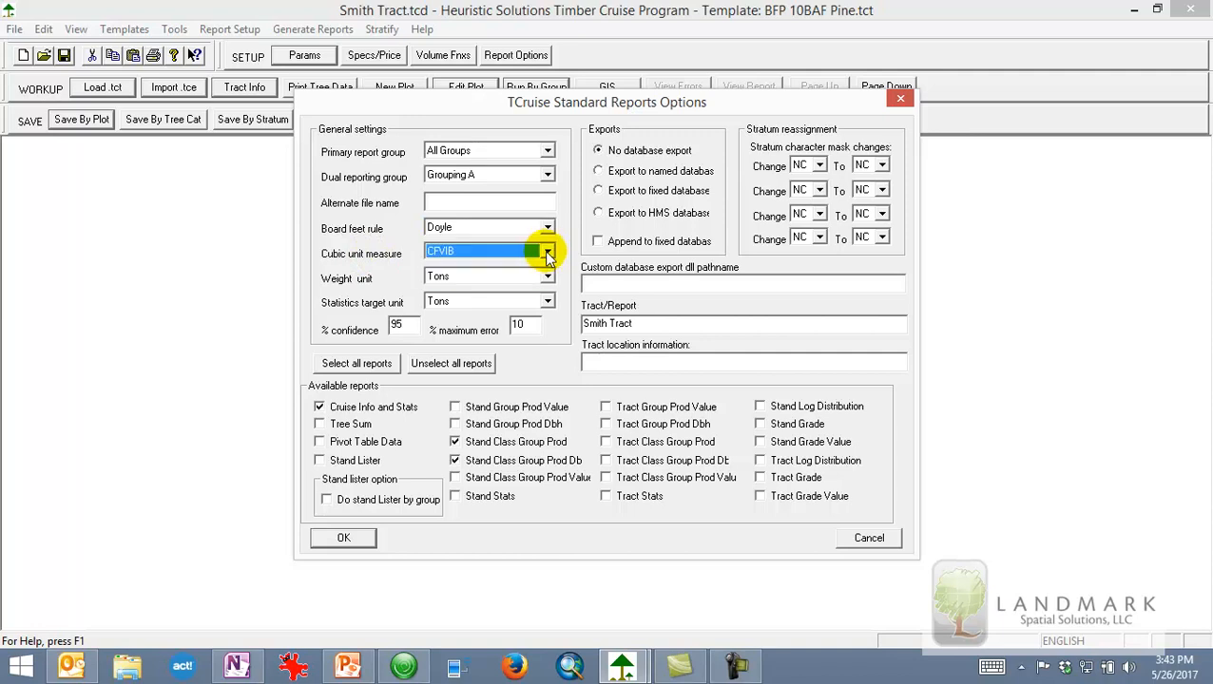
pyautogui.click(548, 251)
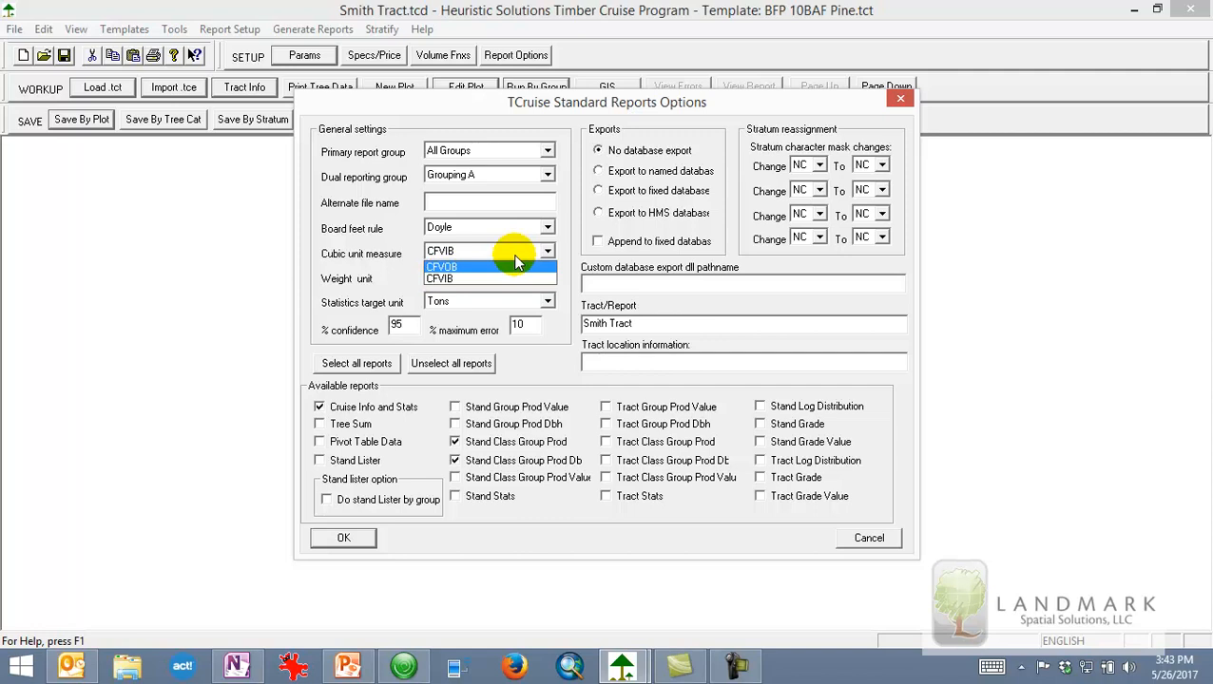
pyautogui.click(441, 266)
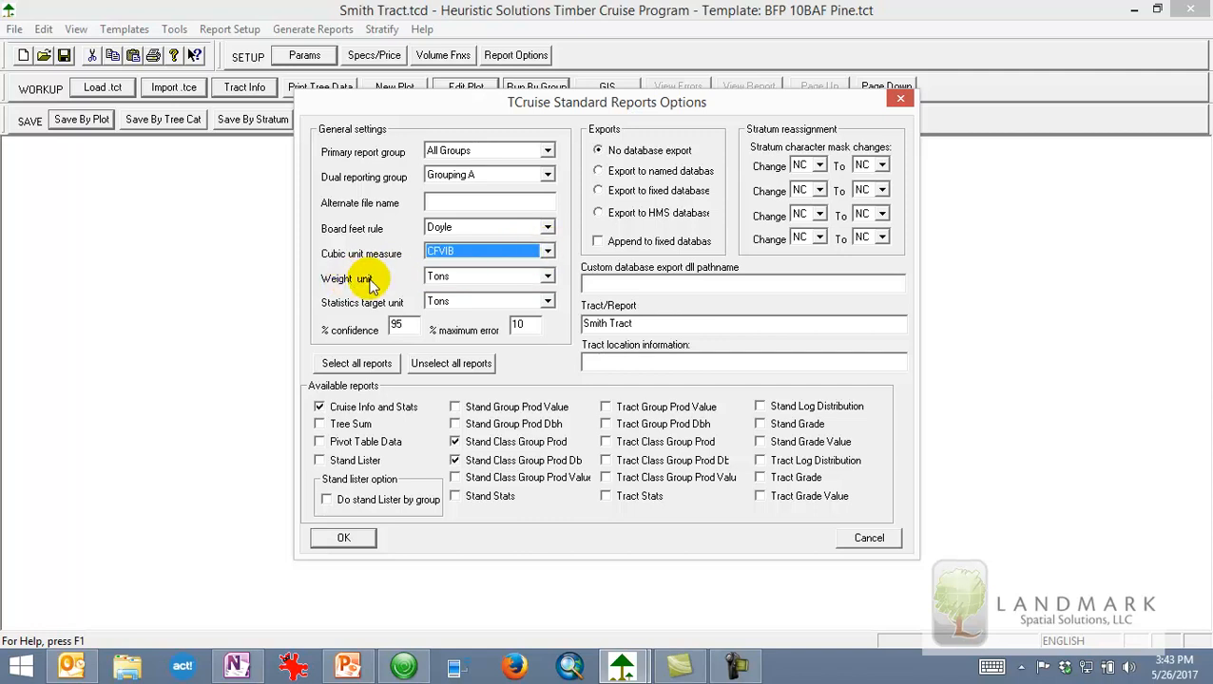
pyautogui.click(547, 276)
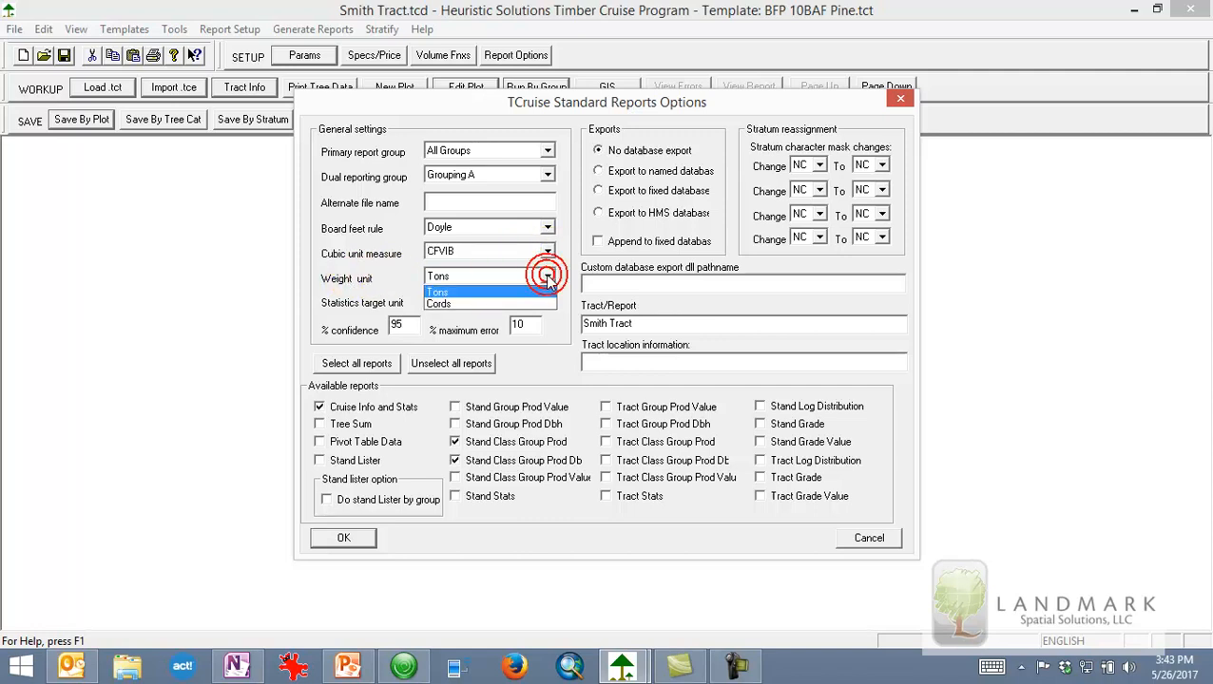
pyautogui.click(466, 292)
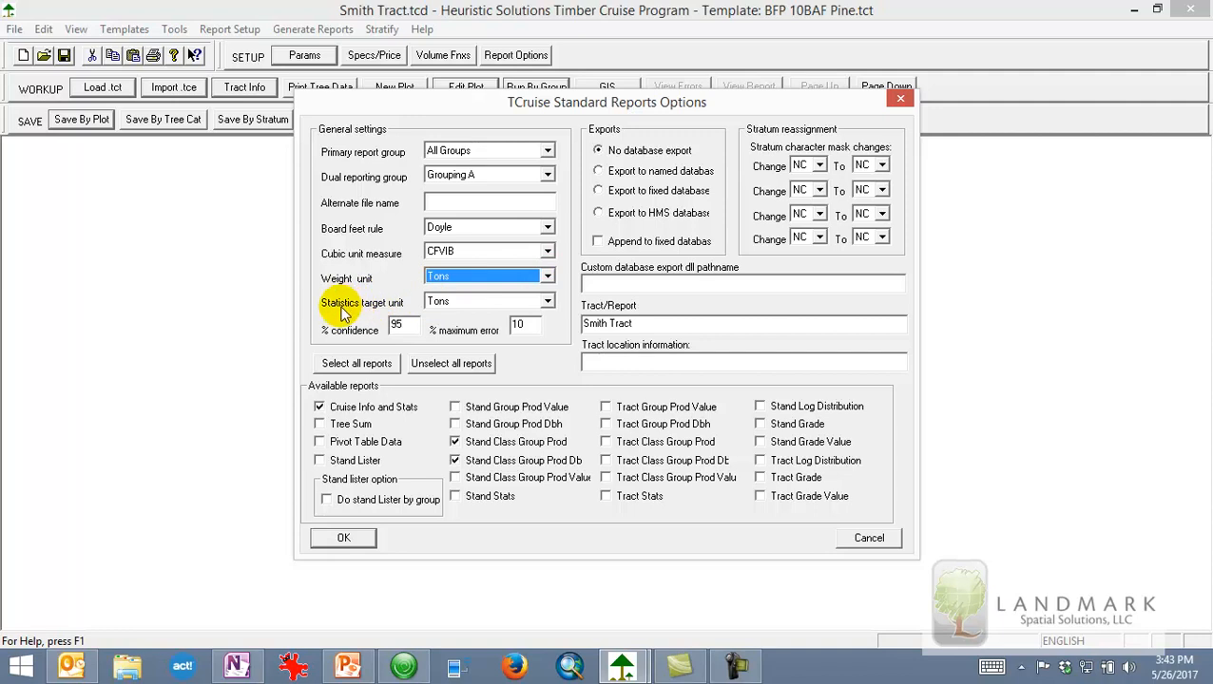
pyautogui.click(547, 301)
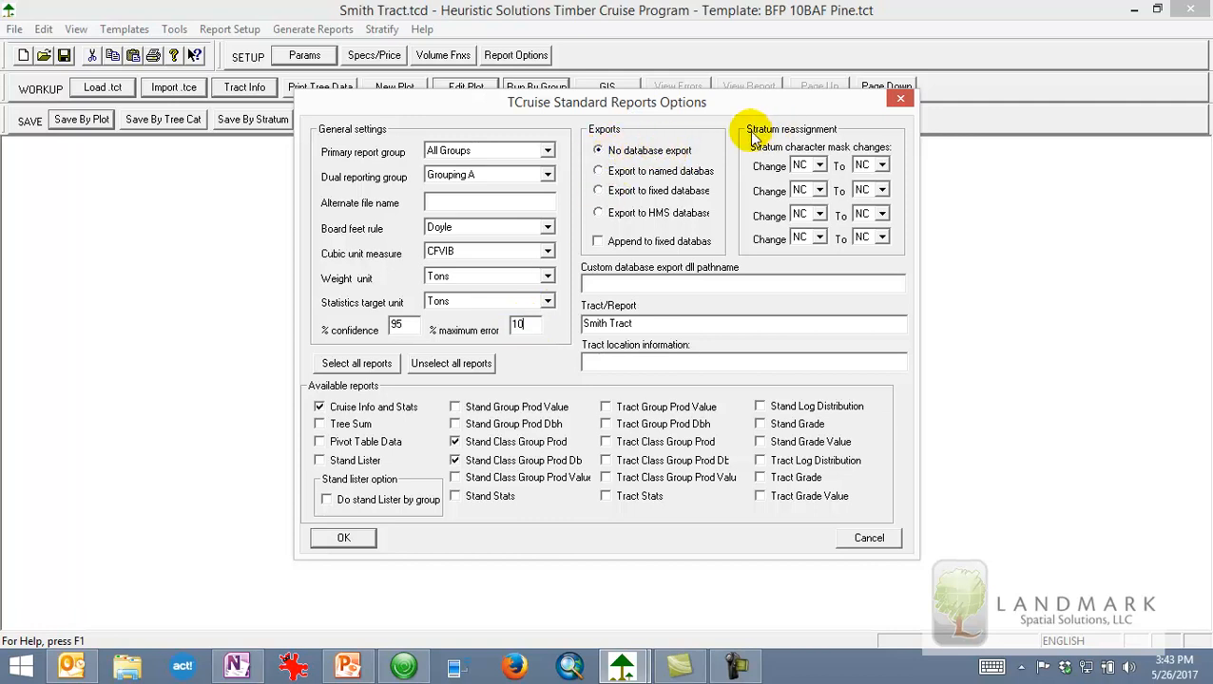
pyautogui.moveTo(834, 141)
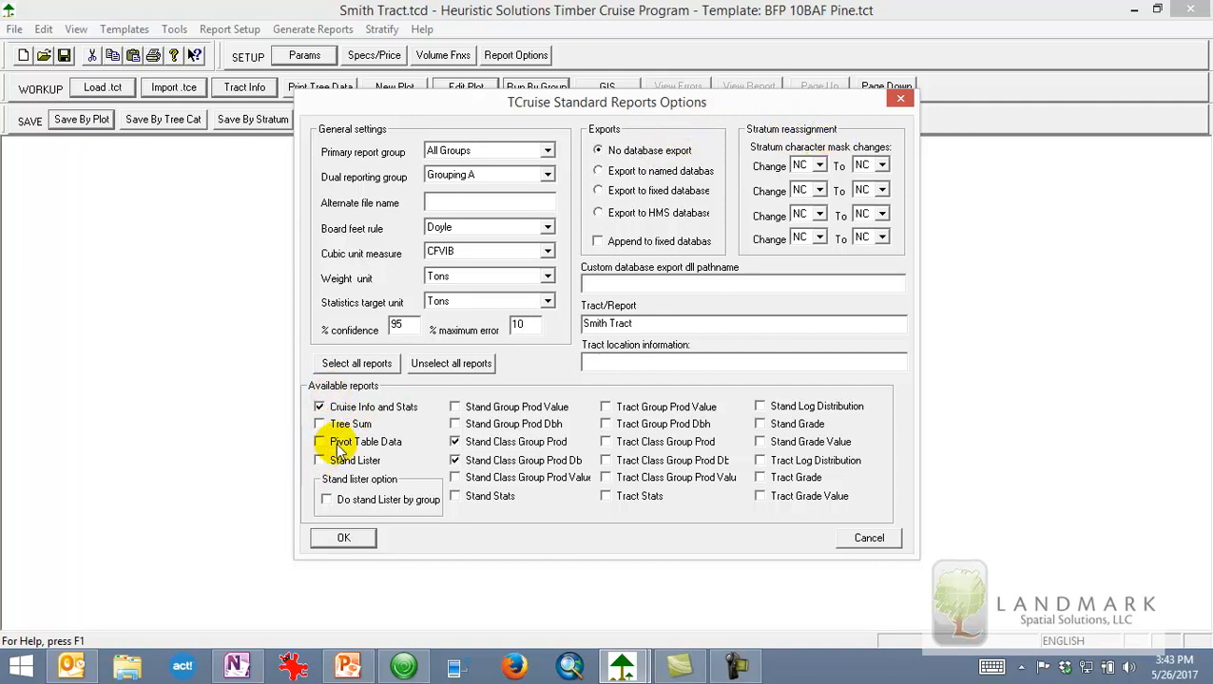
pyautogui.moveTo(341, 461)
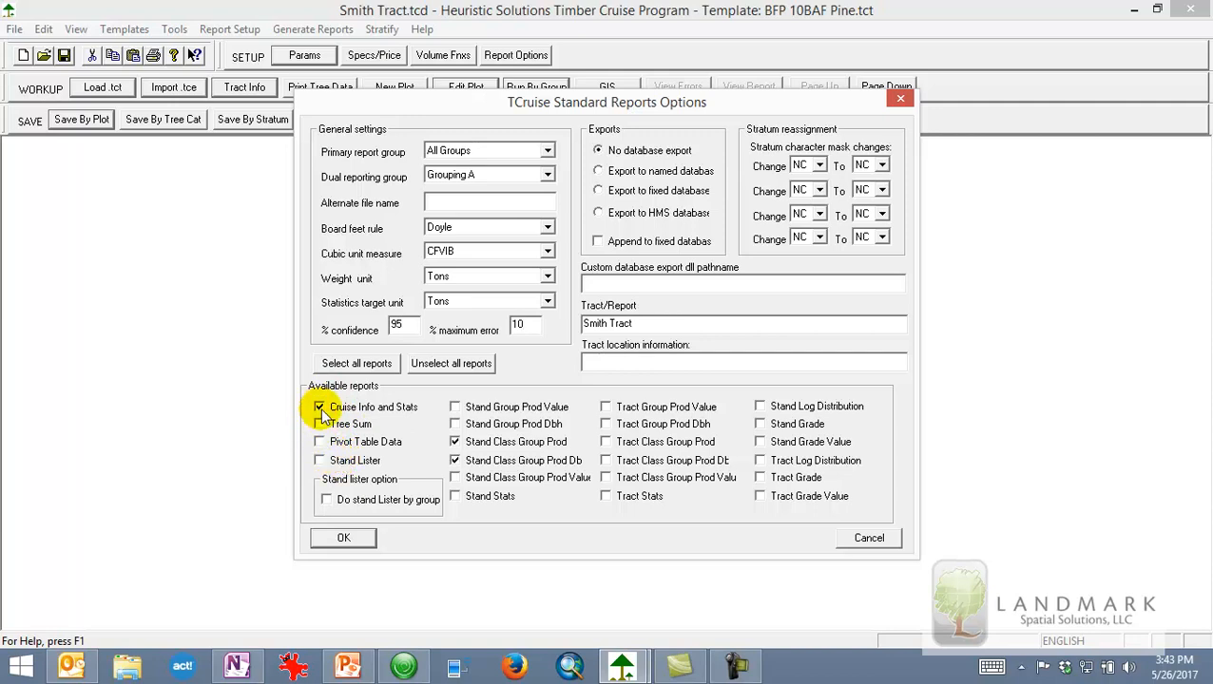
# - Select only Cruise Info and Stats, Stand Class Group Prod, its Db variant, and Stand Stats
pyautogui.click(450, 363)
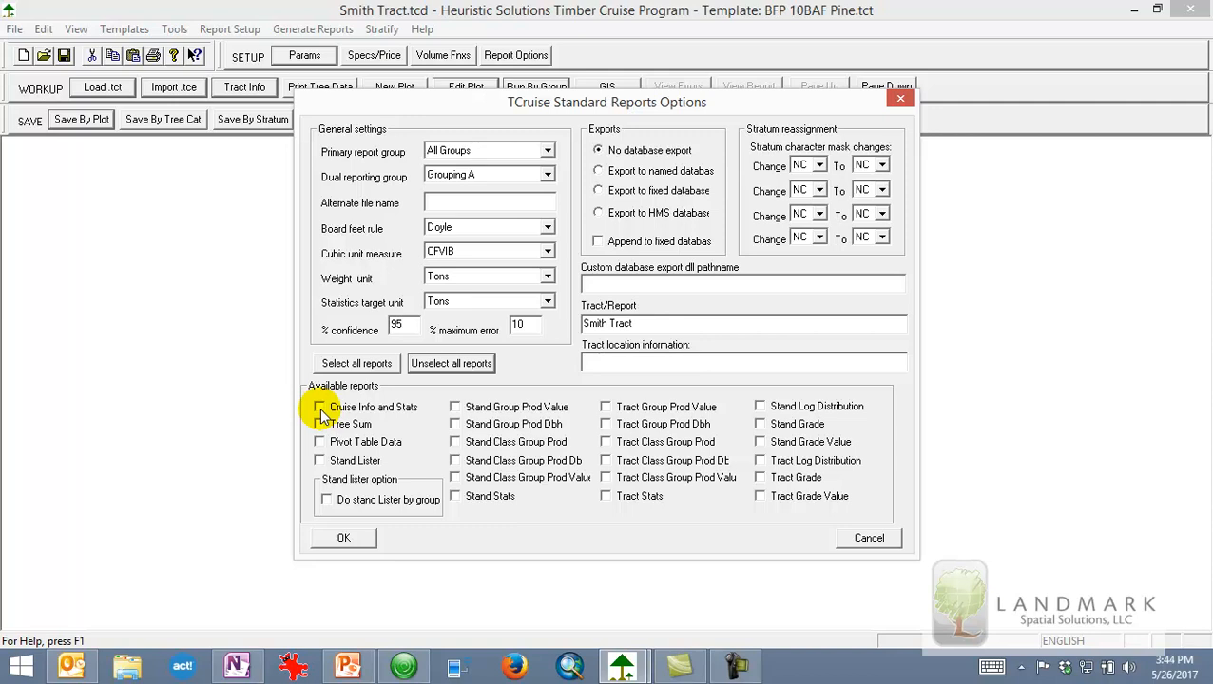
pyautogui.click(319, 407)
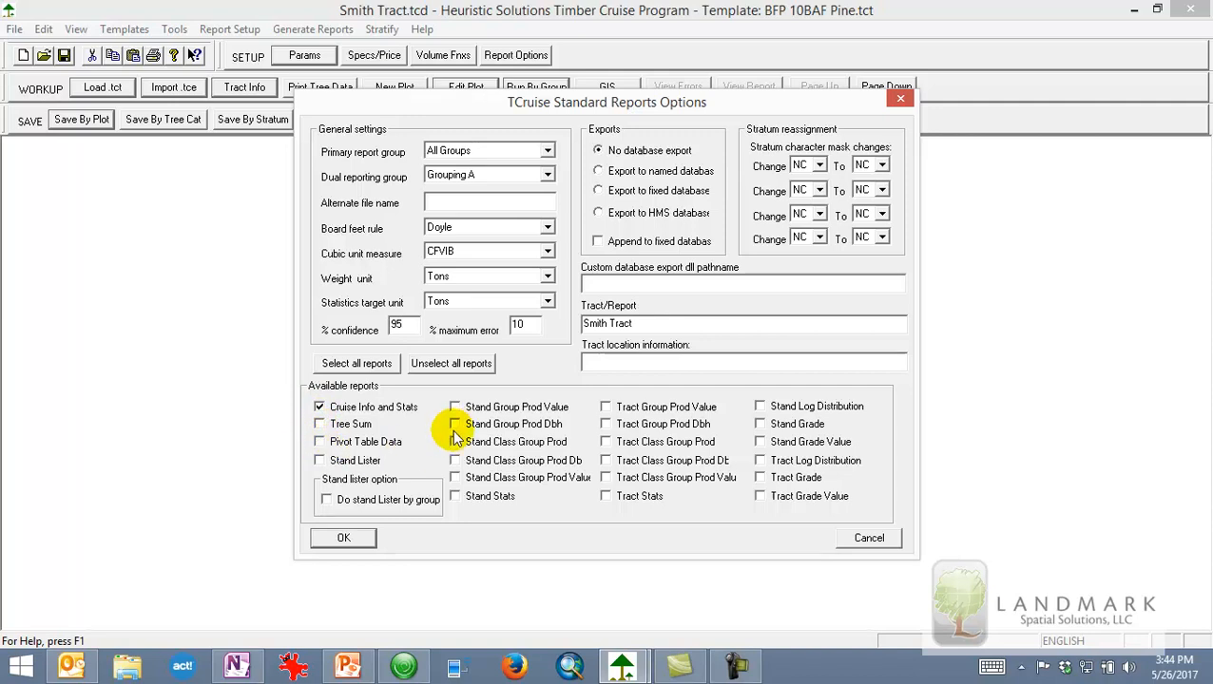
pyautogui.click(454, 441)
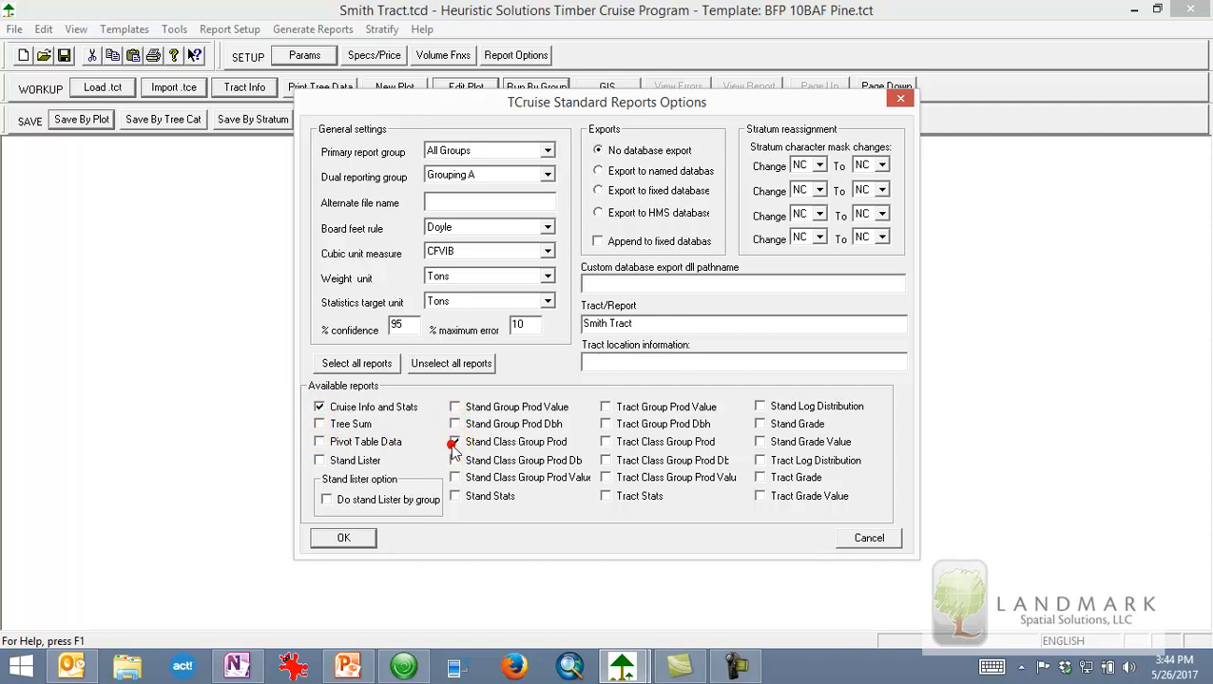
pyautogui.click(454, 441)
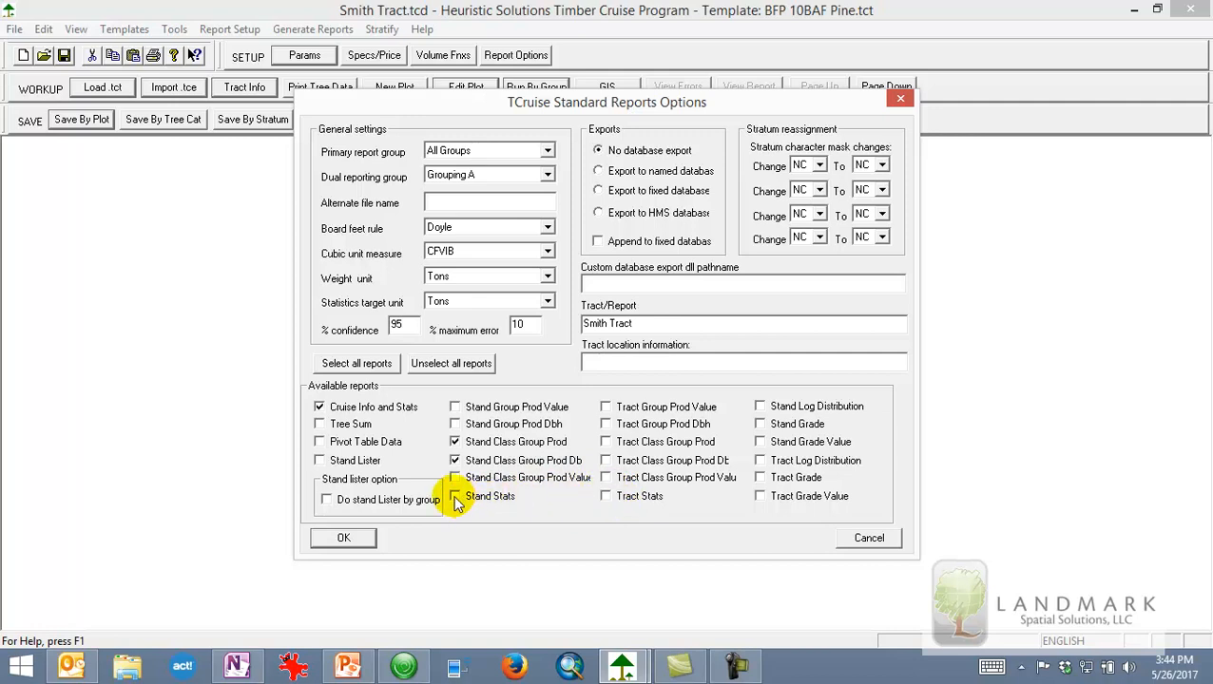
pyautogui.click(455, 496)
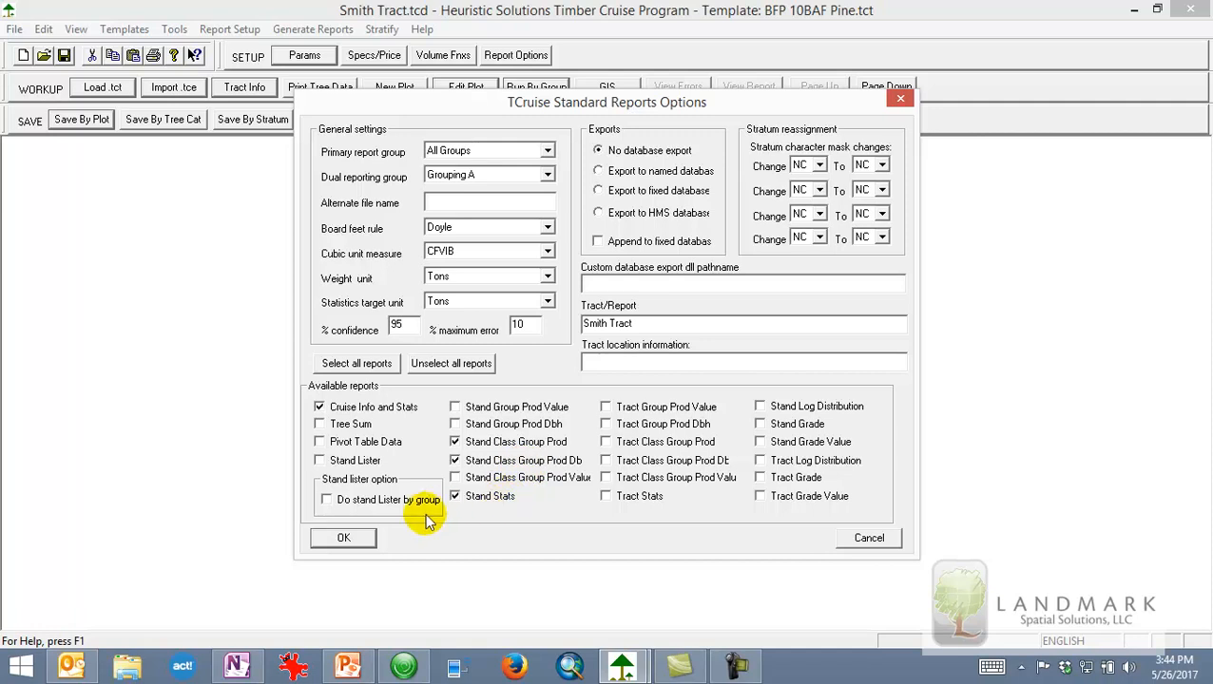
pyautogui.click(343, 538)
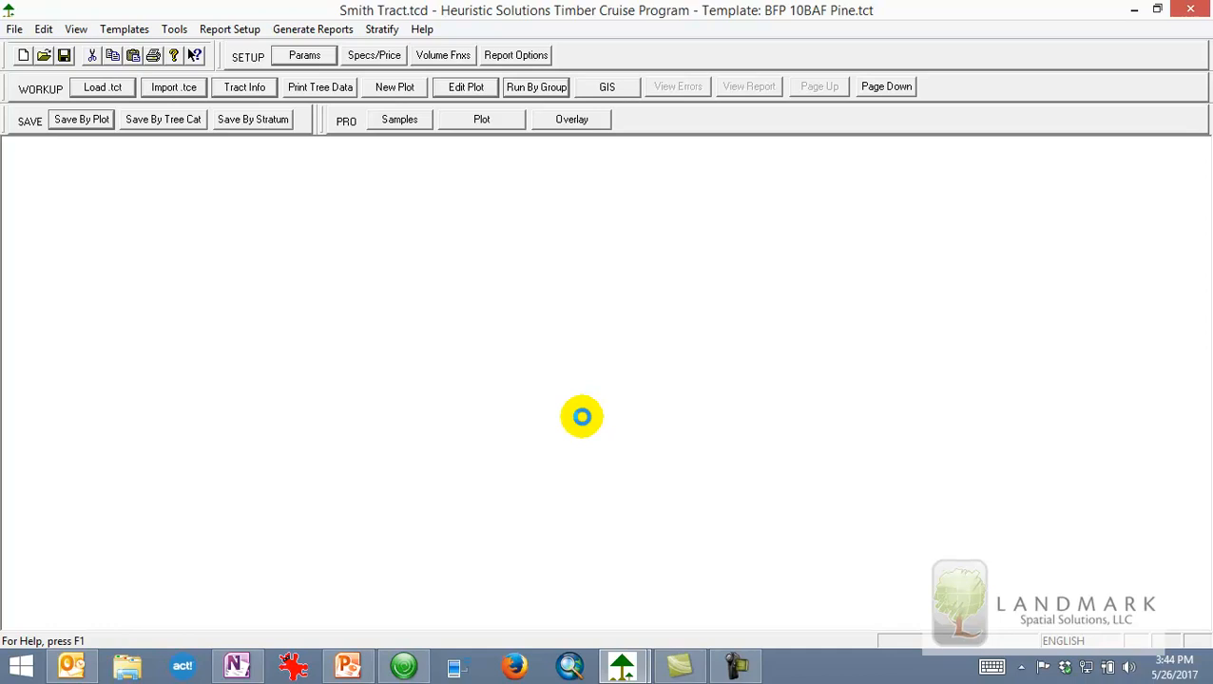
# - Generate the selected reports, producing Smith Tract's 10-page report opening at Table 1
pyautogui.click(791, 665)
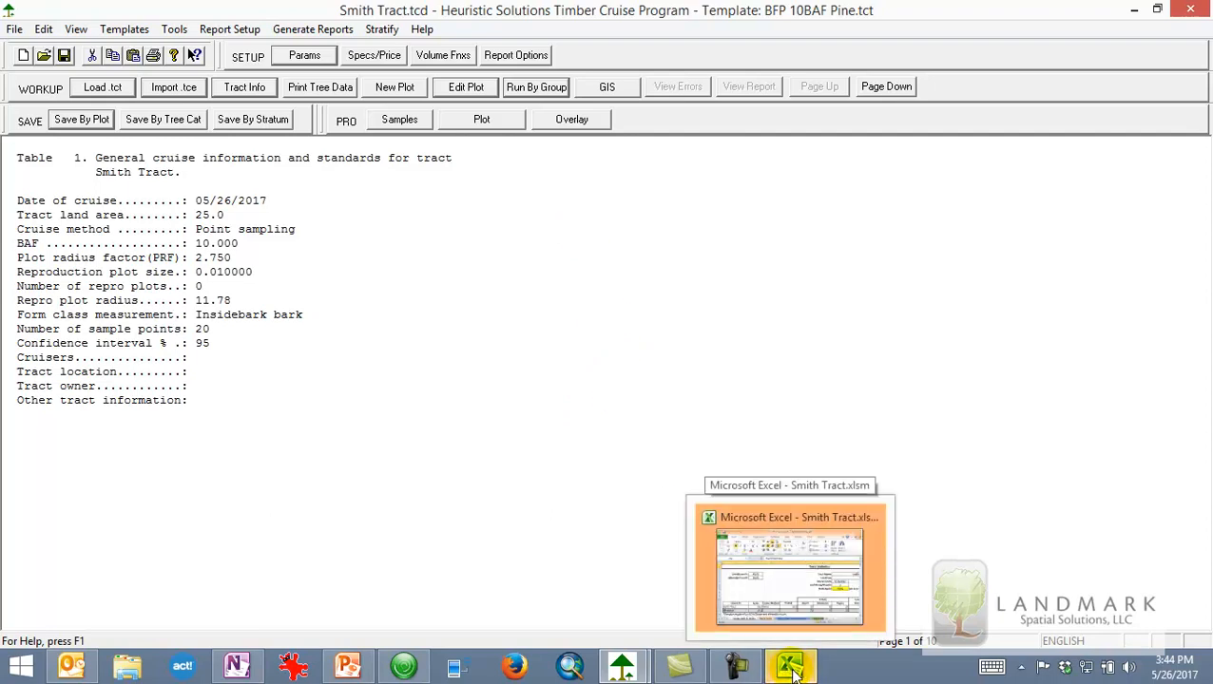
# - Switch to Smith Tract.xlsm and inspect the plot counts and 93 samples needed
pyautogui.click(792, 665)
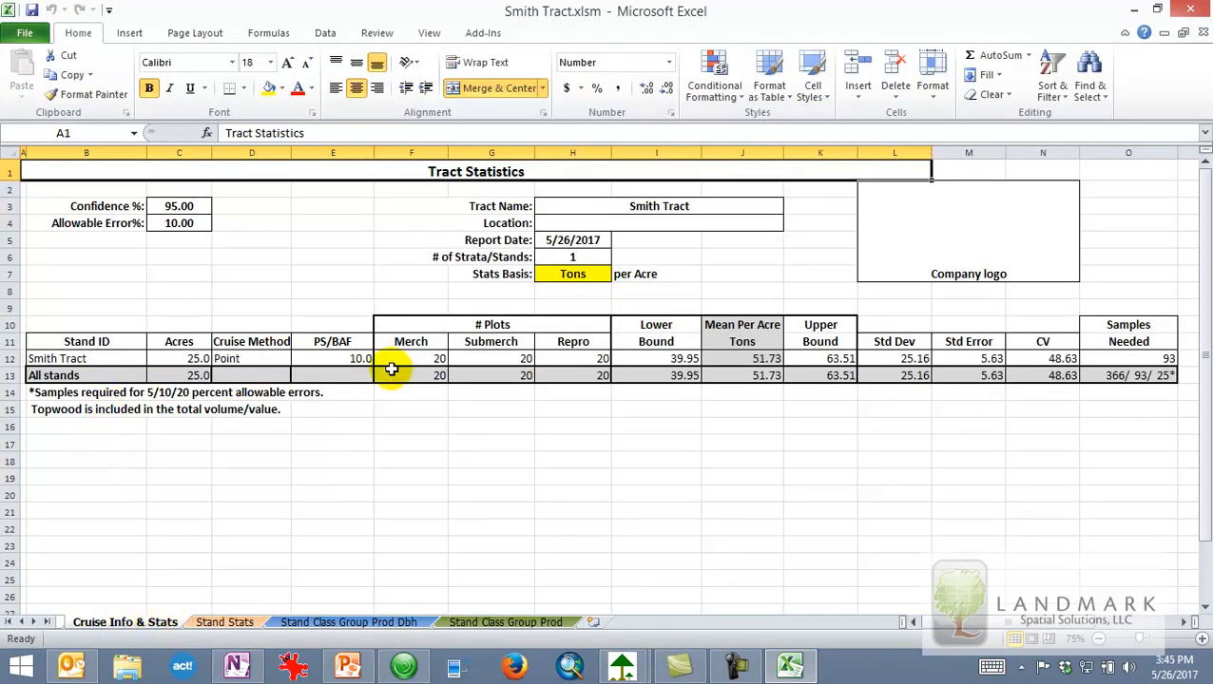
pyautogui.moveTo(410, 358); pyautogui.dragTo(602, 359)
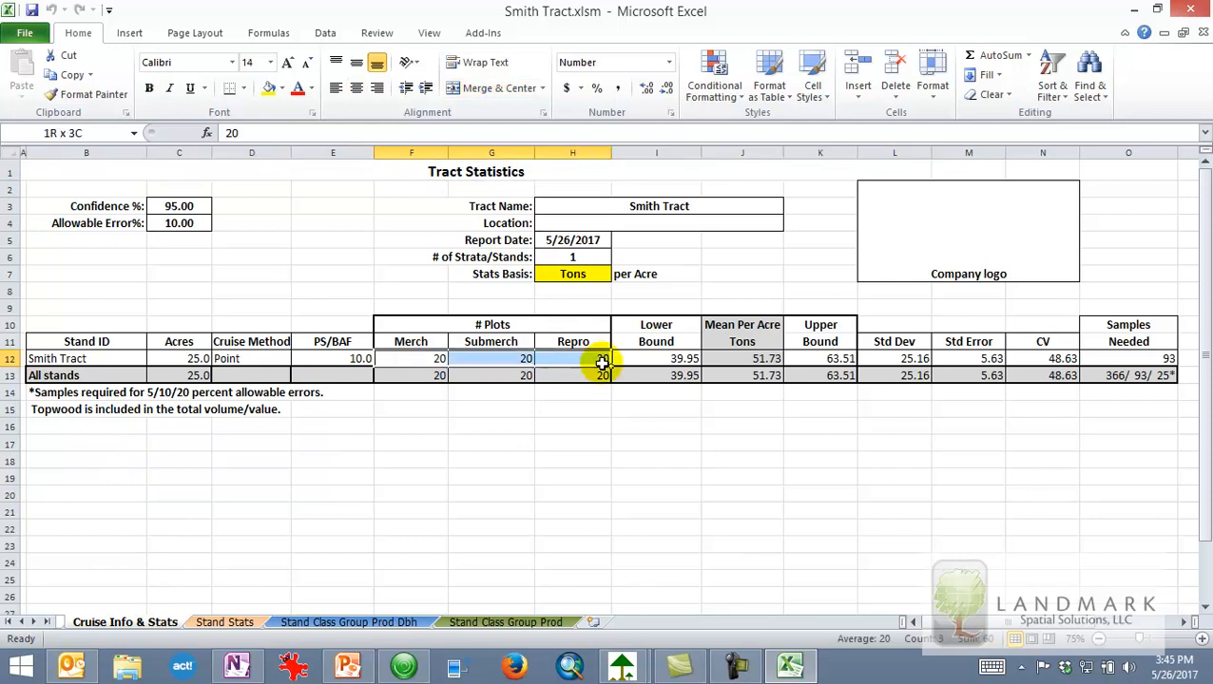
pyautogui.click(742, 476)
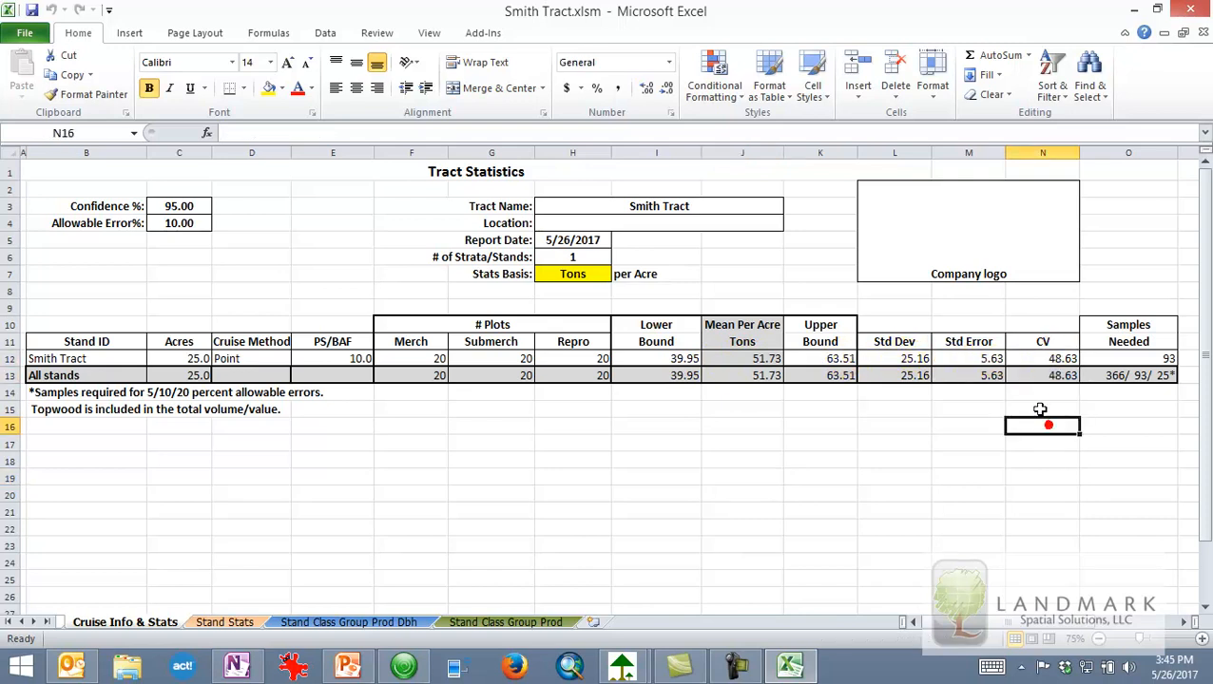
pyautogui.click(1128, 359)
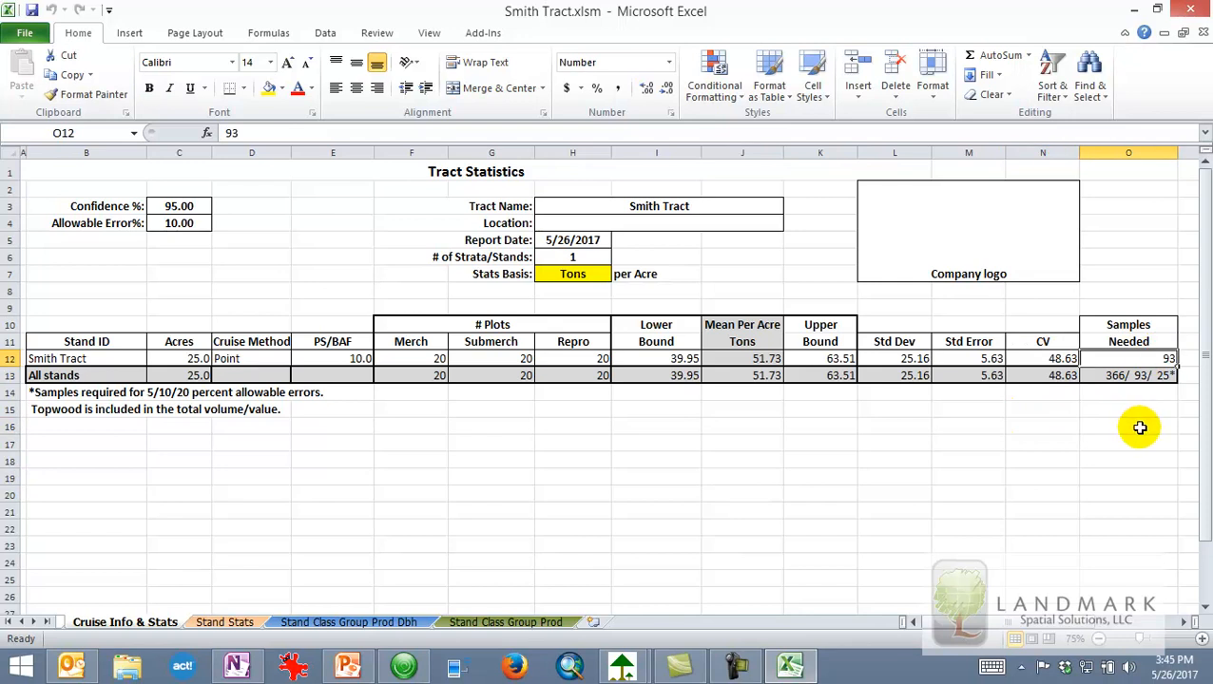
pyautogui.moveTo(705, 434)
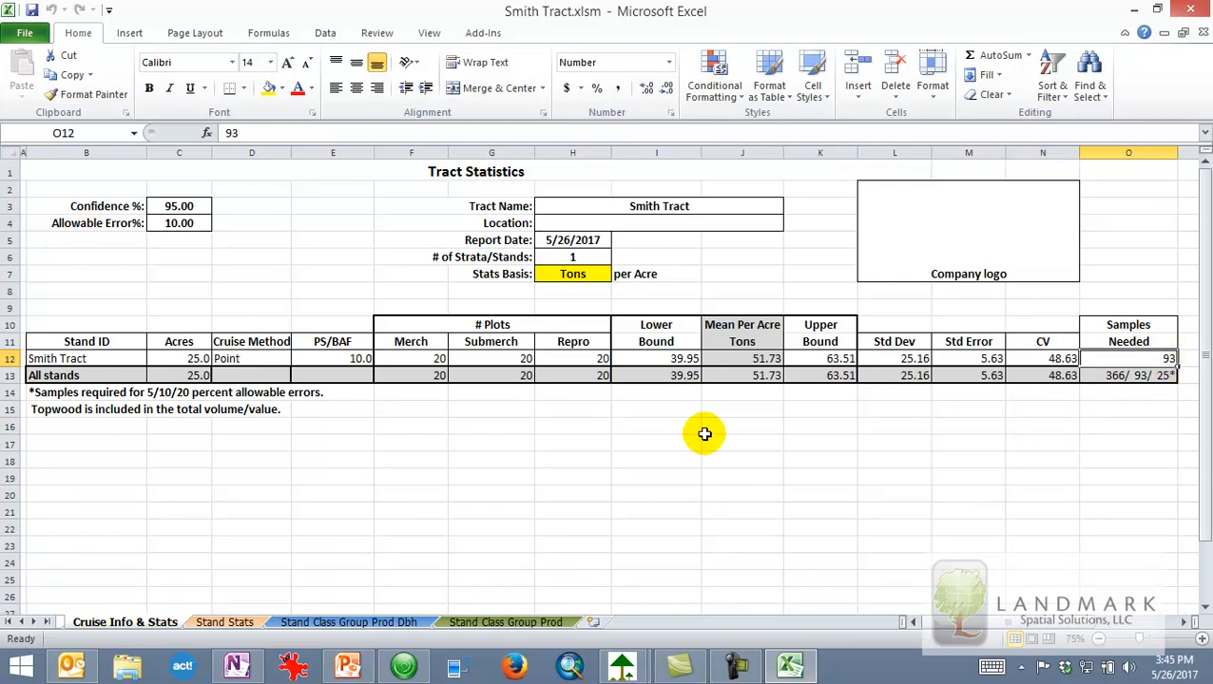
pyautogui.moveTo(1167, 371)
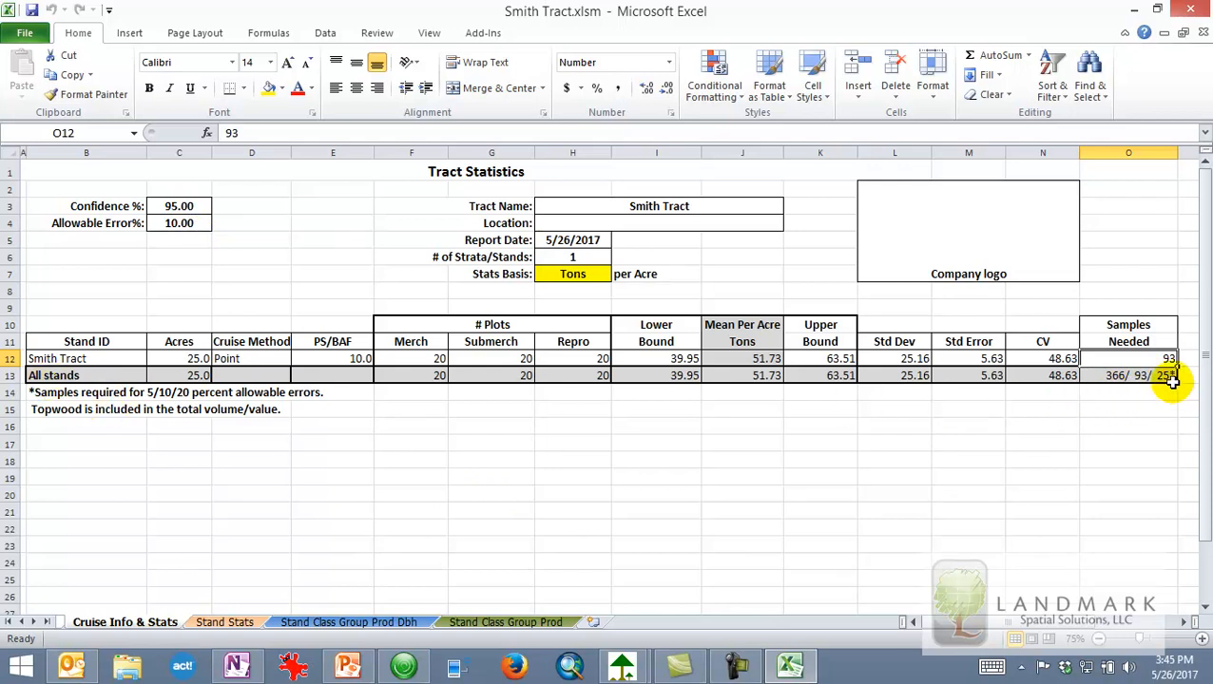
pyautogui.moveTo(1169, 385)
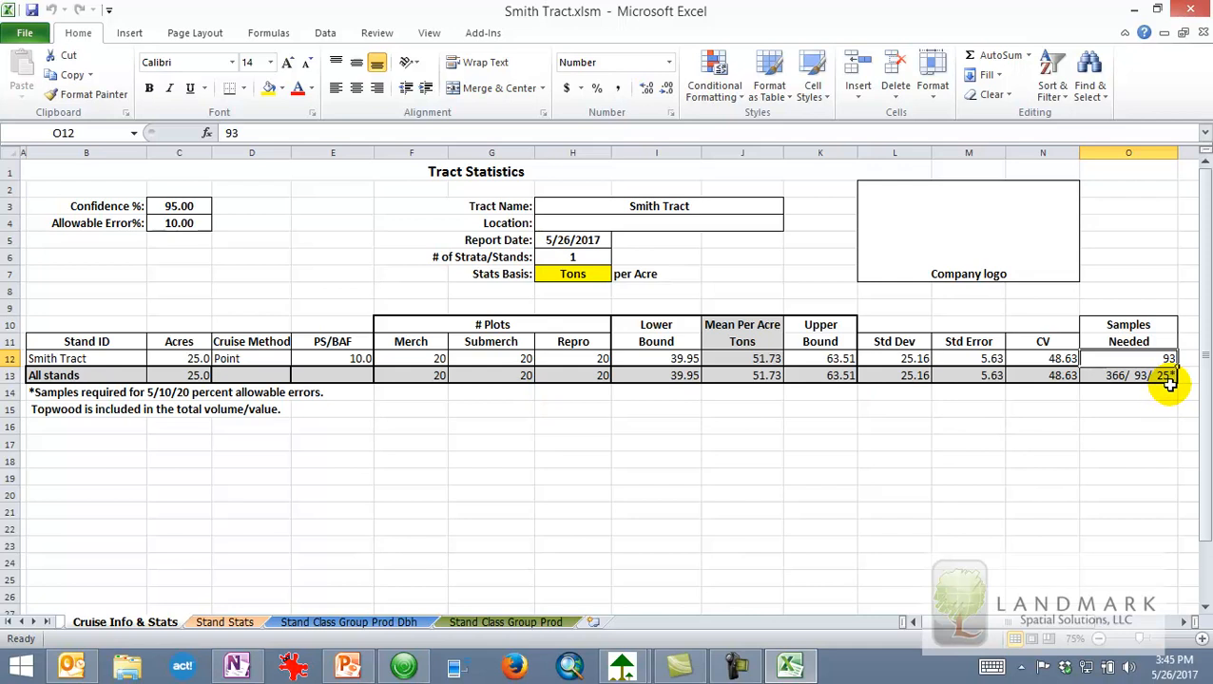
pyautogui.moveTo(213, 418)
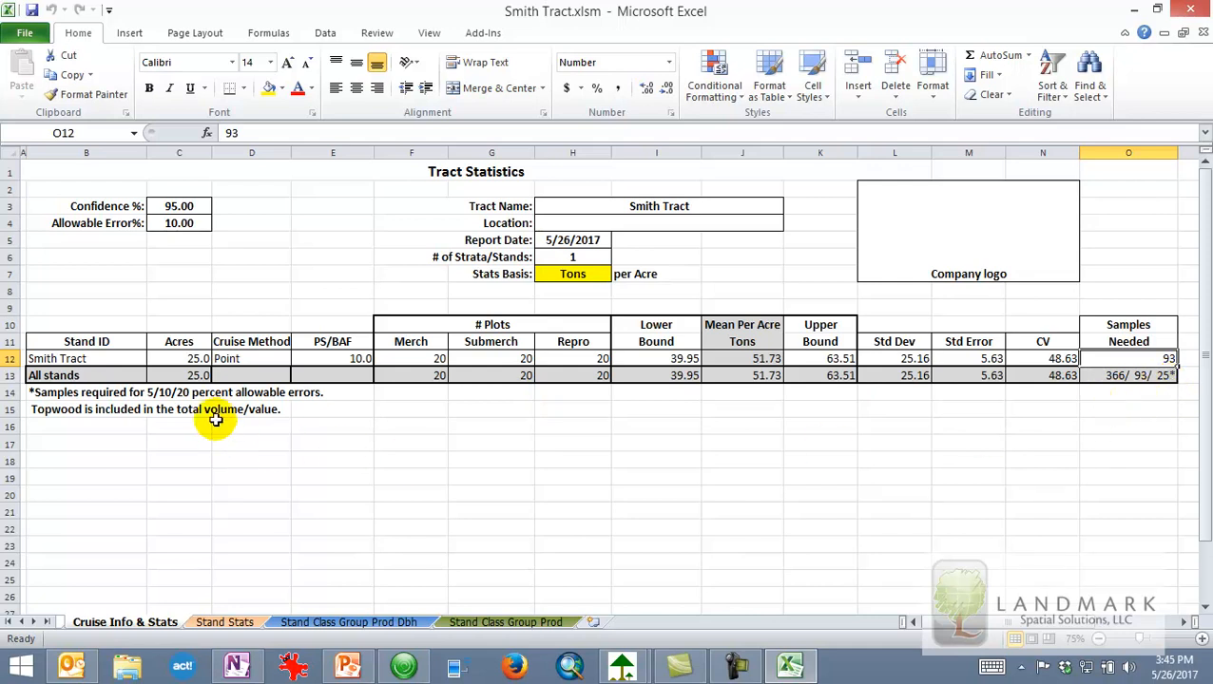
pyautogui.moveTo(179, 406)
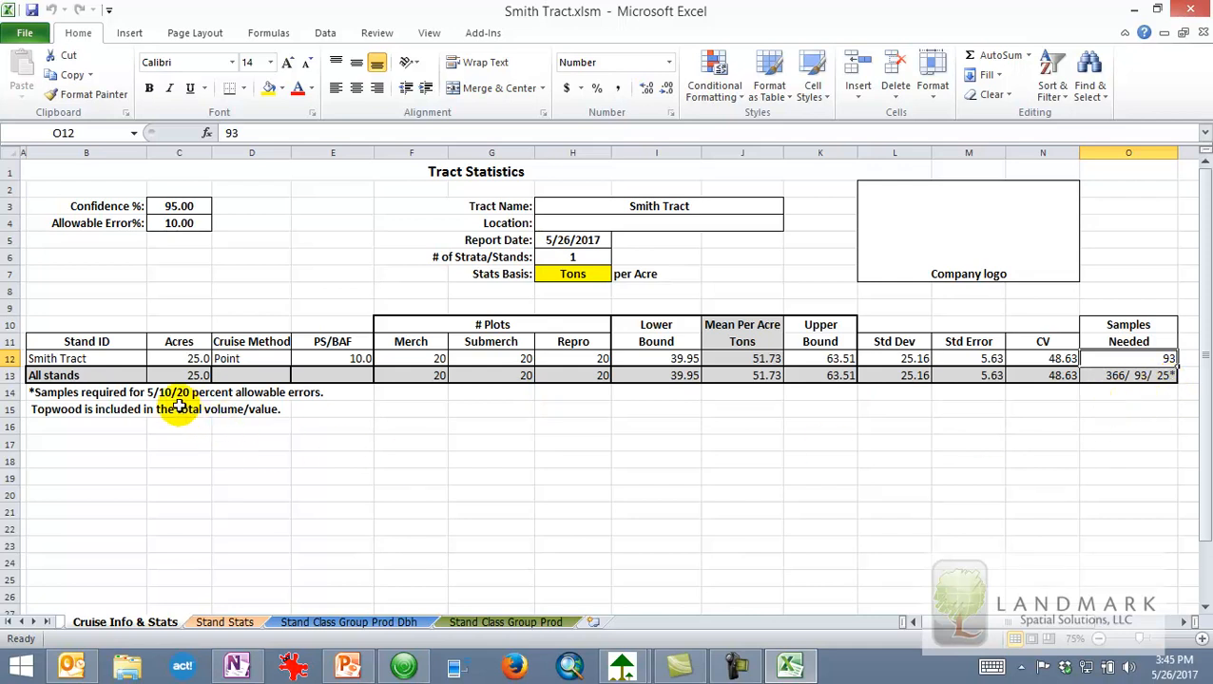
pyautogui.moveTo(610, 393)
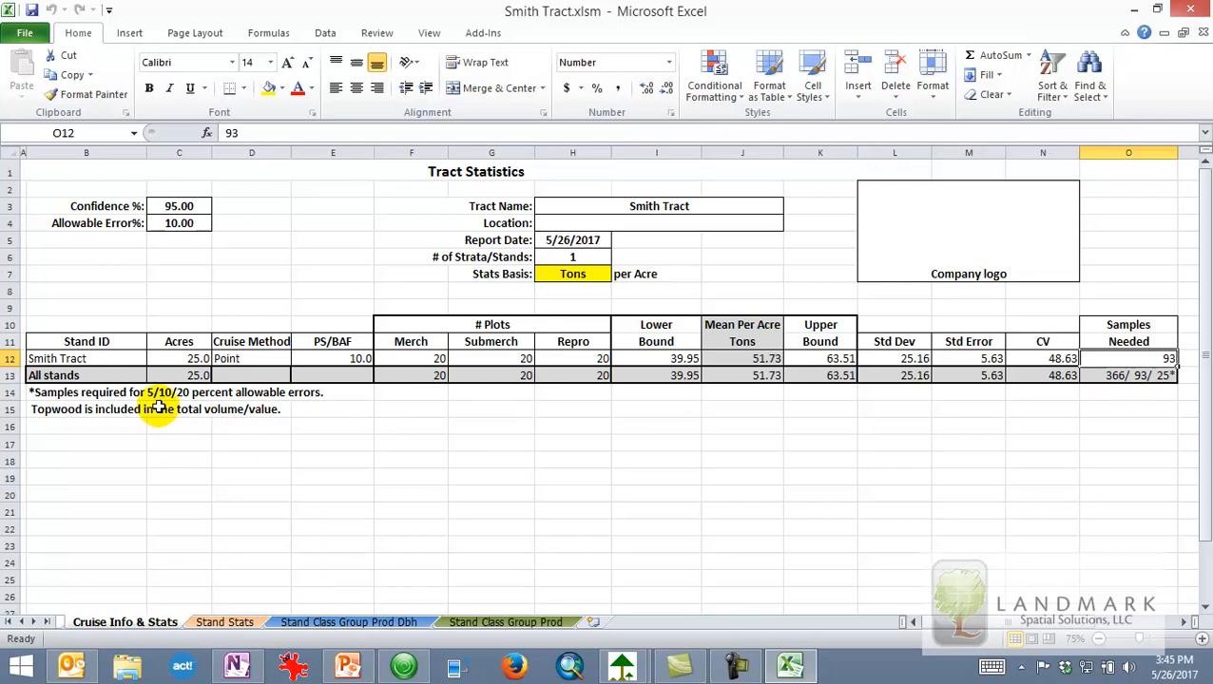
pyautogui.moveTo(413, 475)
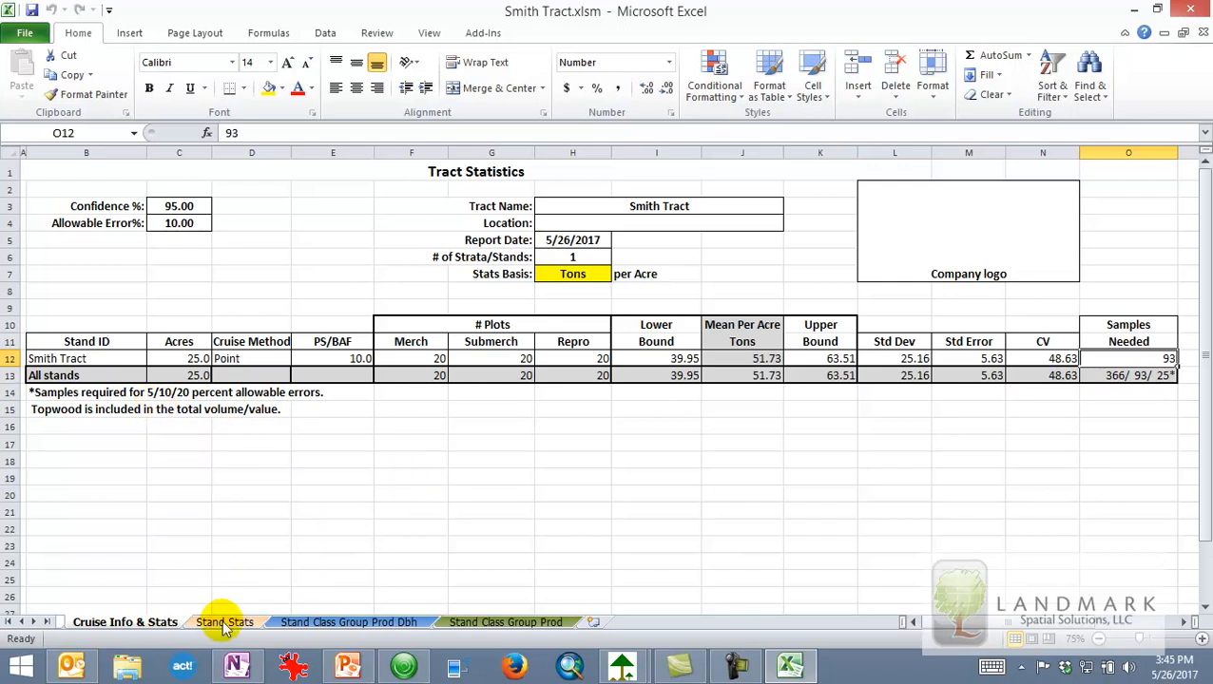
# - Review the Stand Stats All Groups totals (93 plots needed), then return to Cruise Info & Stats
pyautogui.click(224, 623)
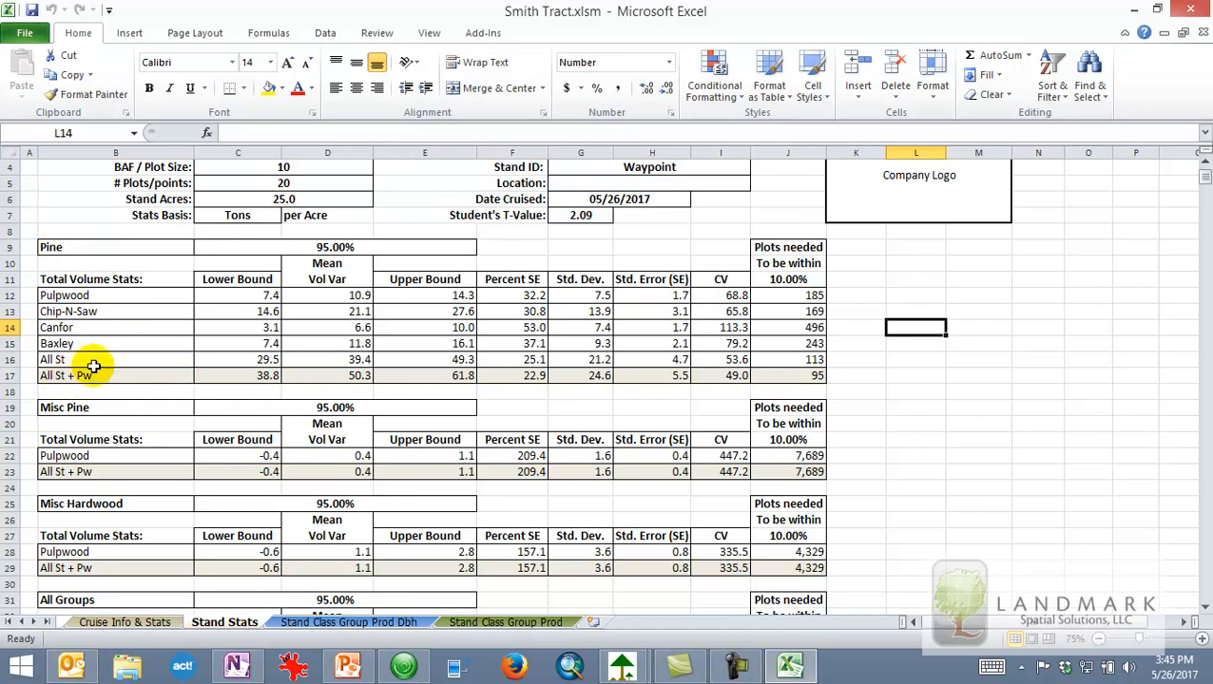
pyautogui.scroll(-3)
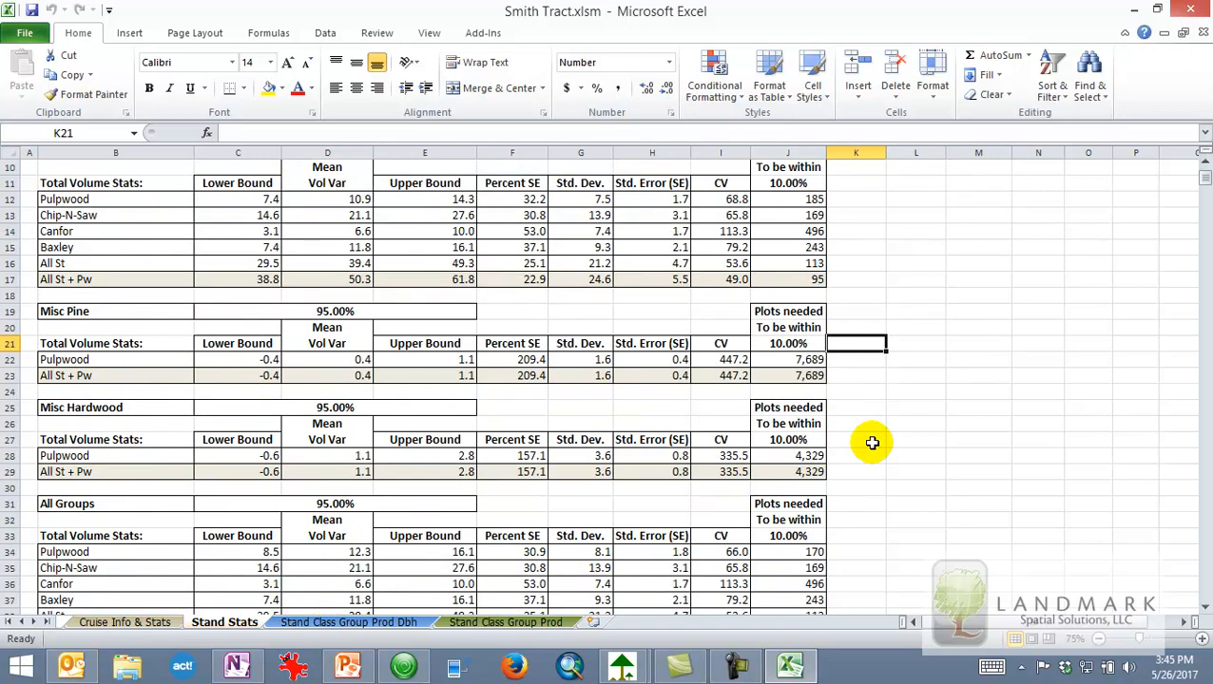
pyautogui.scroll(-3)
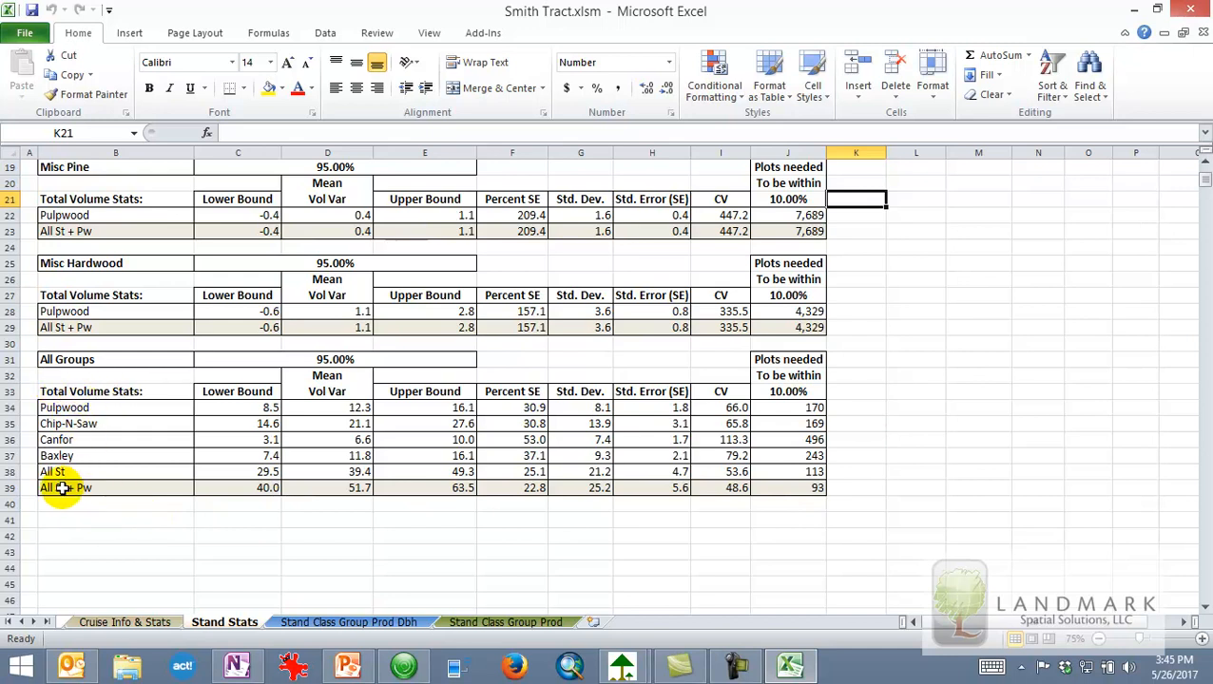
pyautogui.click(64, 487)
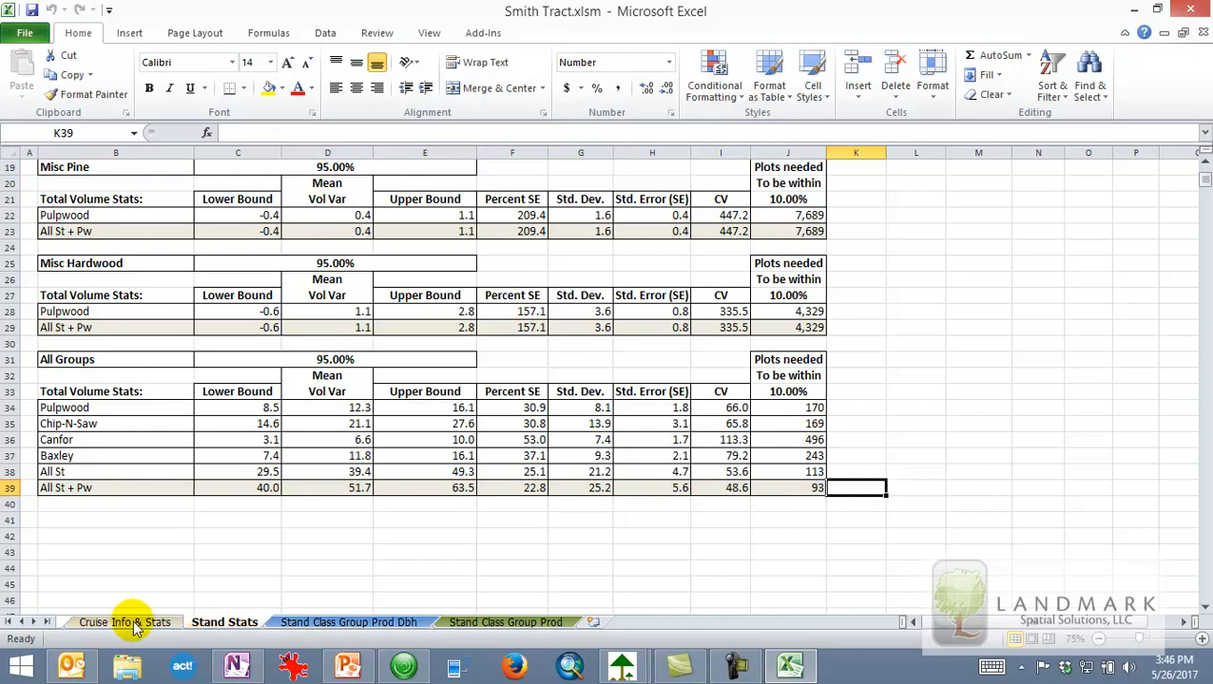
pyautogui.click(125, 622)
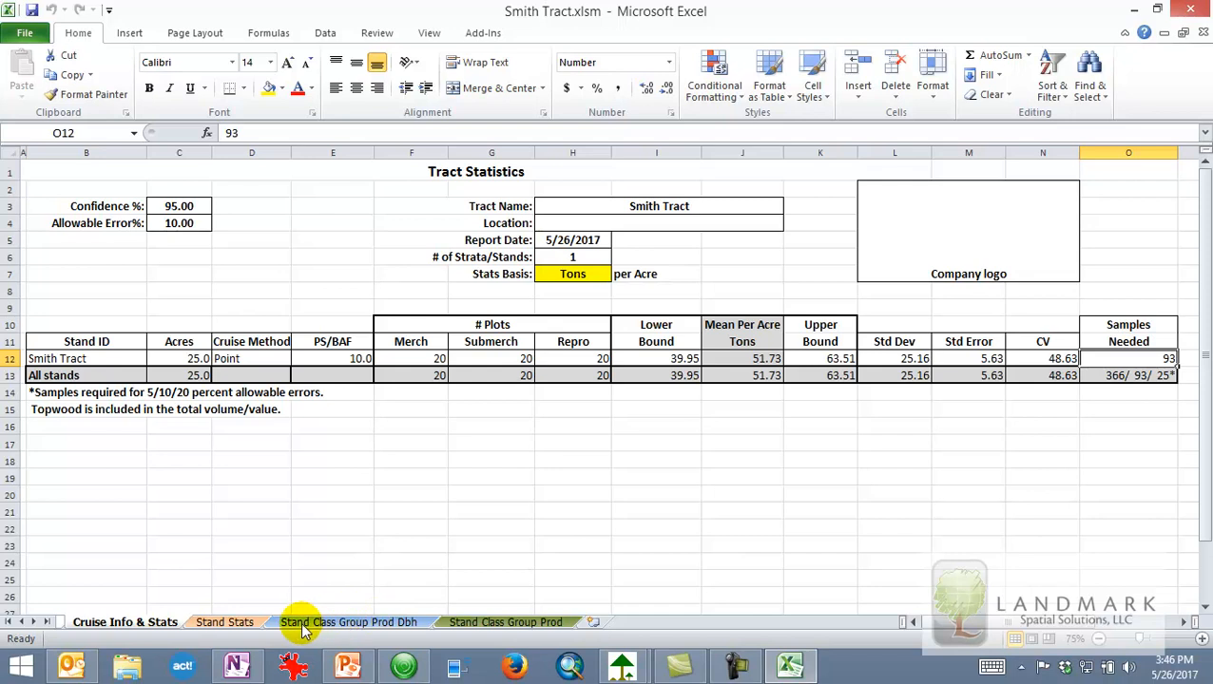
# - Scroll the Stand Class Group Prod Dbh tables to the grand total of 3,175.9 trees and 95.7 MBF
pyautogui.click(348, 622)
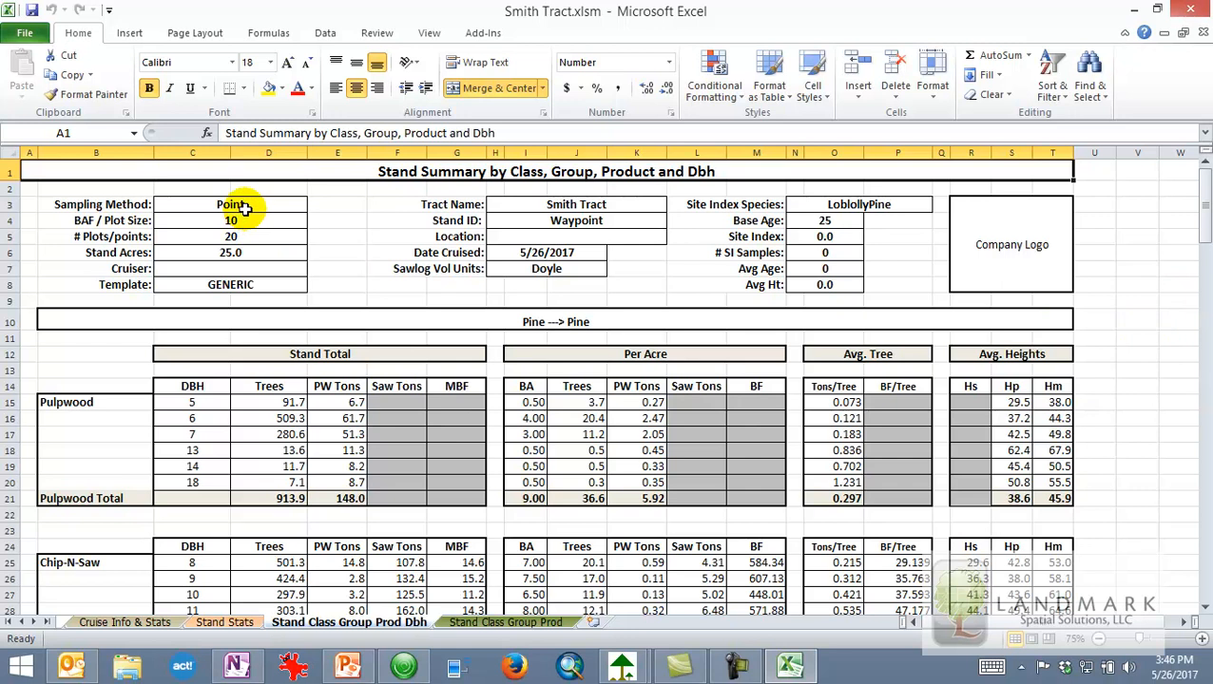
pyautogui.moveTo(599, 204)
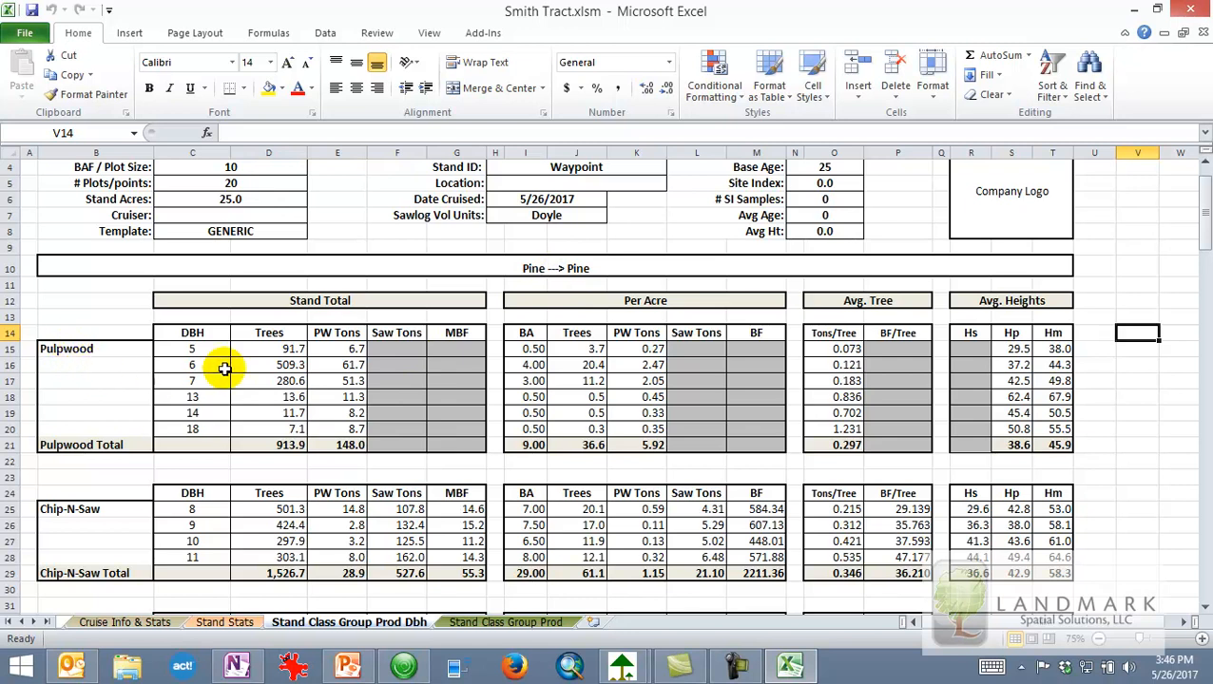
pyautogui.moveTo(859, 371)
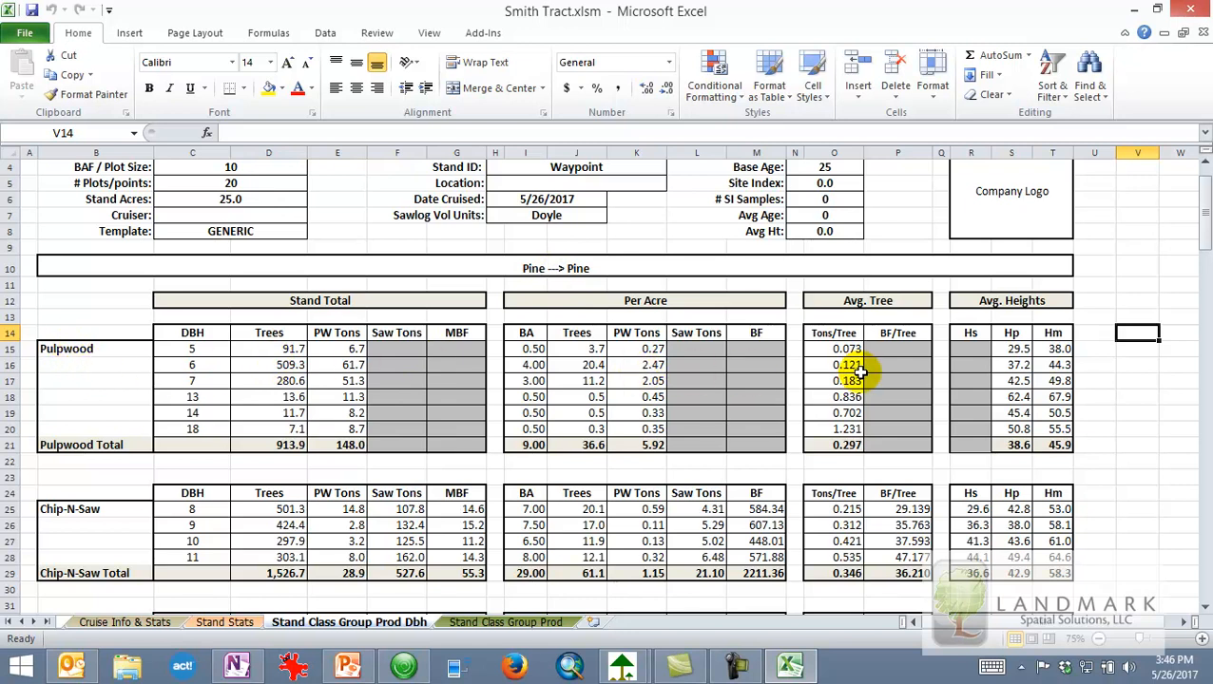
pyautogui.moveTo(1110, 388)
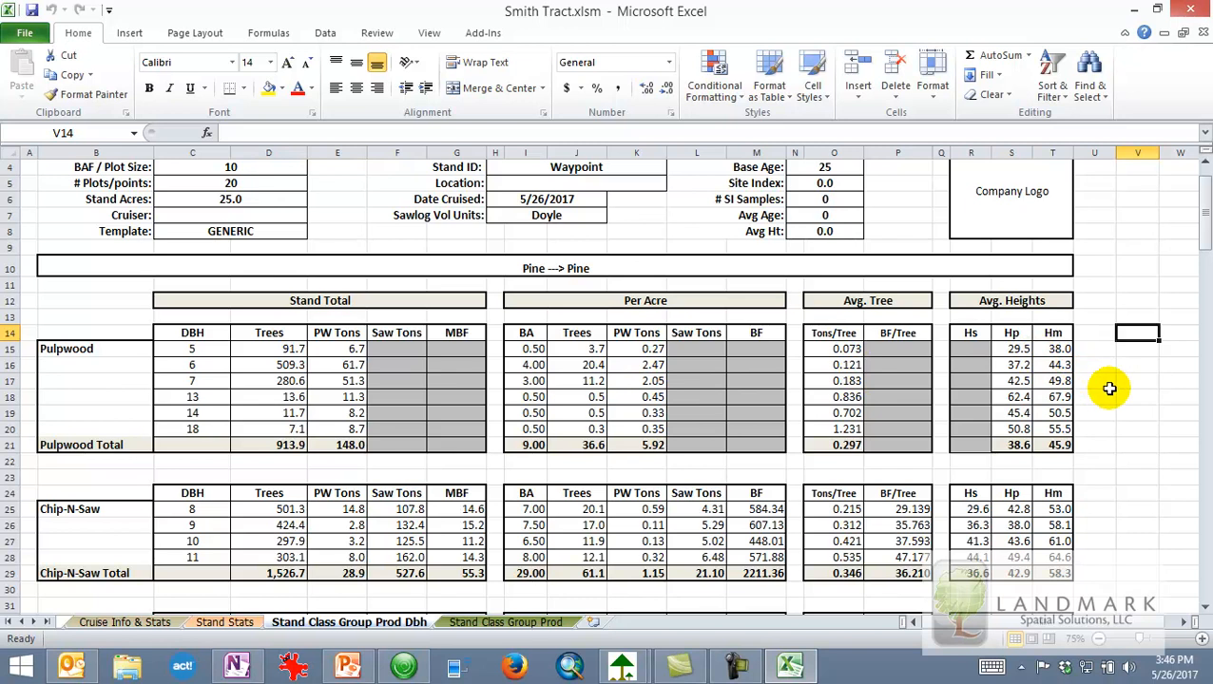
pyautogui.scroll(-3)
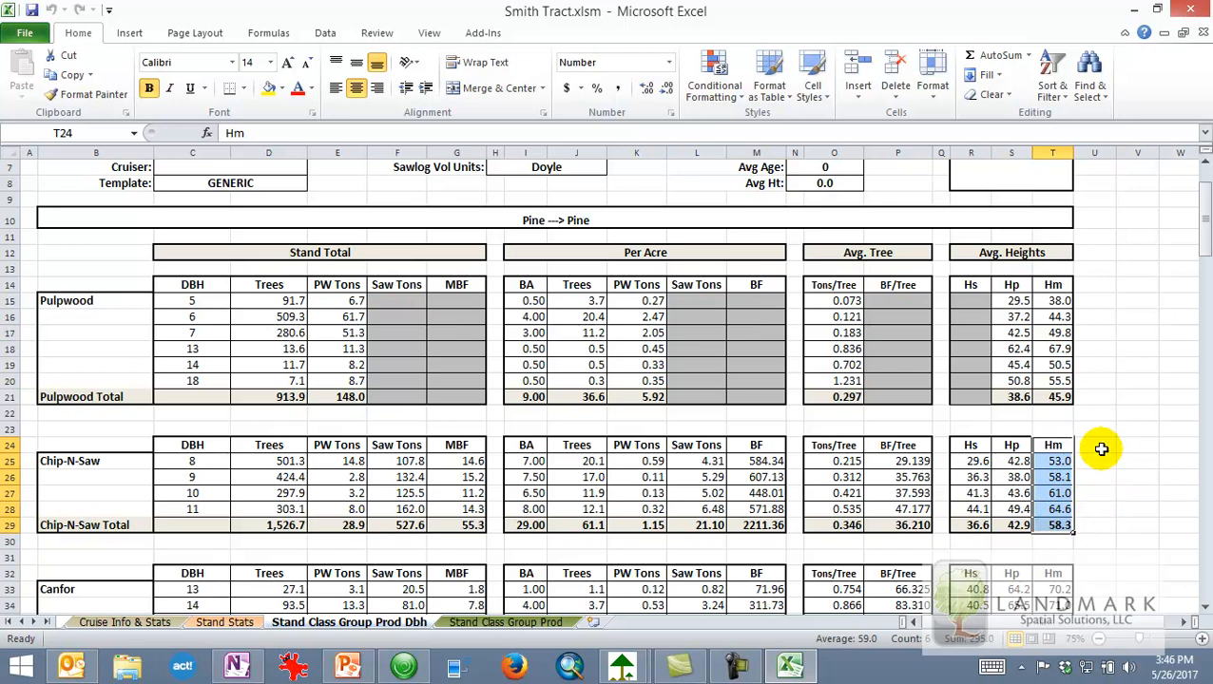
pyautogui.click(1094, 445)
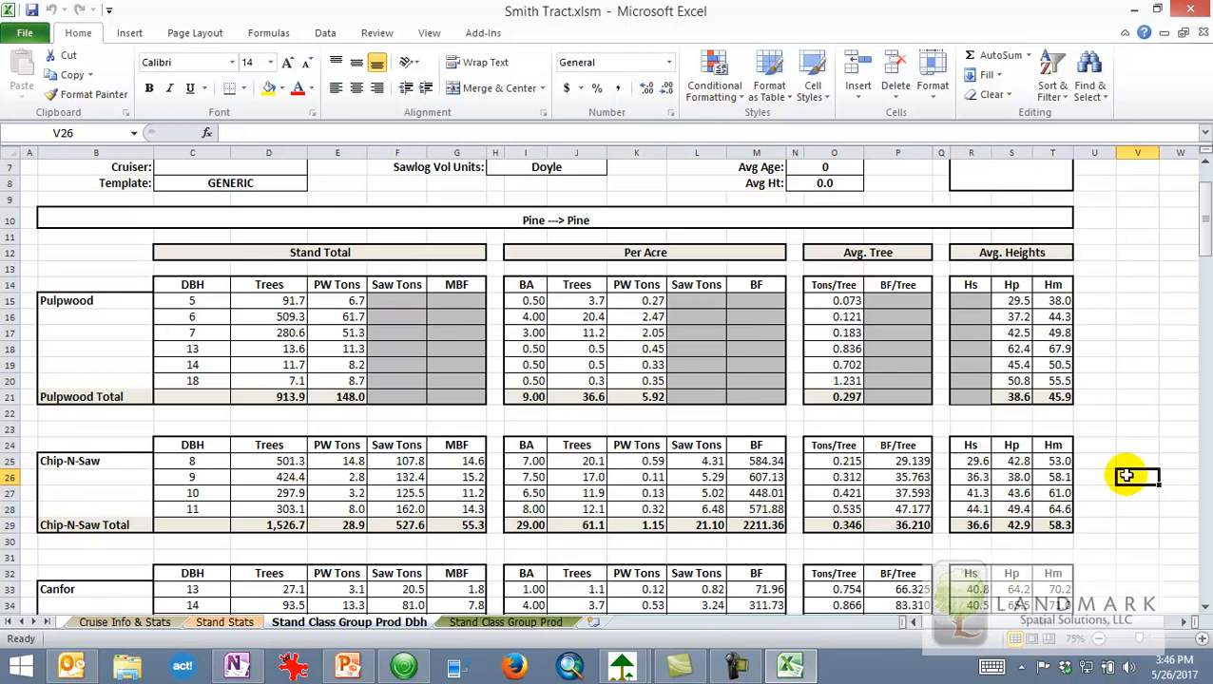
pyautogui.scroll(-3)
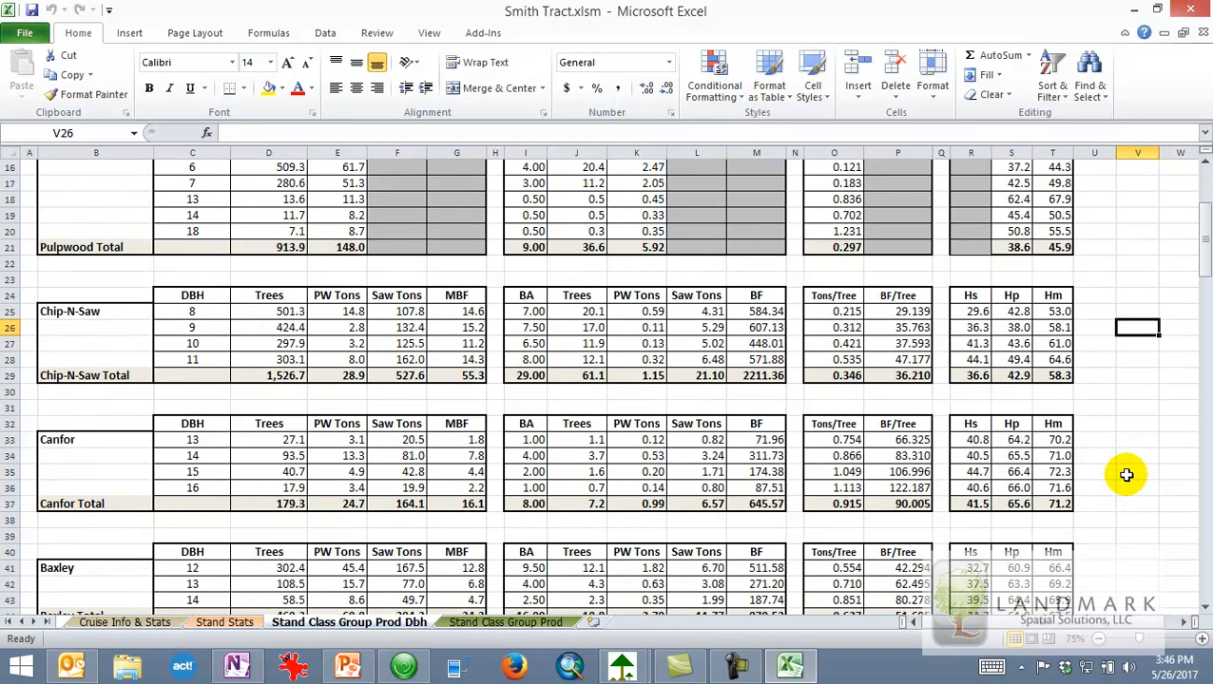
pyautogui.moveTo(93, 471)
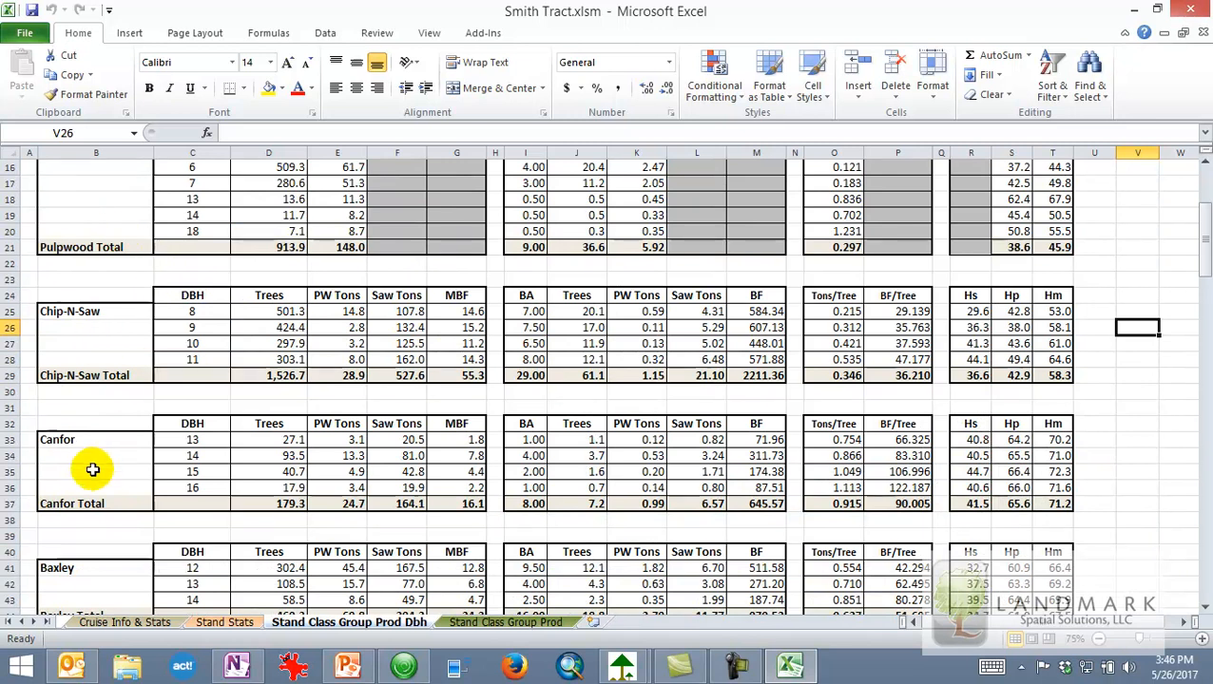
pyautogui.scroll(-3)
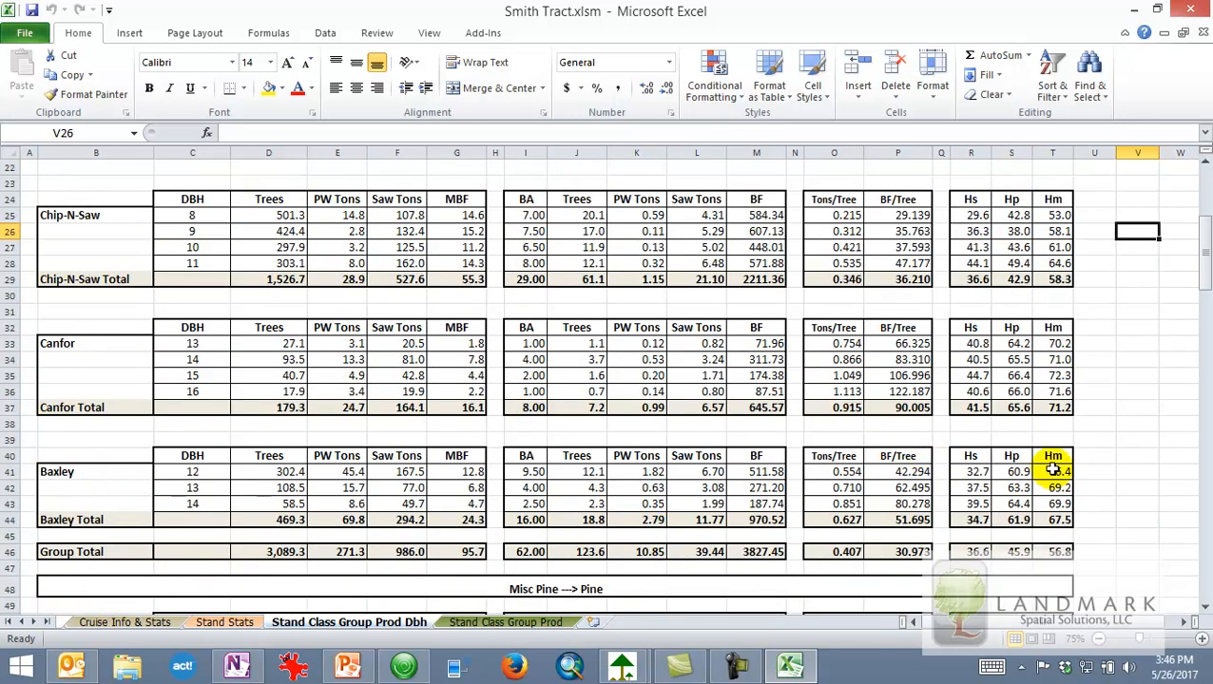
pyautogui.scroll(-3)
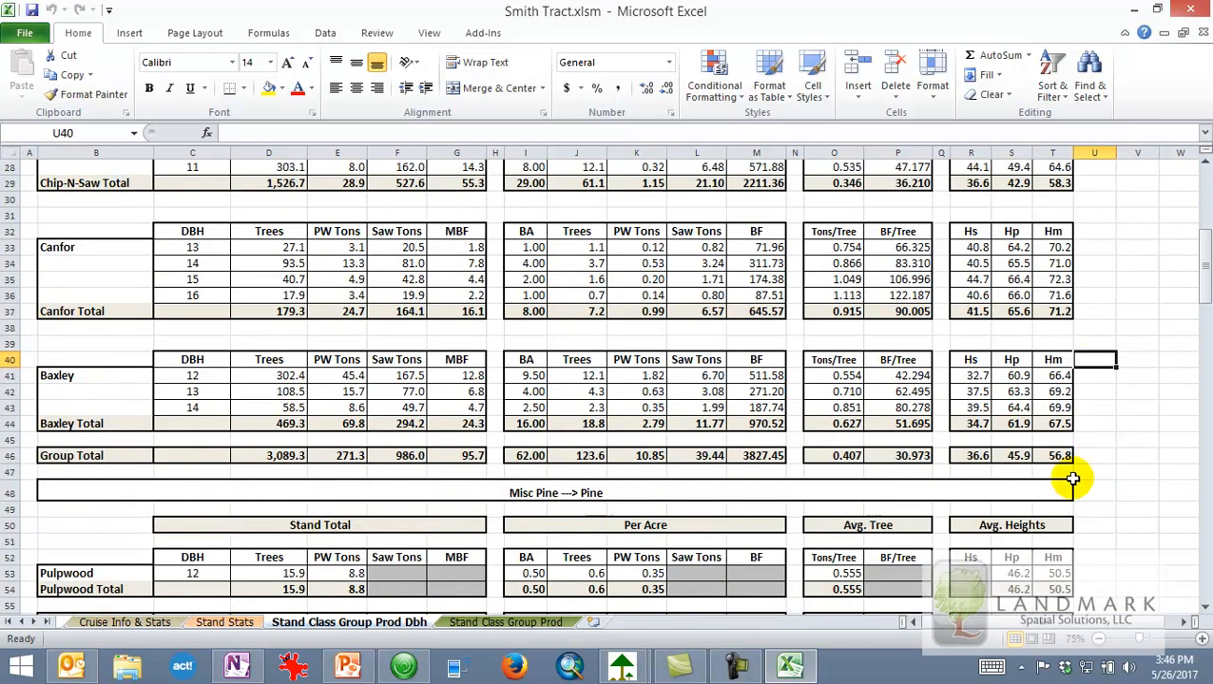
pyautogui.scroll(-3)
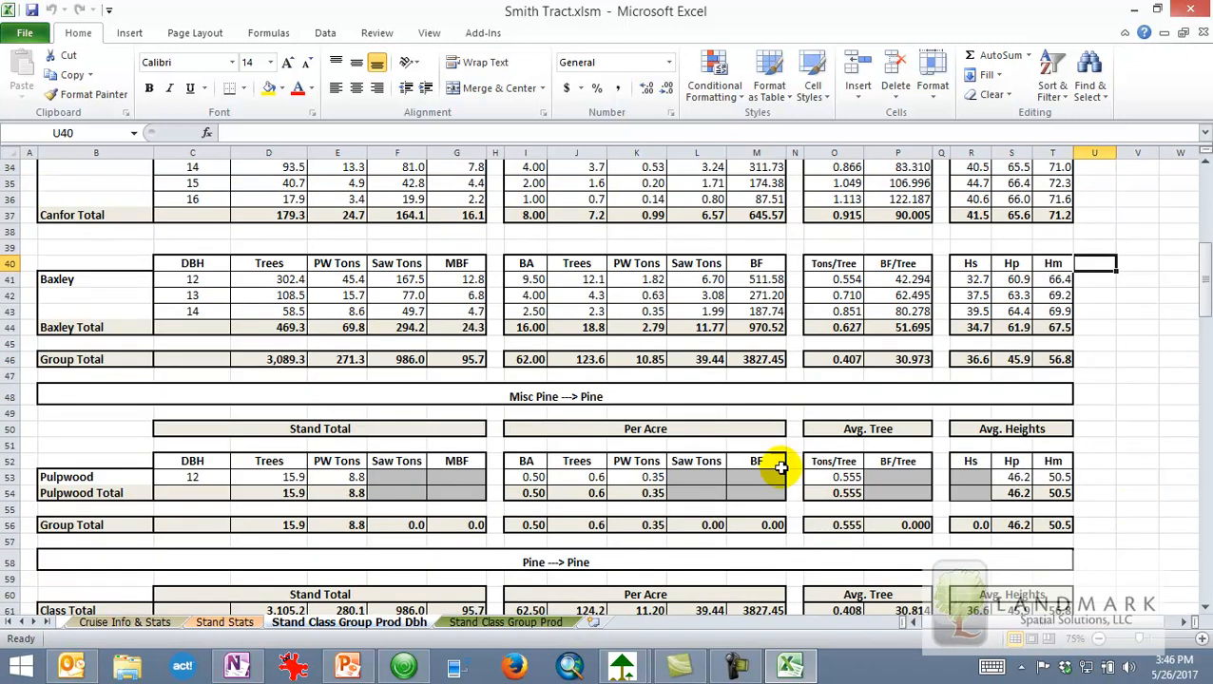
pyautogui.scroll(-3)
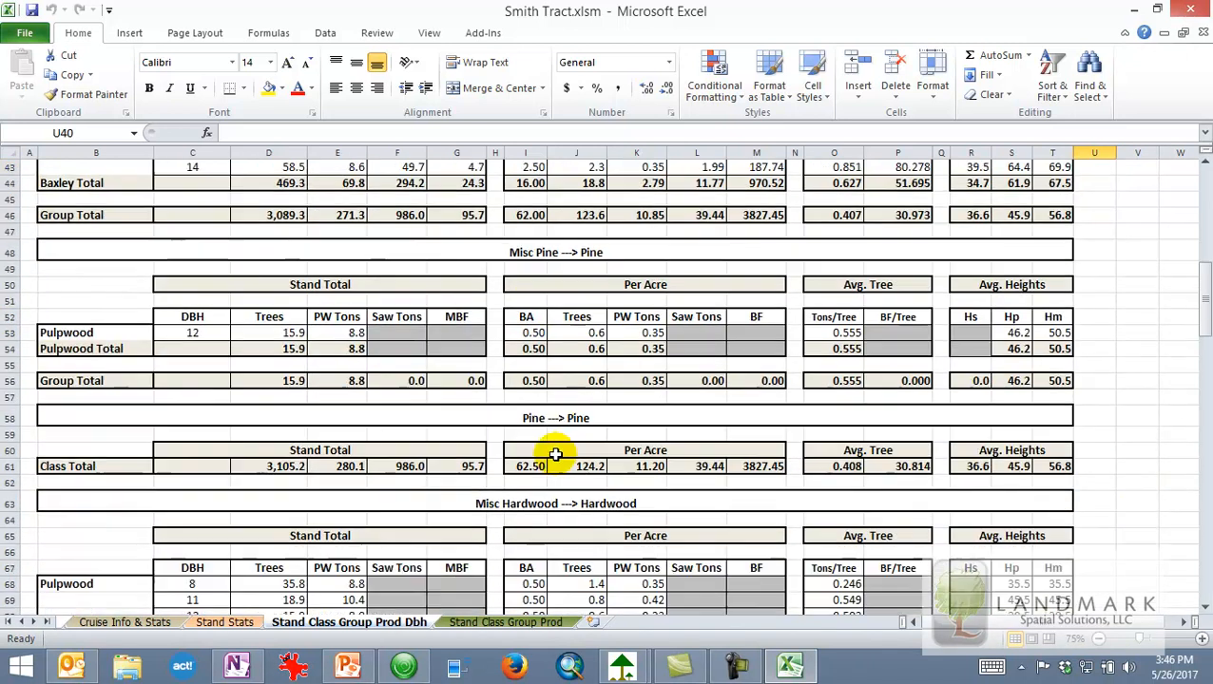
pyautogui.scroll(-3)
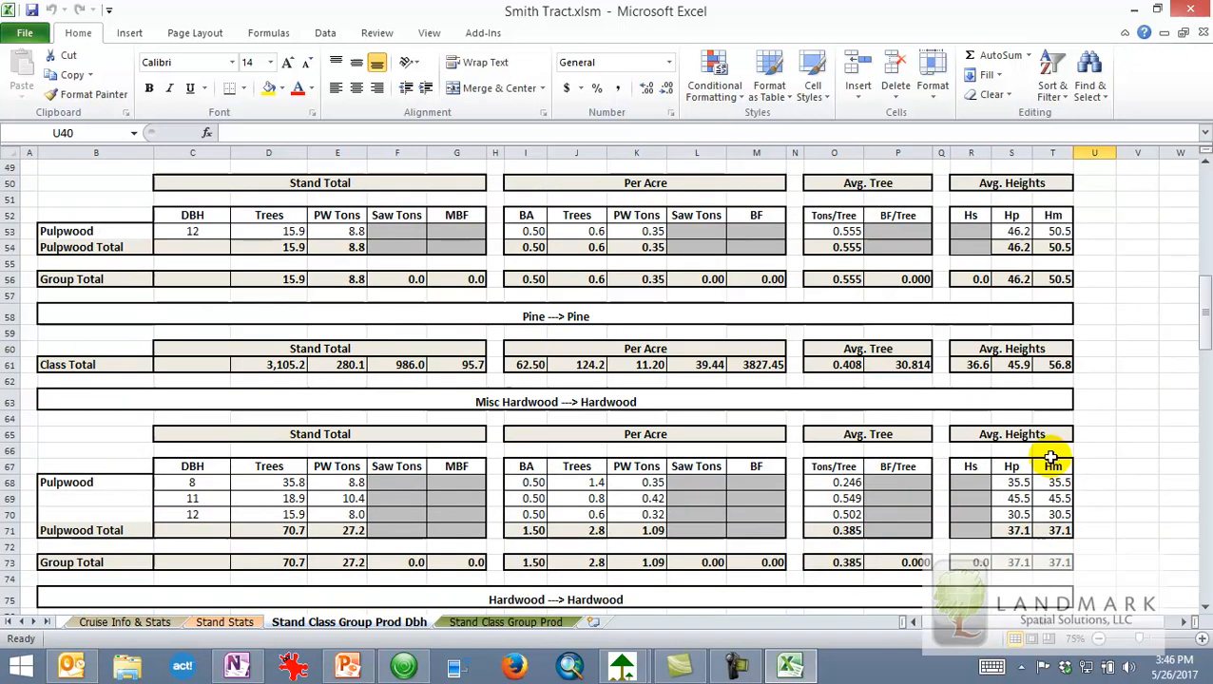
pyautogui.scroll(-3)
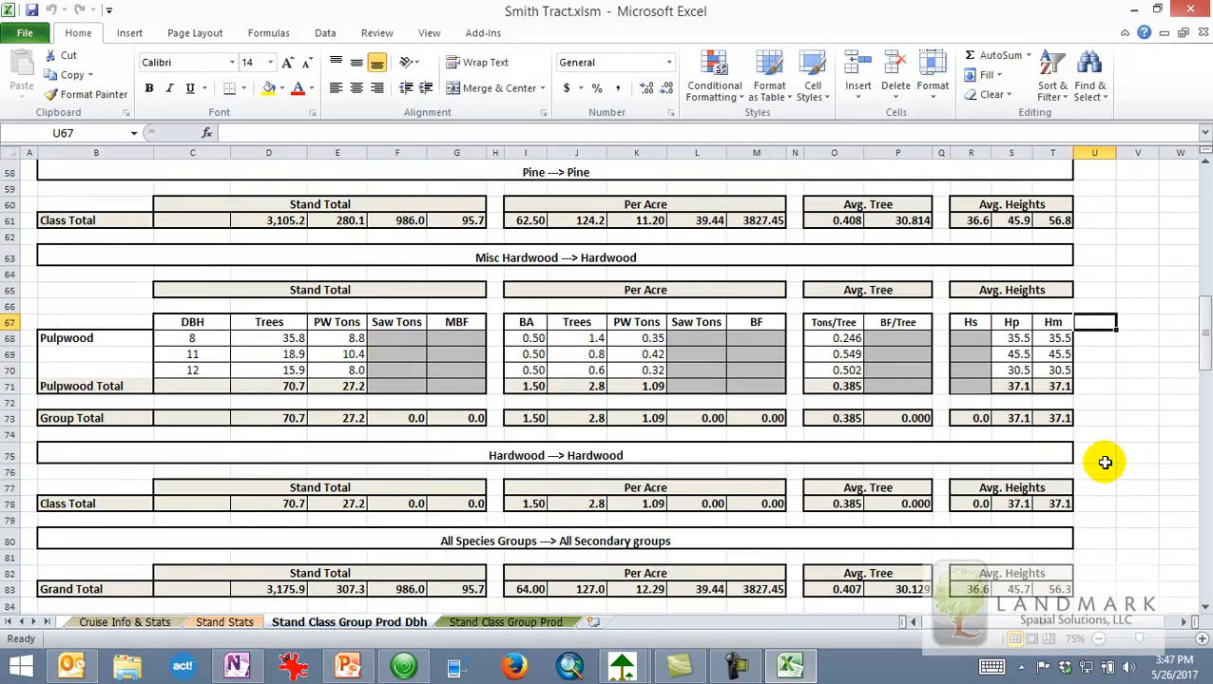
pyautogui.scroll(-3)
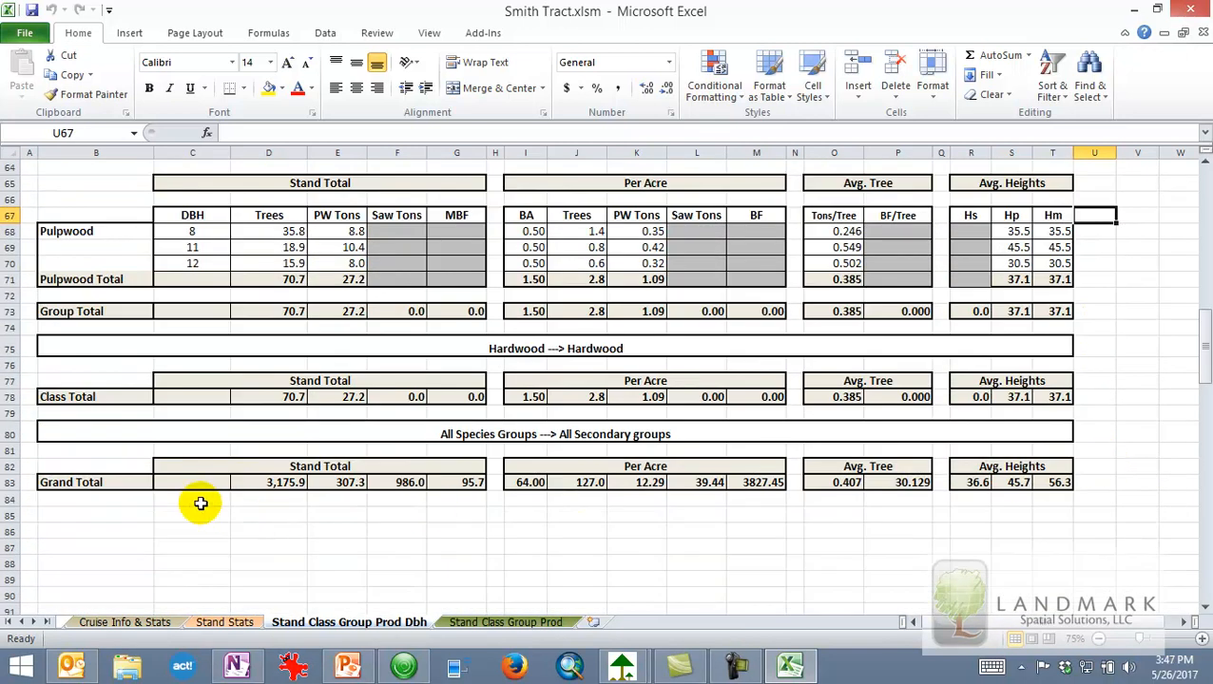
pyautogui.moveTo(1046, 494)
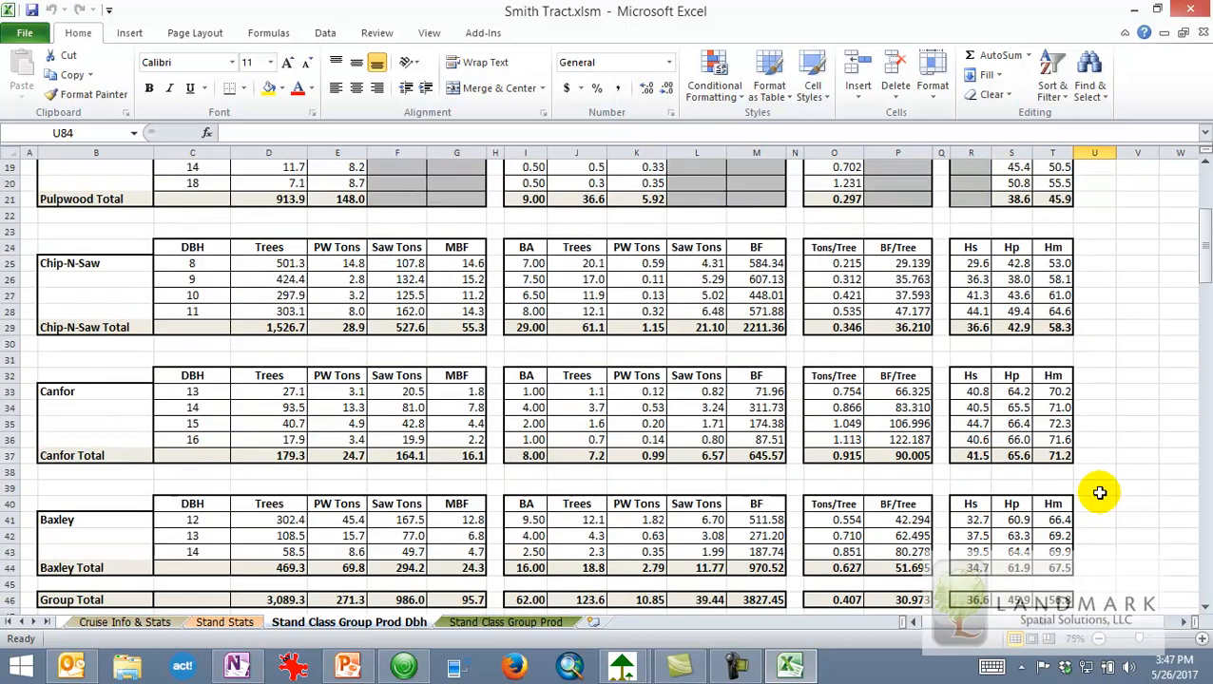
pyautogui.scroll(3)
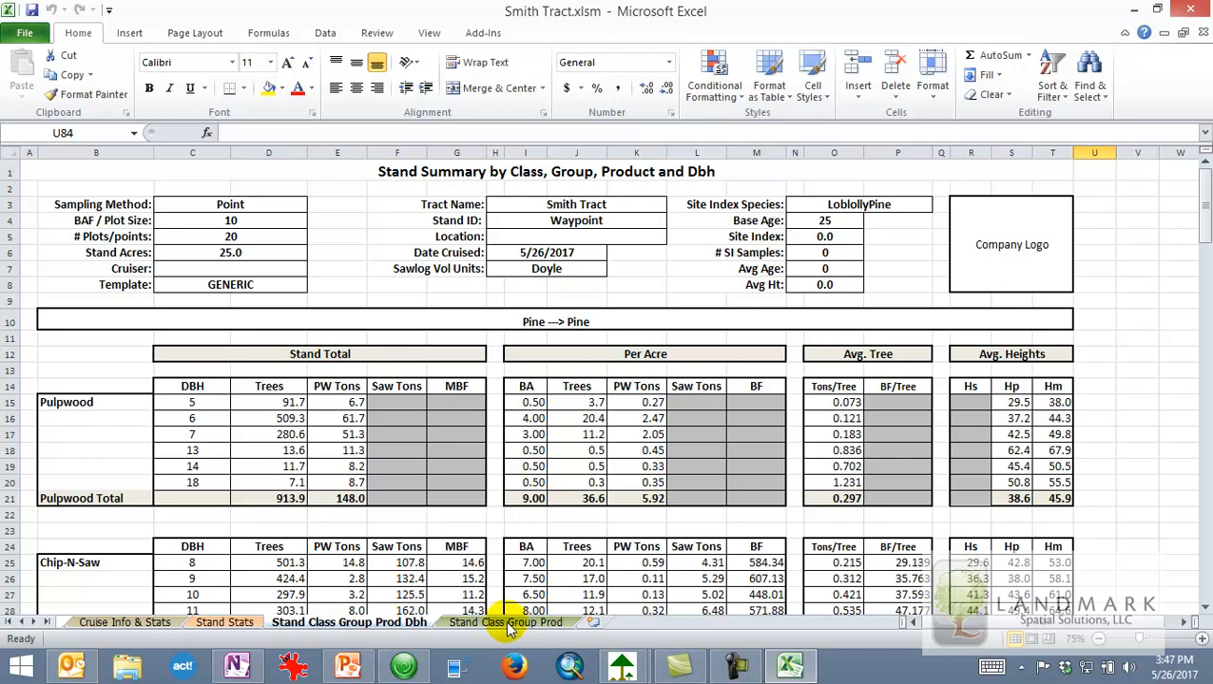
# - Show the Stand Class Group Prod sheet and scroll to the Pine totals of 3,089.3 trees
pyautogui.click(505, 622)
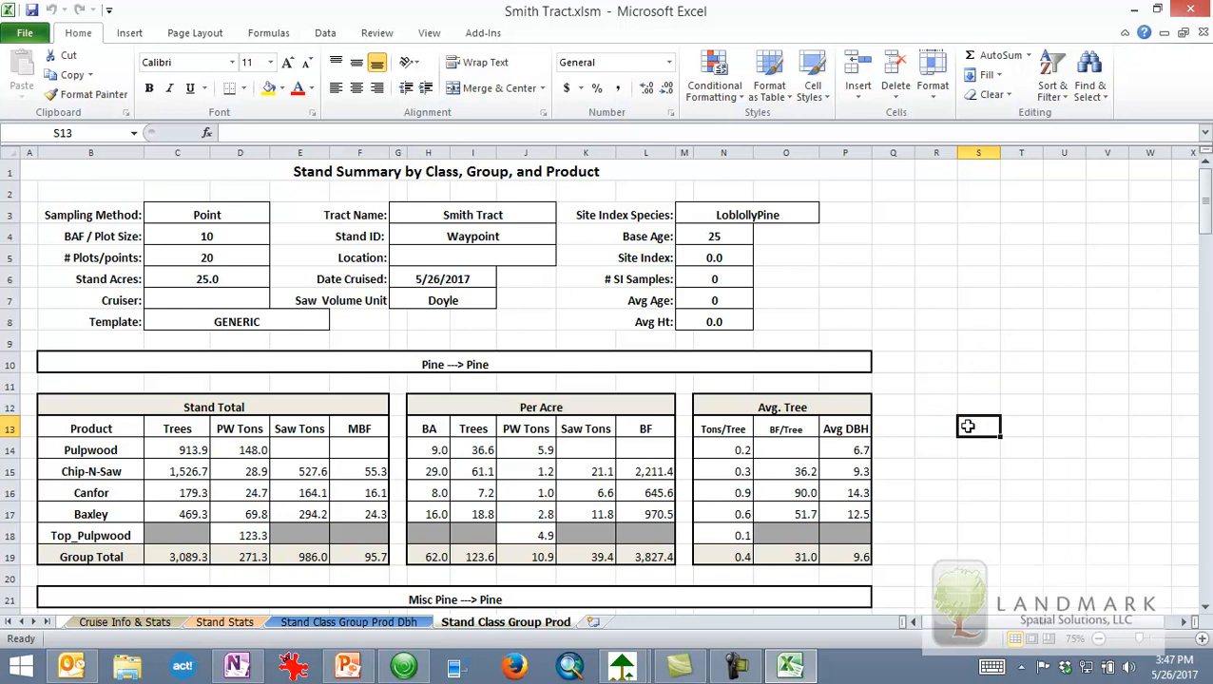
pyautogui.scroll(-3)
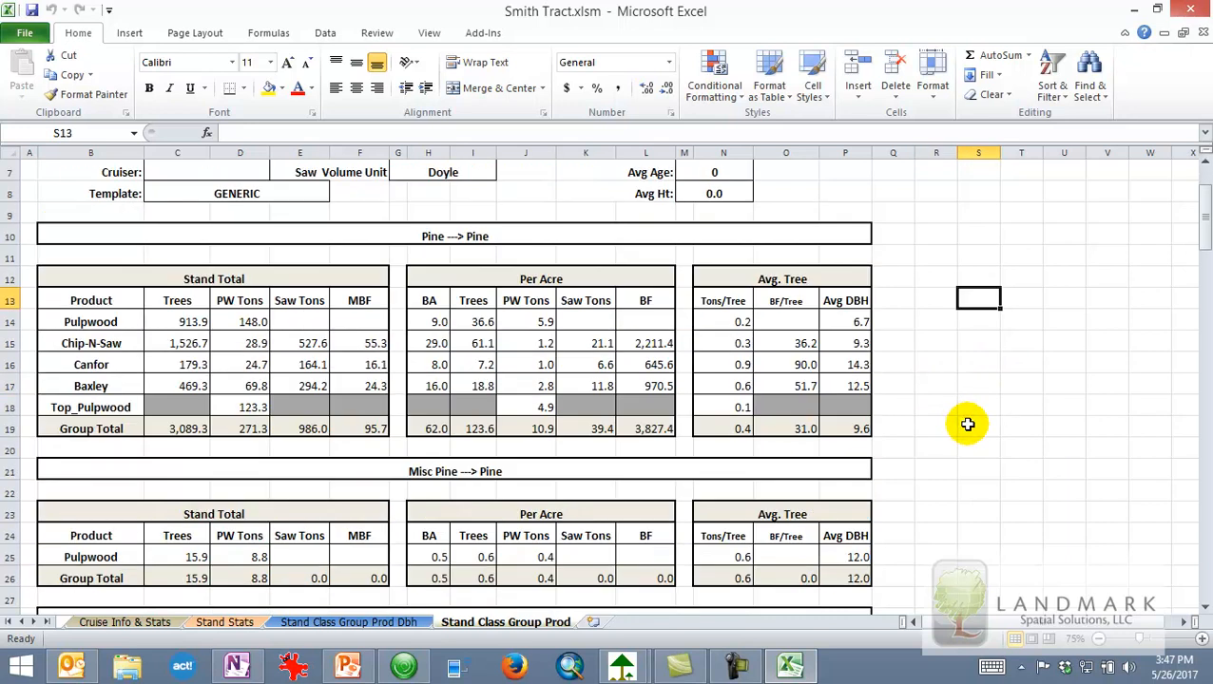
pyautogui.scroll(-3)
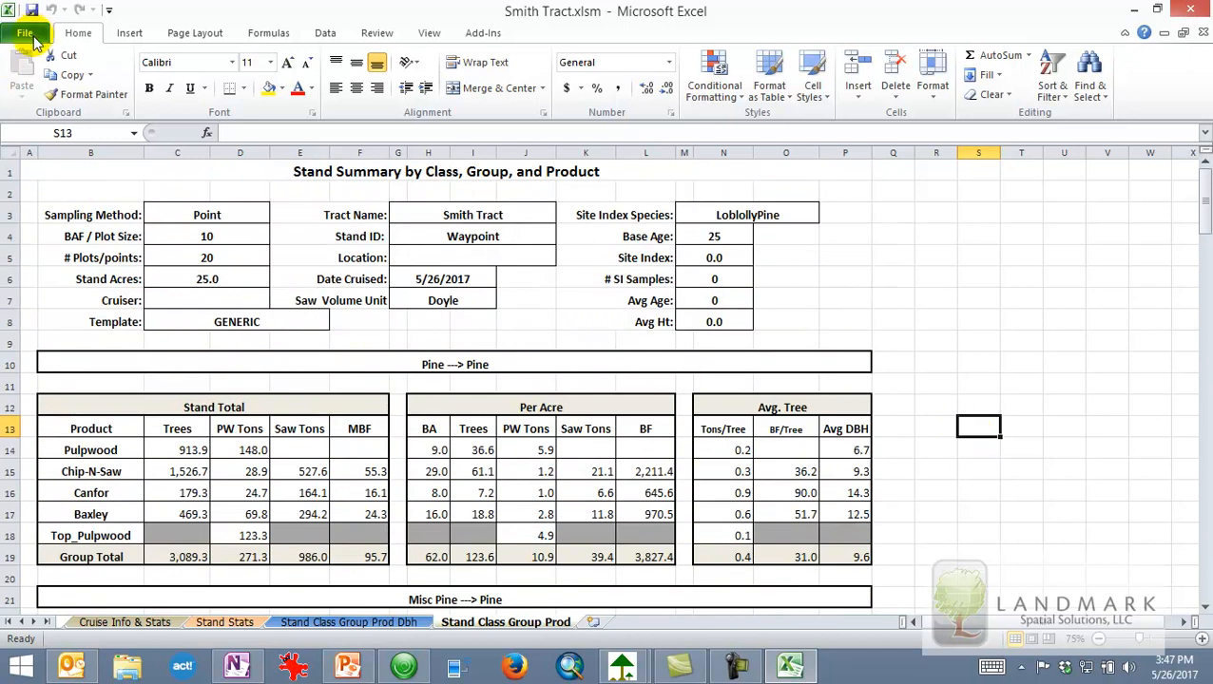
pyautogui.moveTo(529, 17)
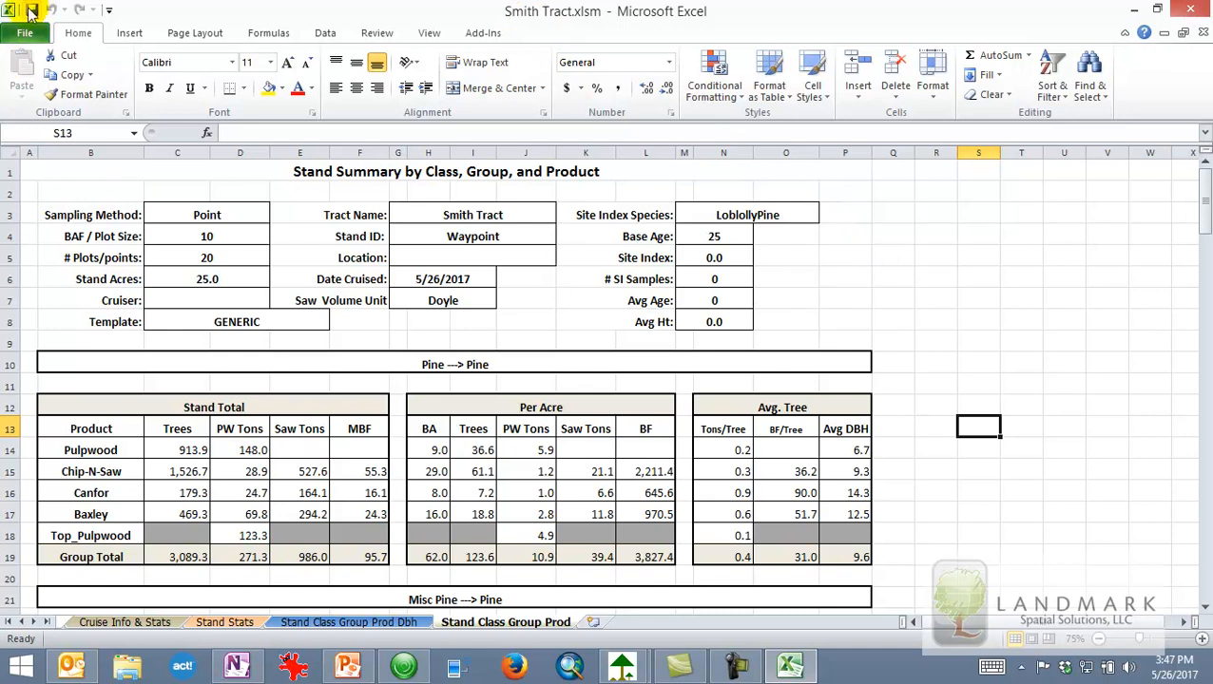
pyautogui.moveTo(952, 339)
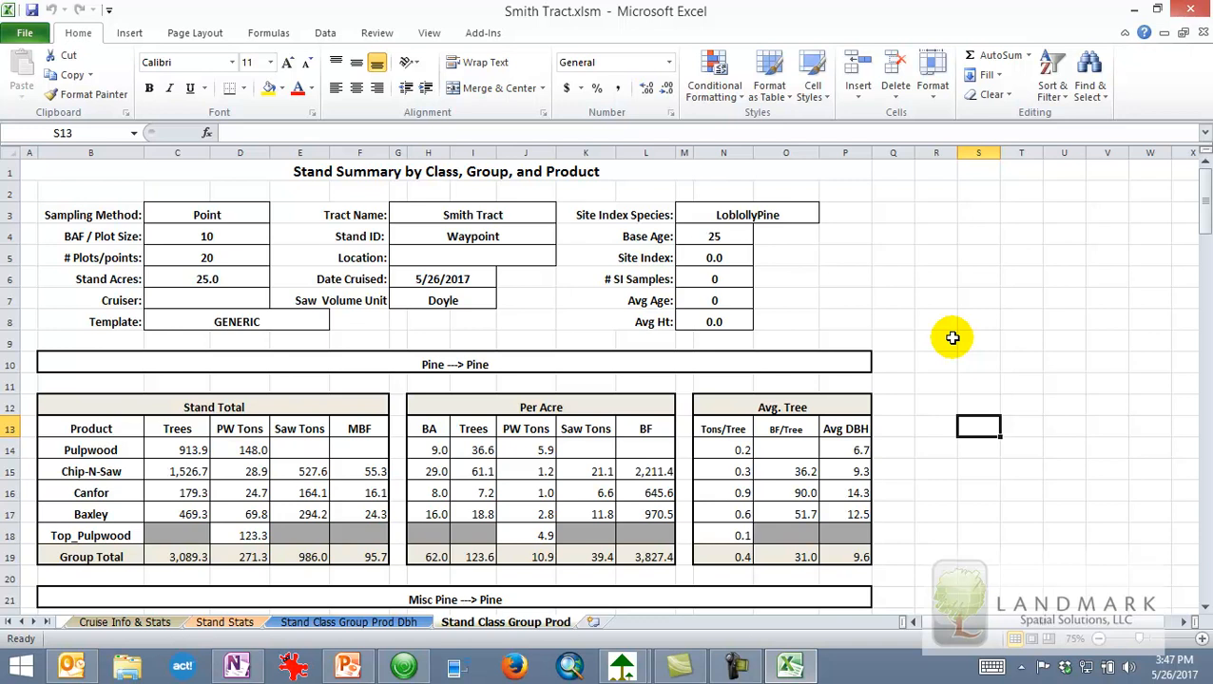
pyautogui.moveTo(949, 340)
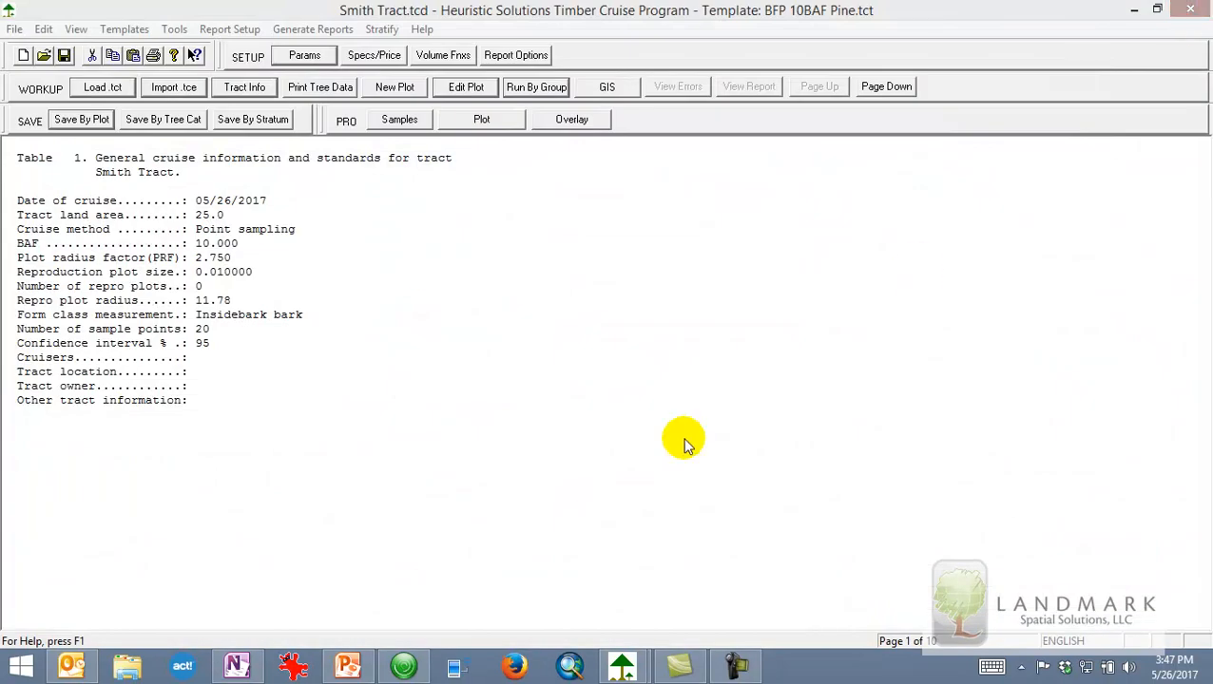
pyautogui.moveTo(14, 90)
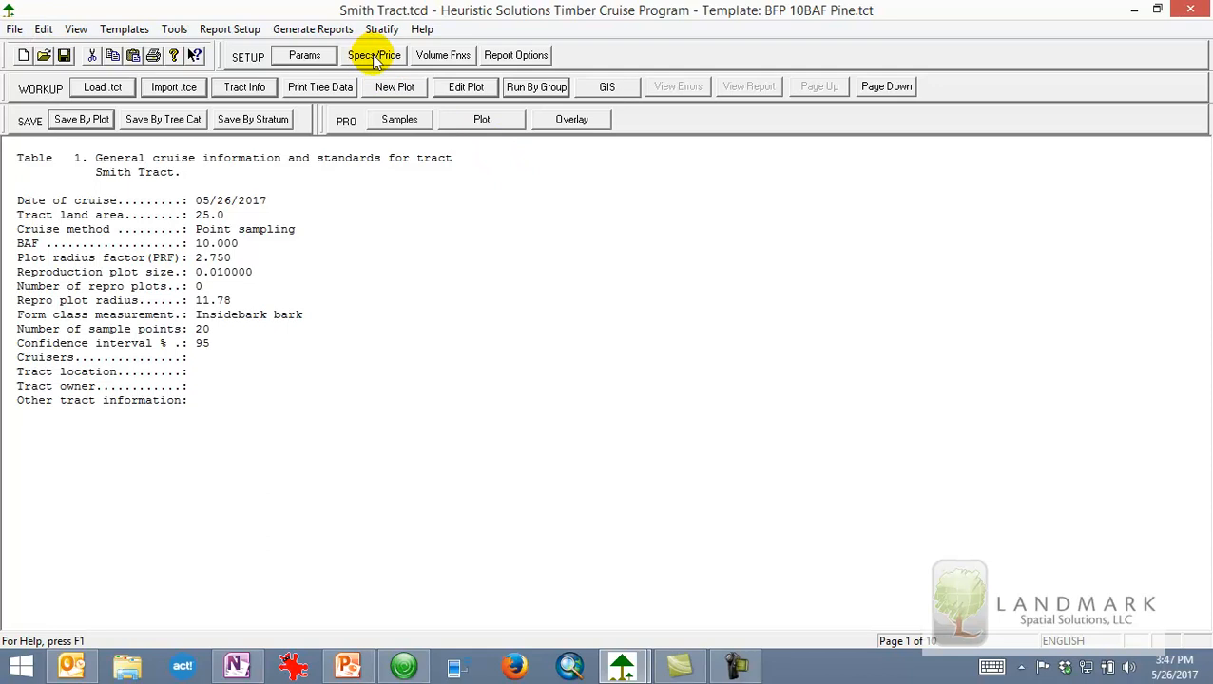
pyautogui.click(372, 54)
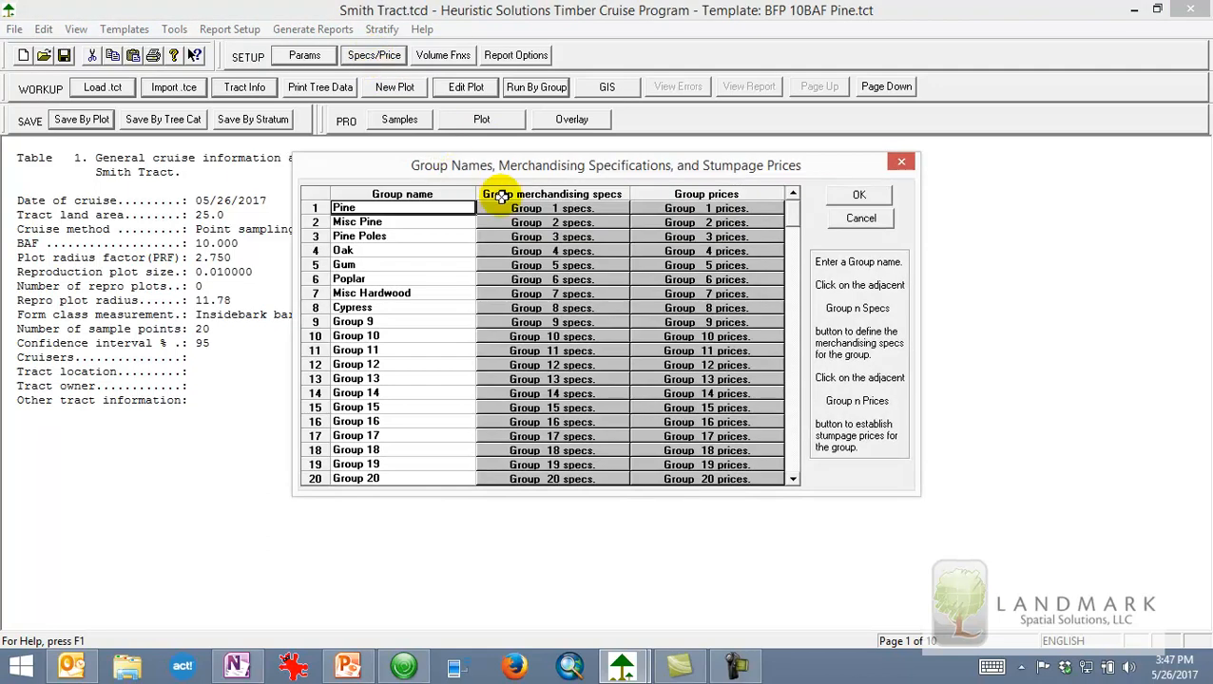
pyautogui.click(552, 207)
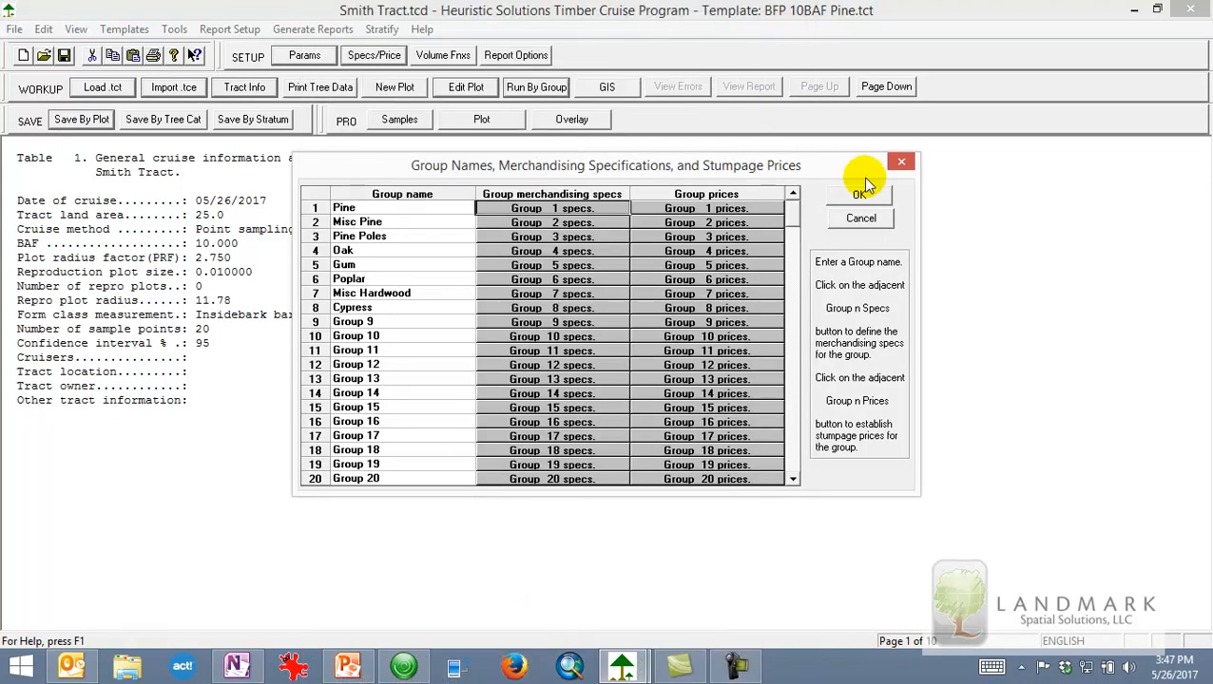
pyautogui.click(859, 194)
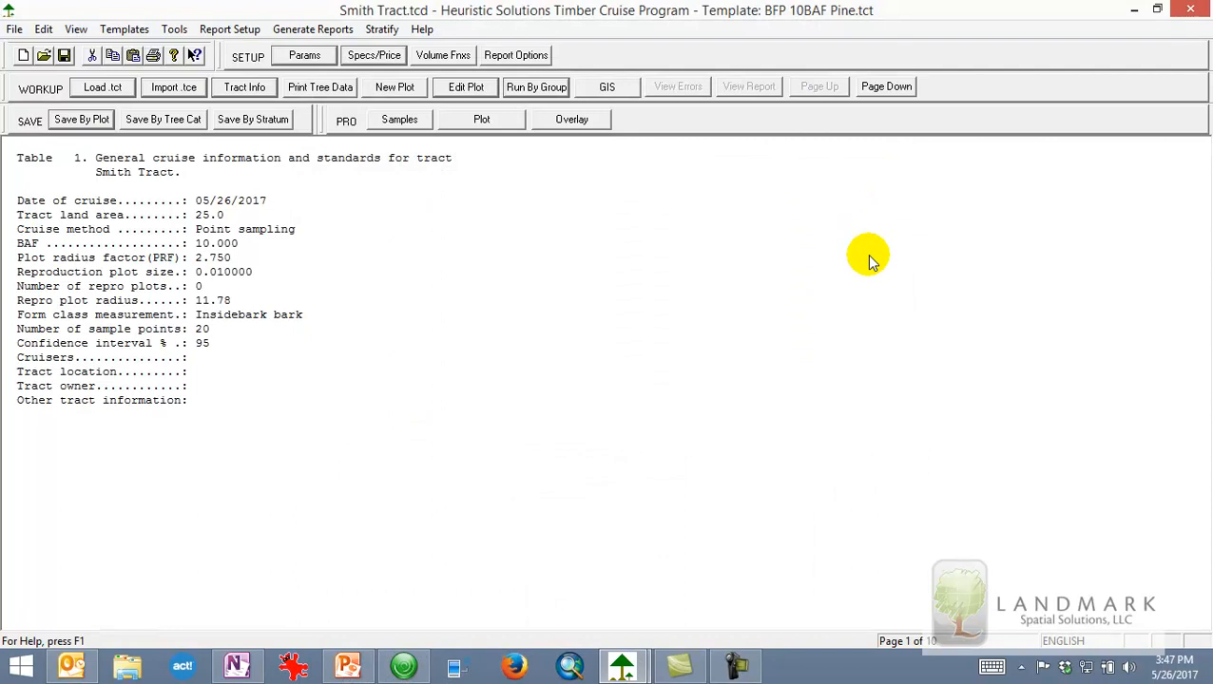